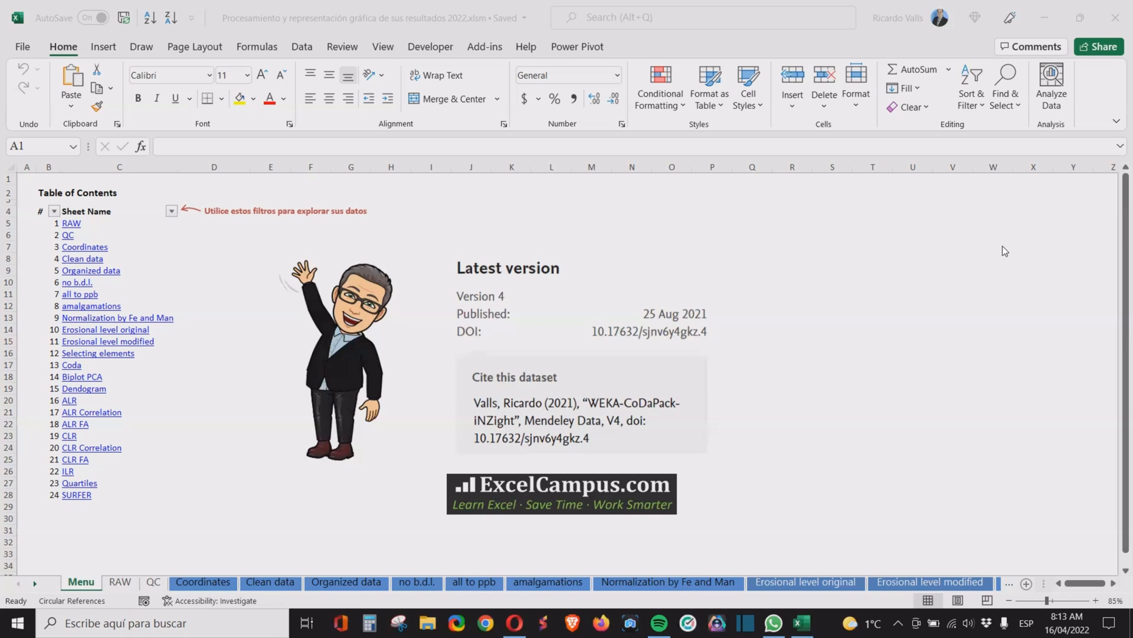
mouse_move(878, 427)
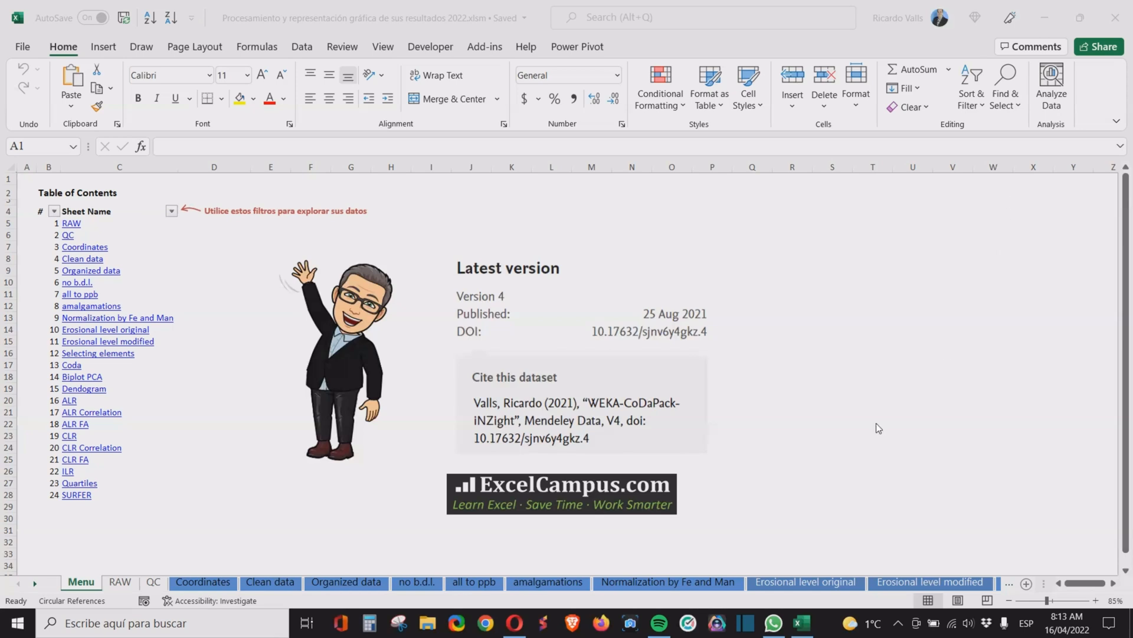
mouse_move(620, 376)
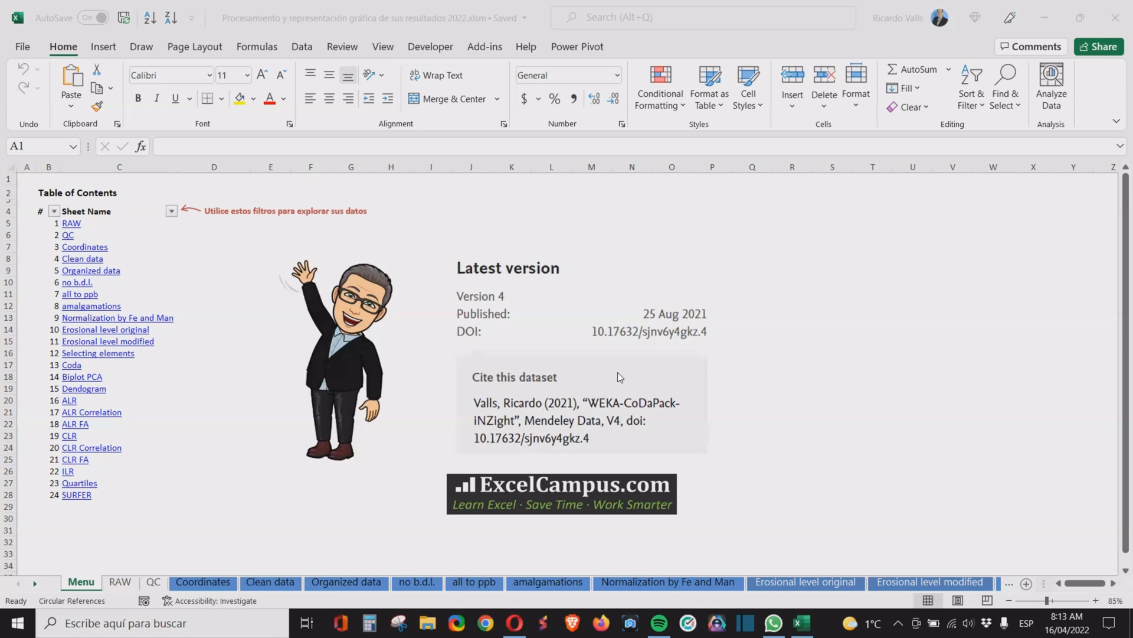
mouse_move(730, 343)
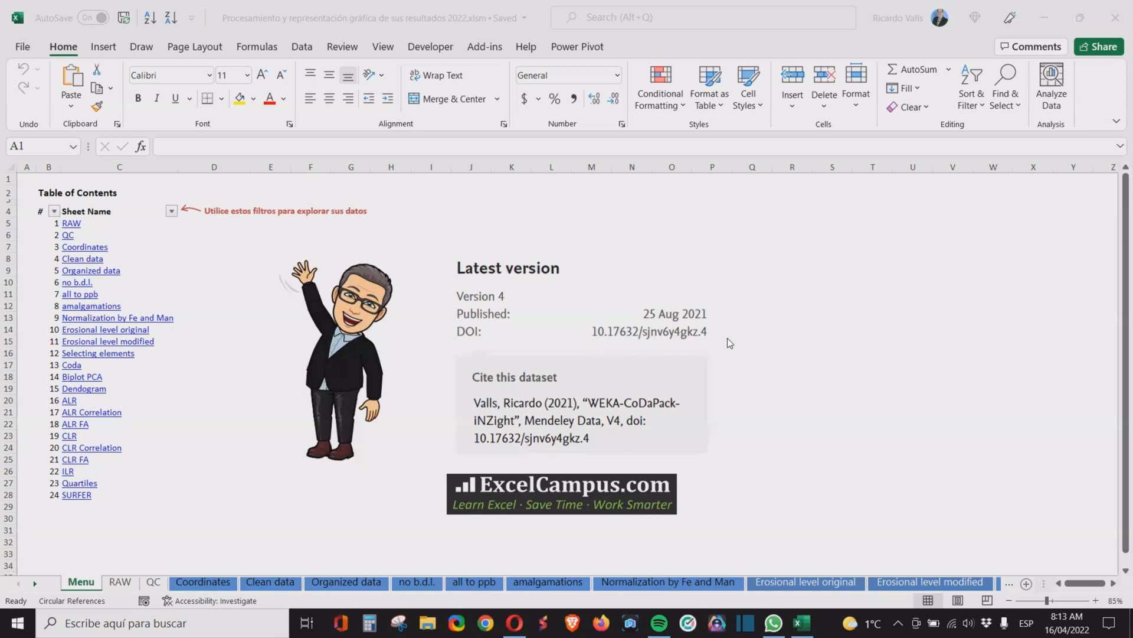
mouse_move(595, 337)
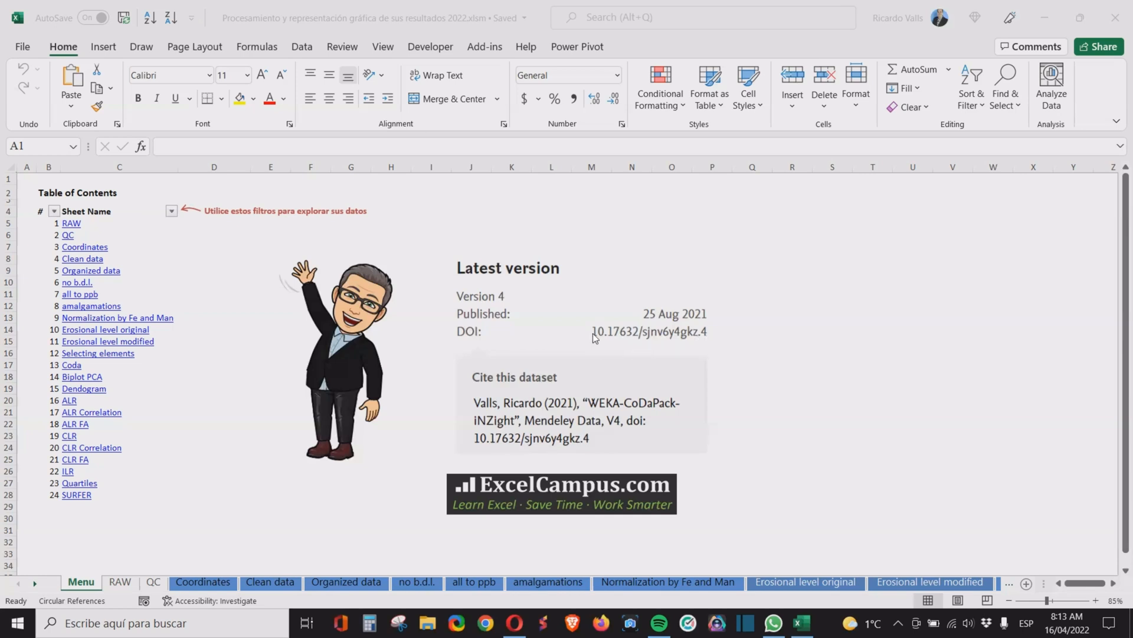
mouse_move(622, 344)
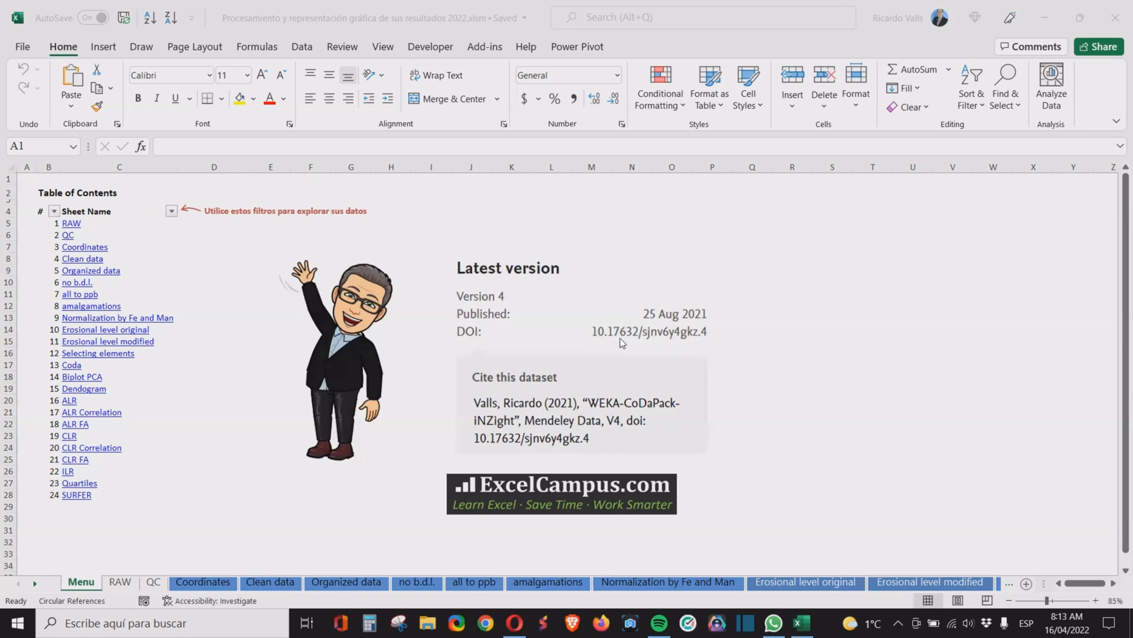
mouse_move(113, 488)
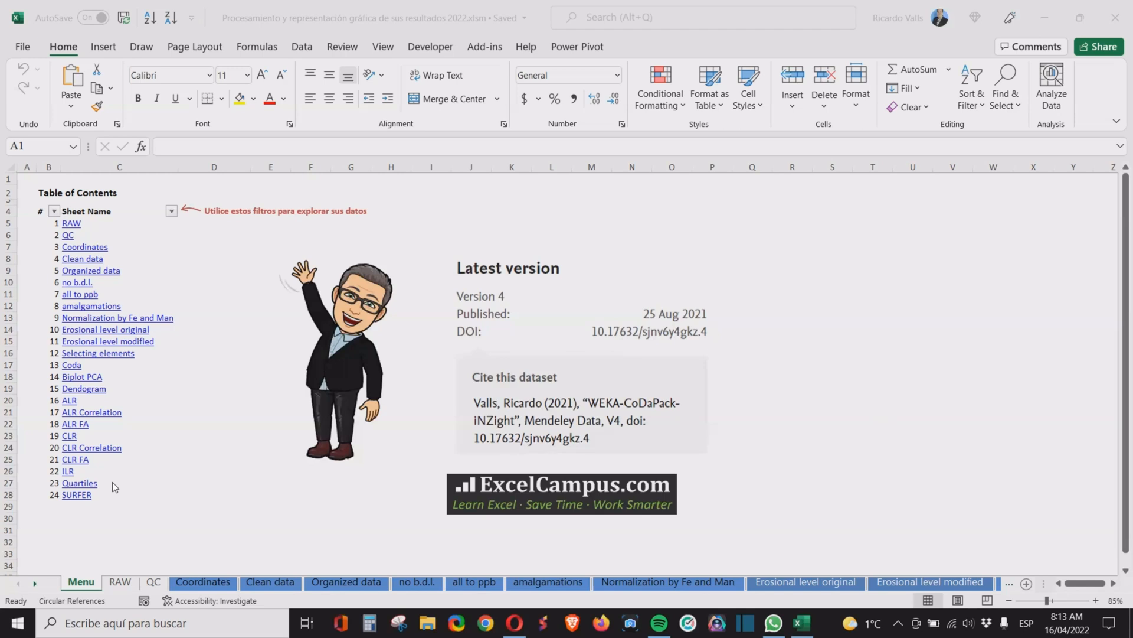
mouse_move(85, 485)
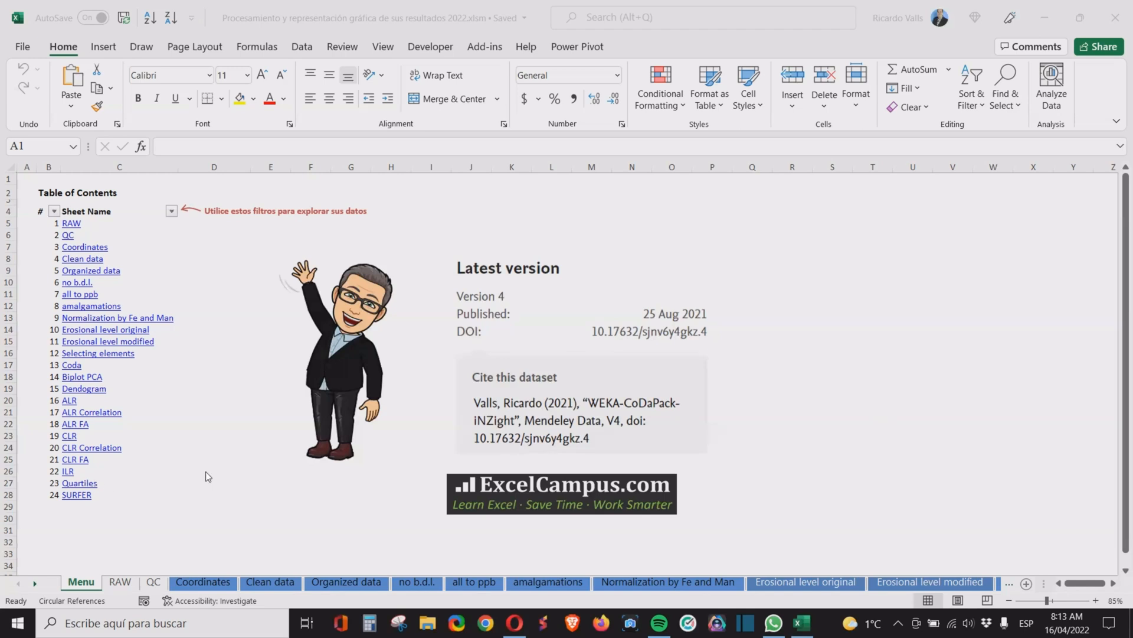
mouse_move(122, 427)
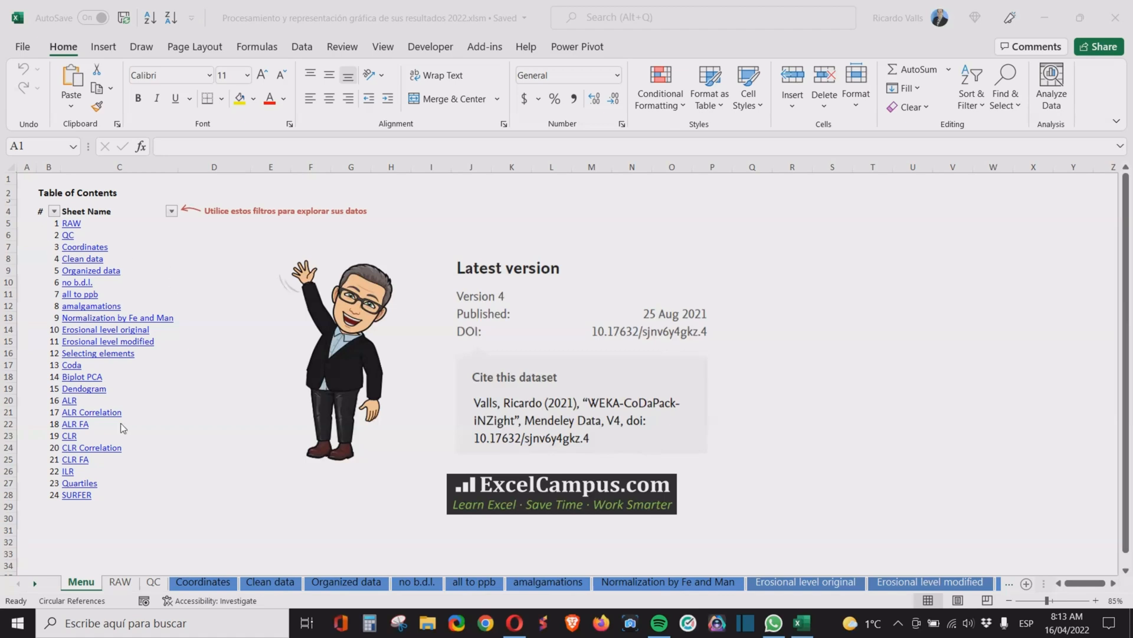
mouse_move(98, 464)
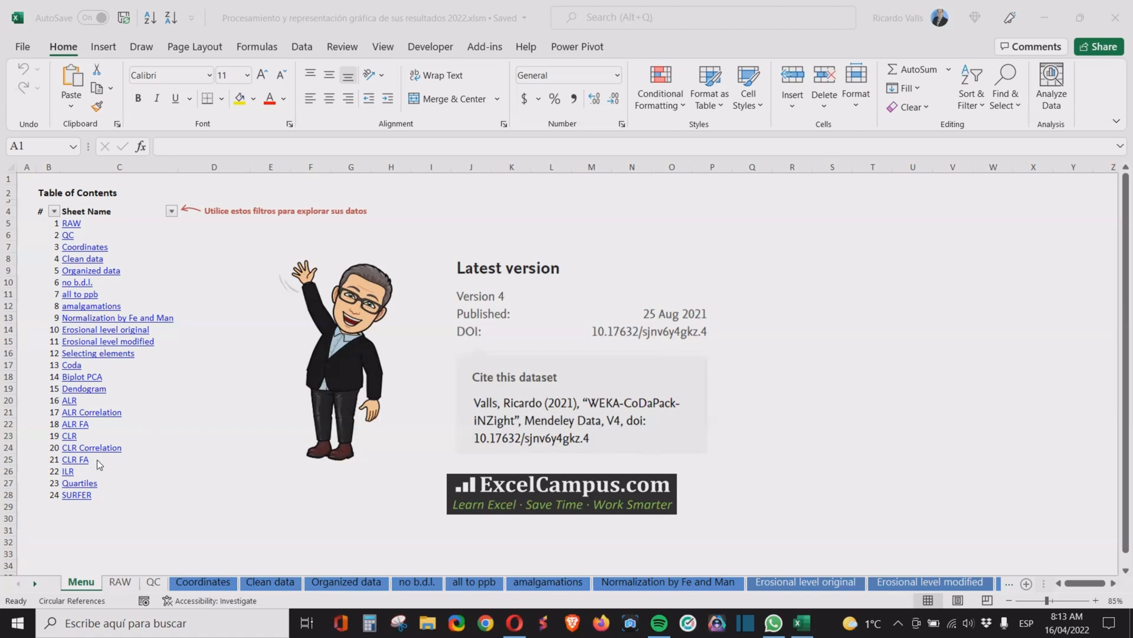
mouse_move(80, 489)
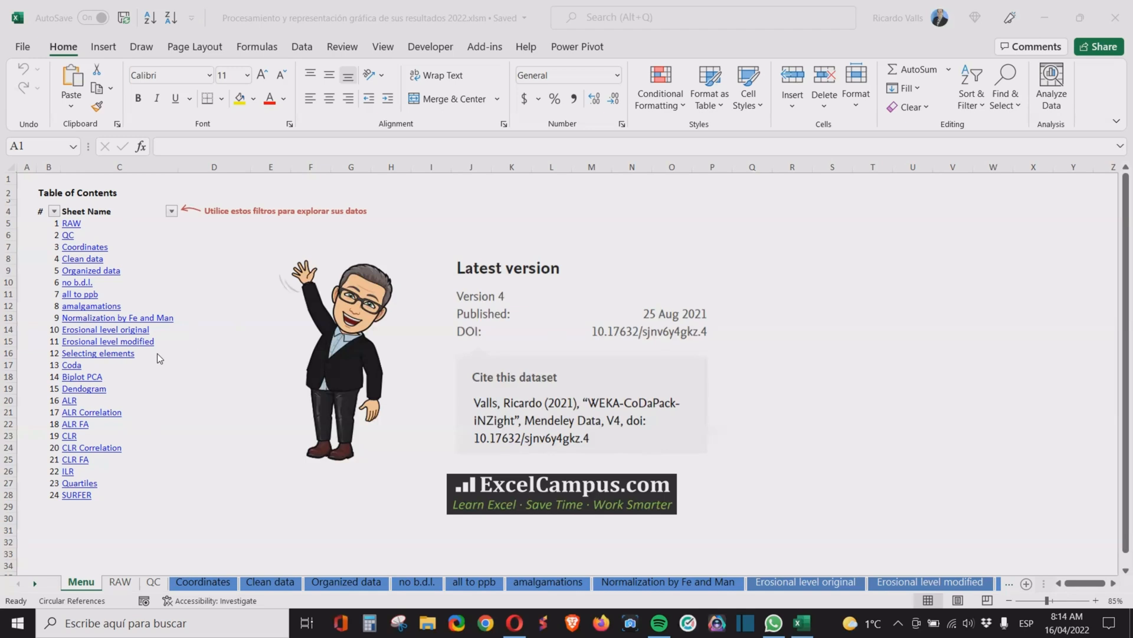
mouse_move(122, 396)
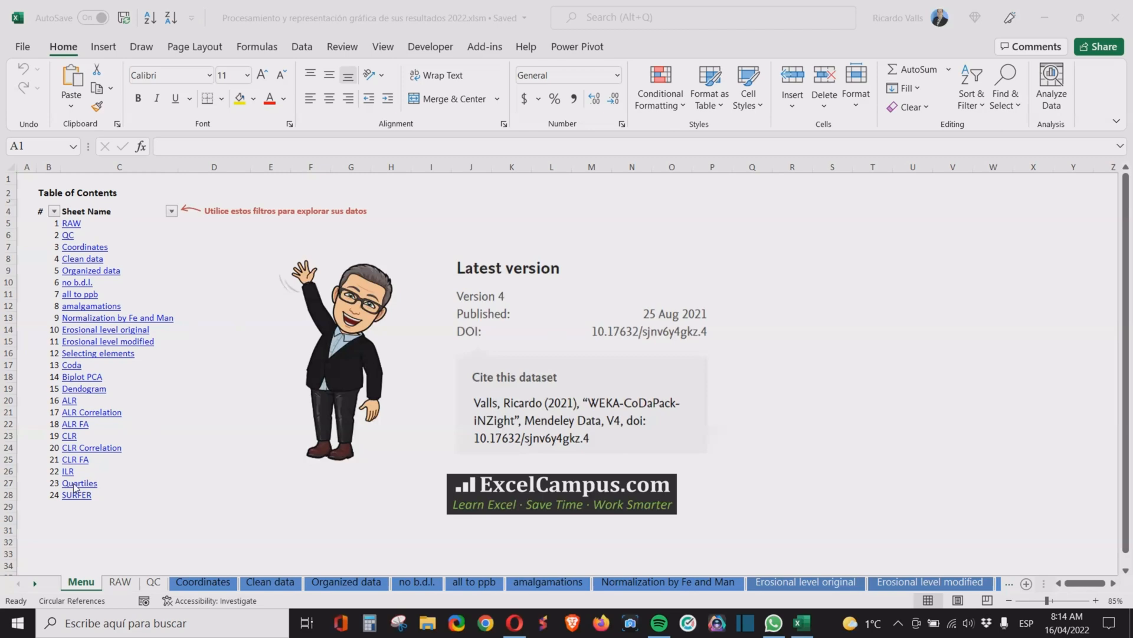
mouse_move(79, 483)
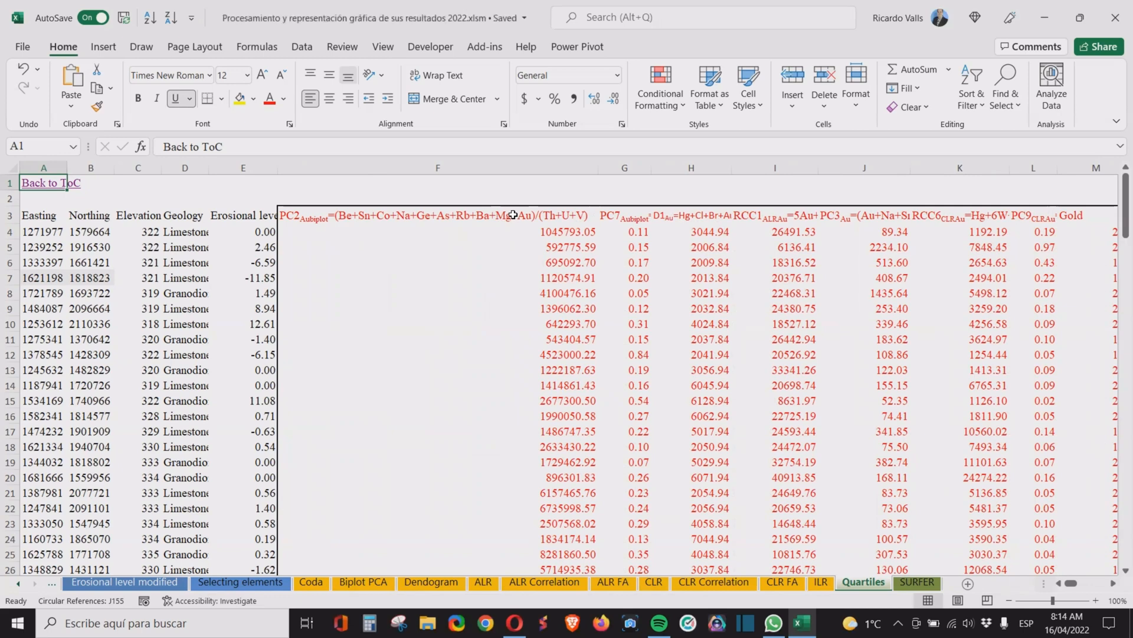
left_click(623, 215)
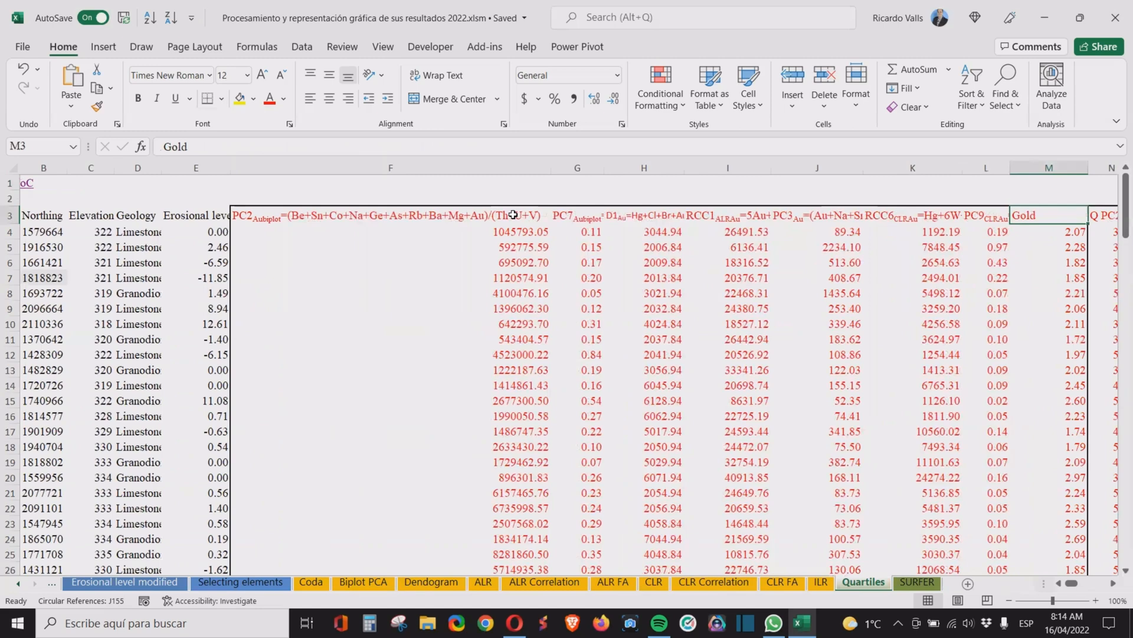
left_click(984, 231)
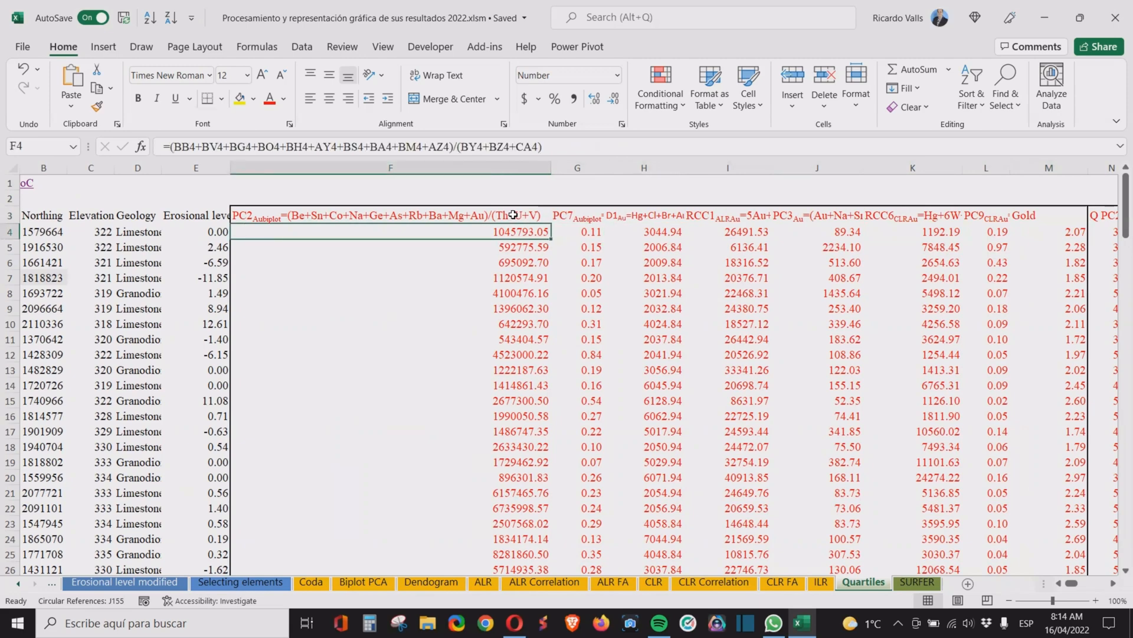
left_click(576, 231)
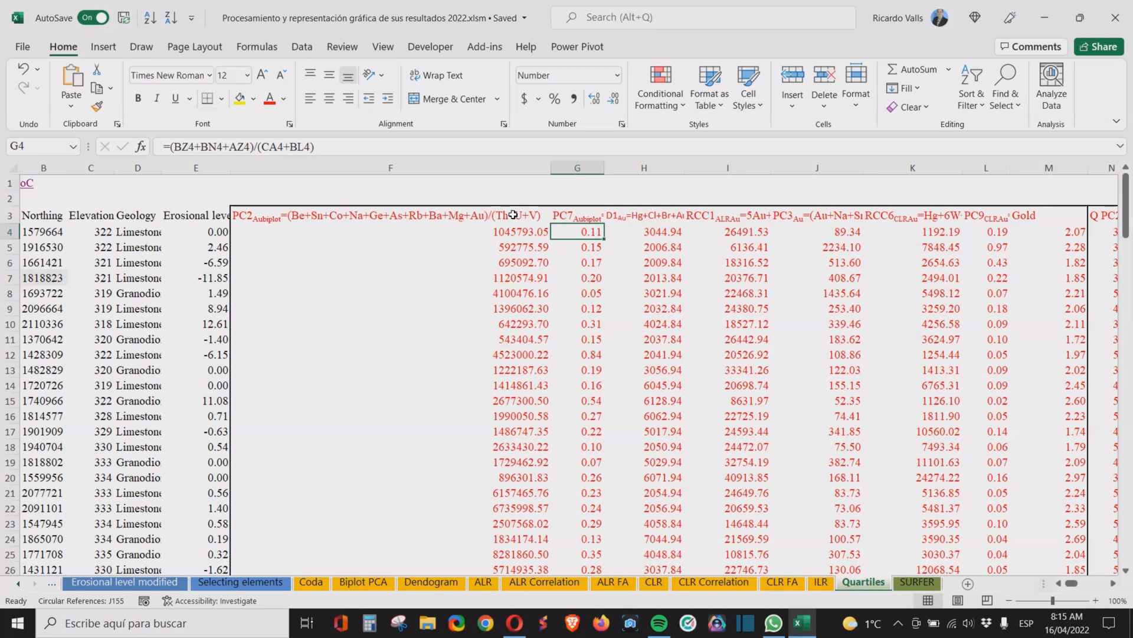
left_click(391, 233)
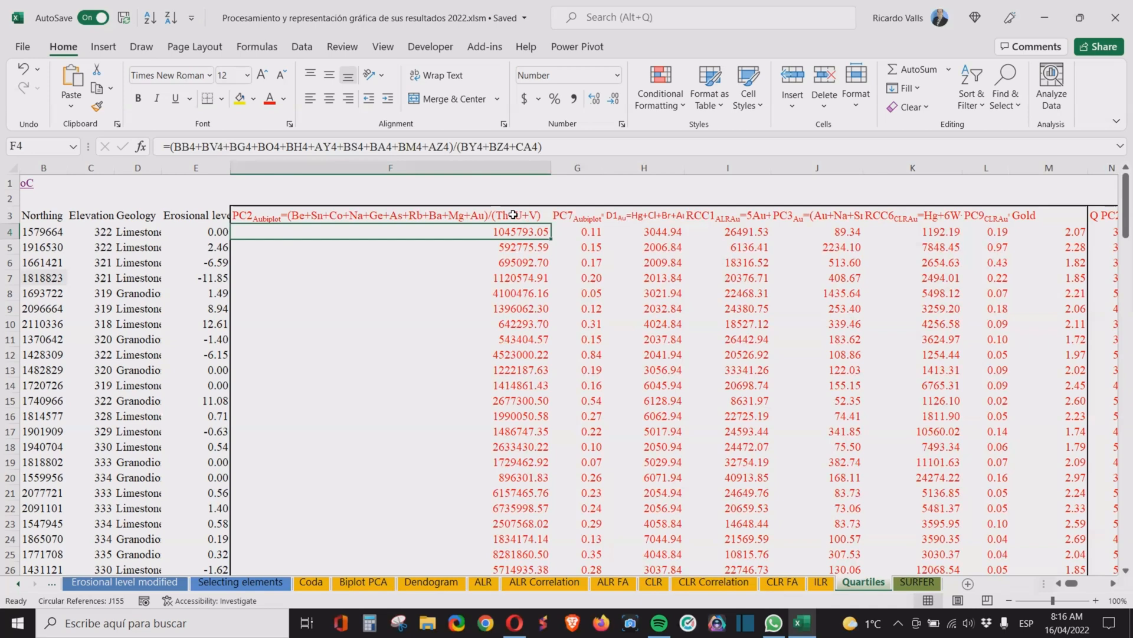
left_click(984, 231)
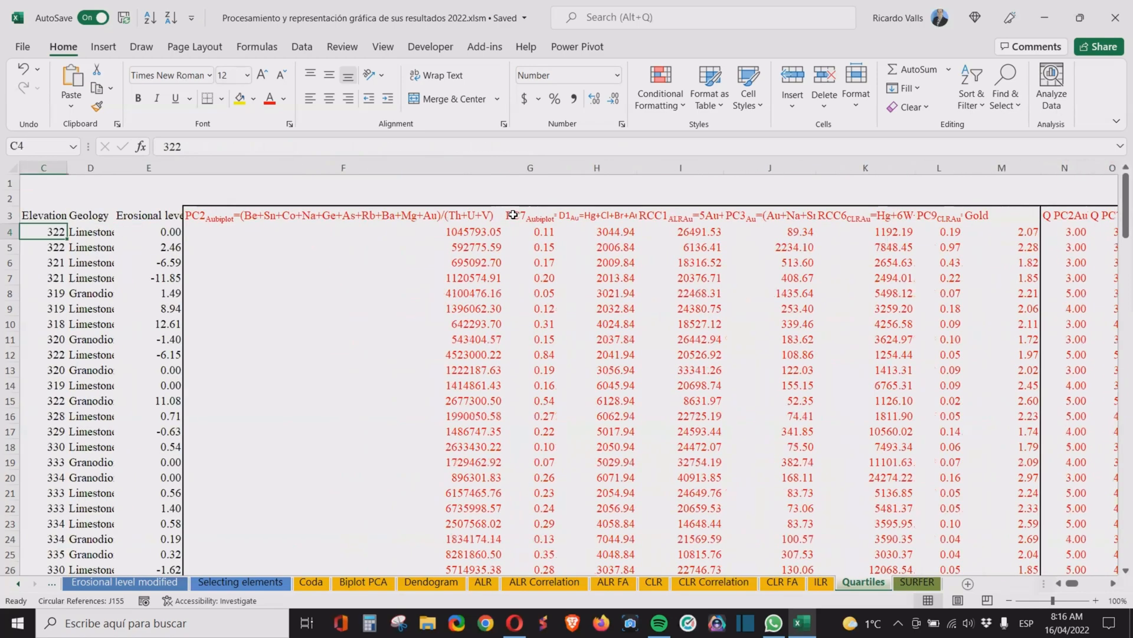
- Inspect the nested IF quartile formulas in S4, P4, O4 and N4 and locate their thresholds in rows 155–156
left_click(780, 231)
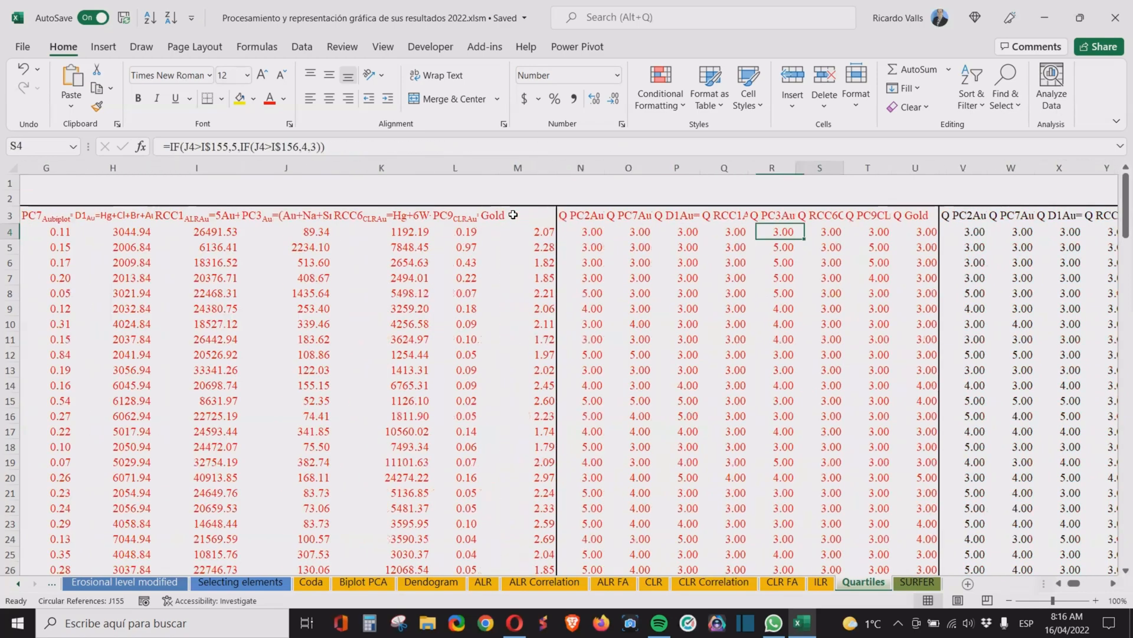
left_click(676, 231)
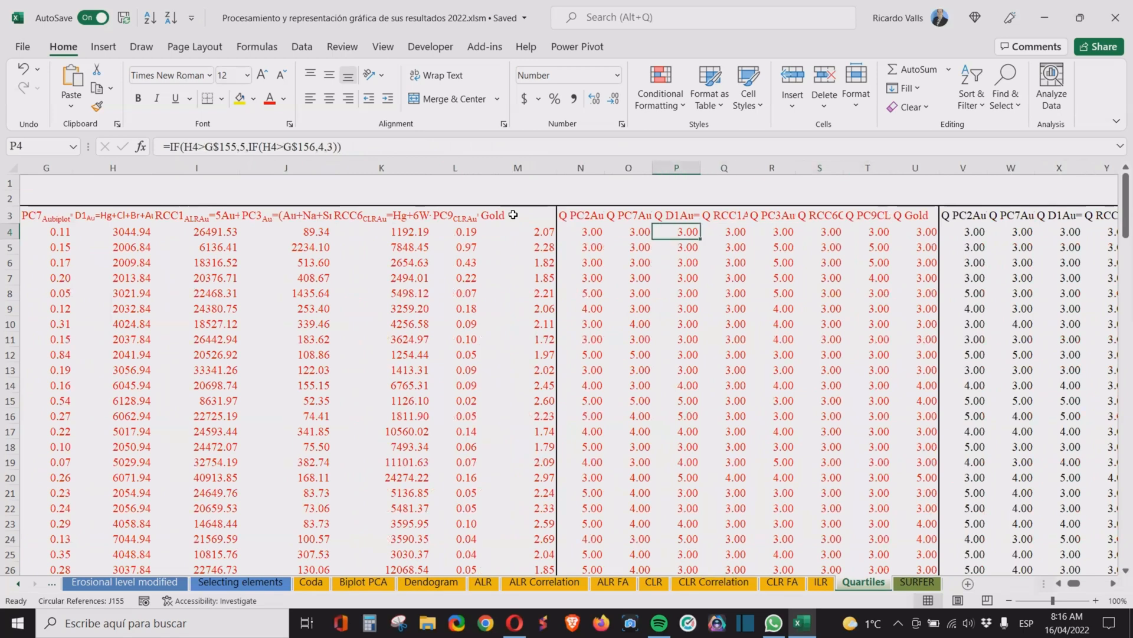
left_click(628, 232)
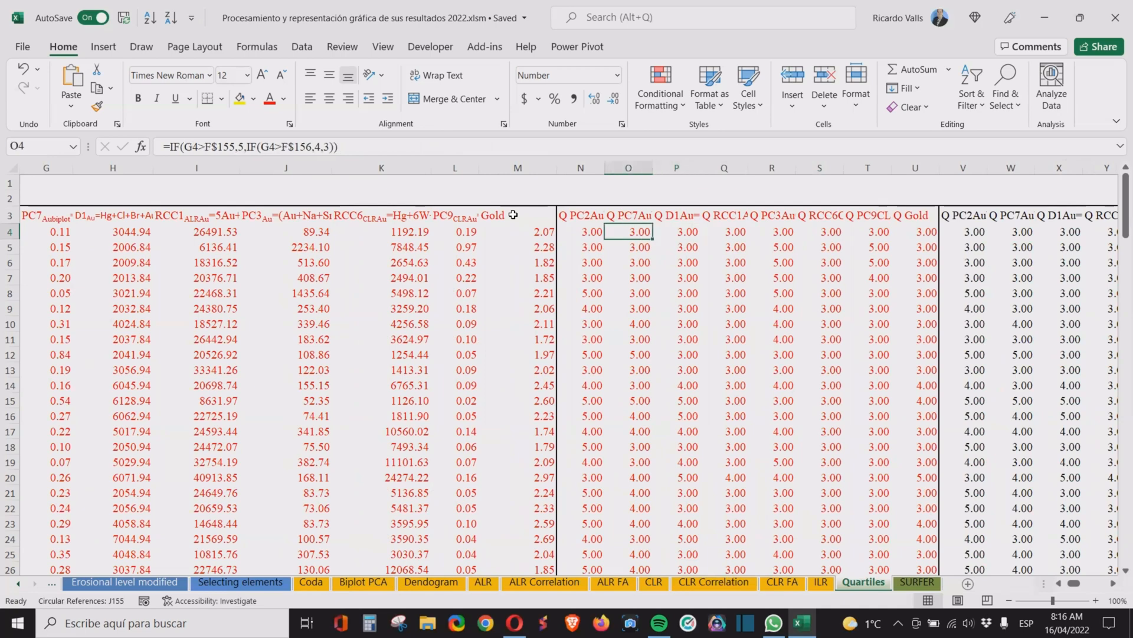
left_click(578, 232)
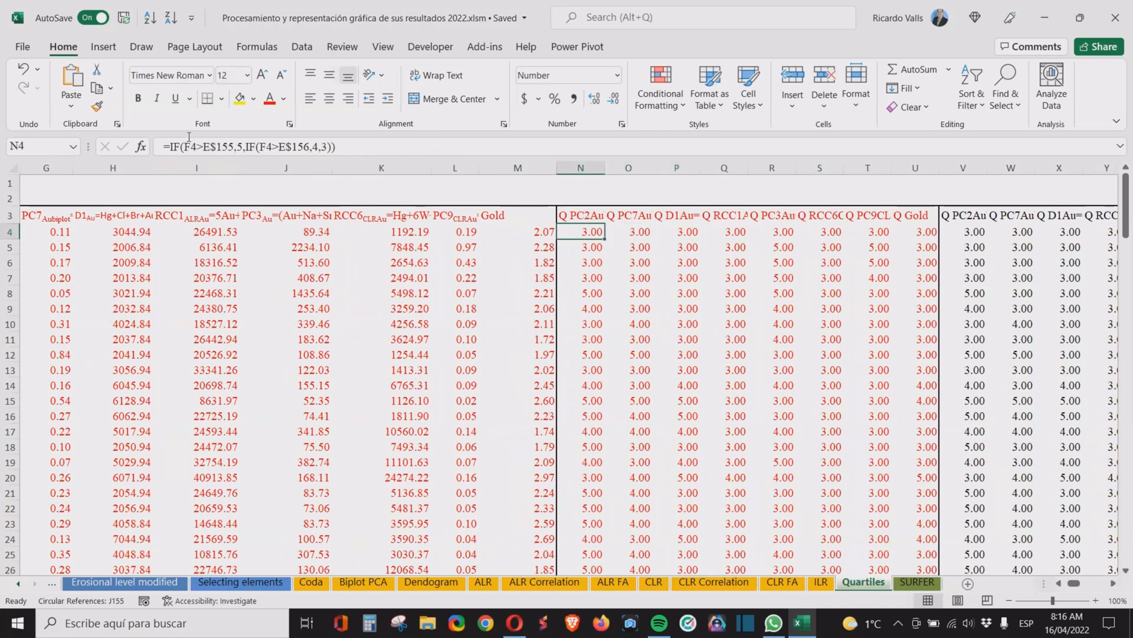
mouse_move(224, 146)
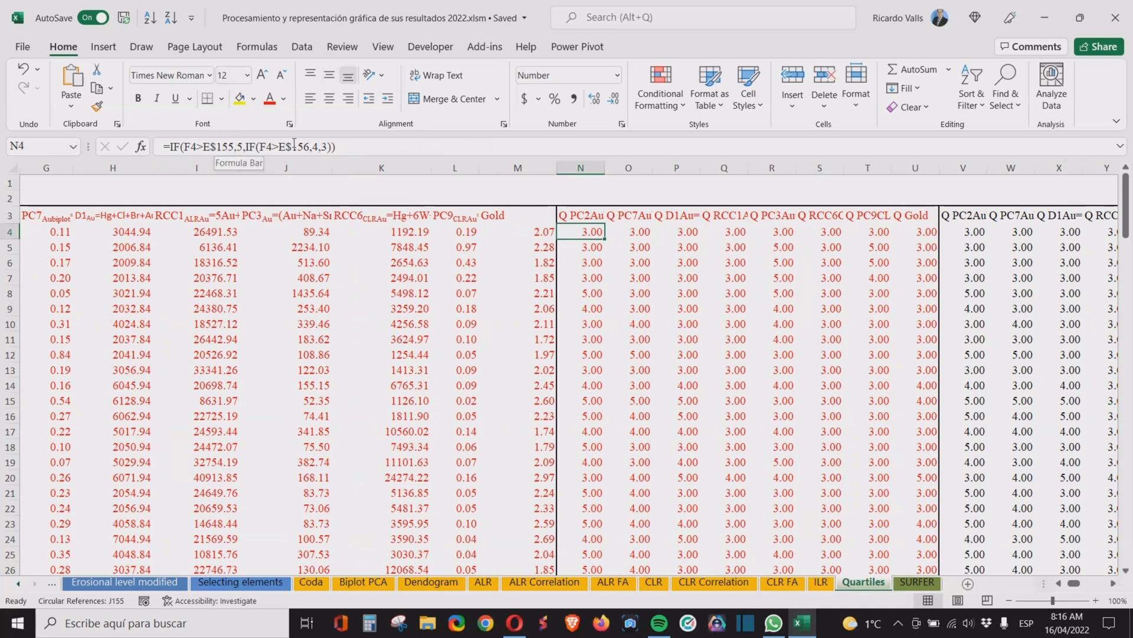
left_click(314, 146)
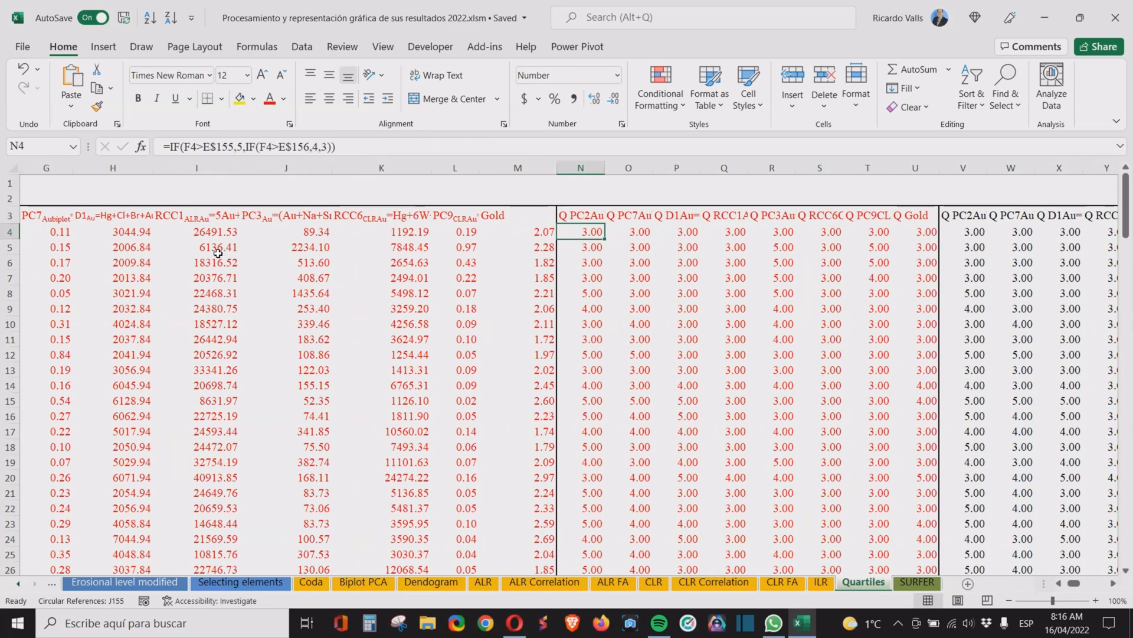
left_click(195, 231)
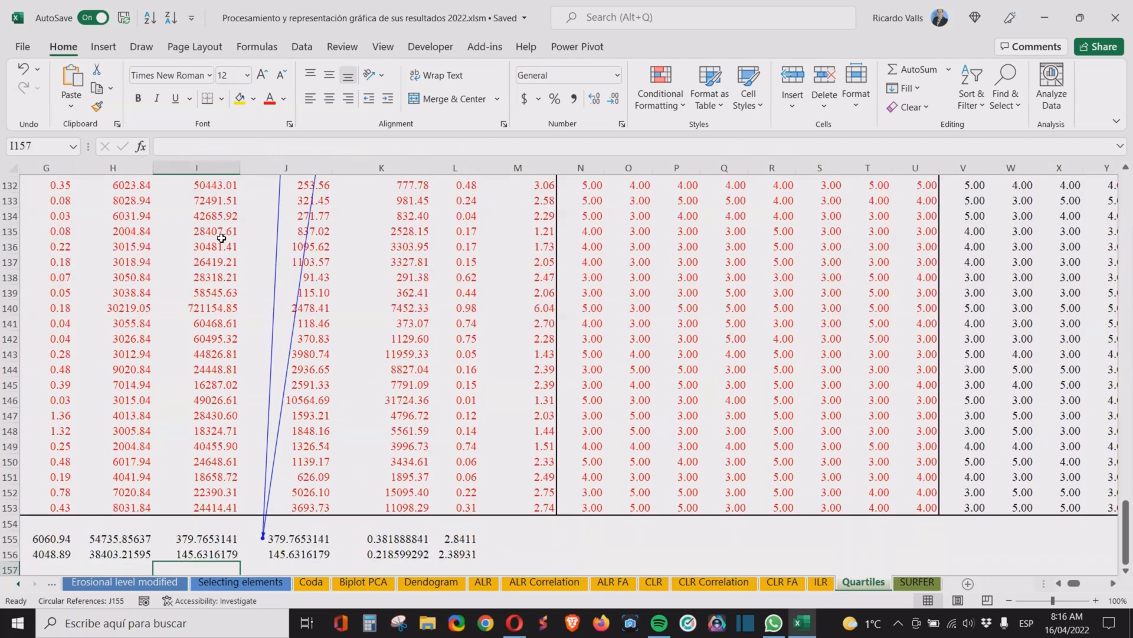
left_click(112, 568)
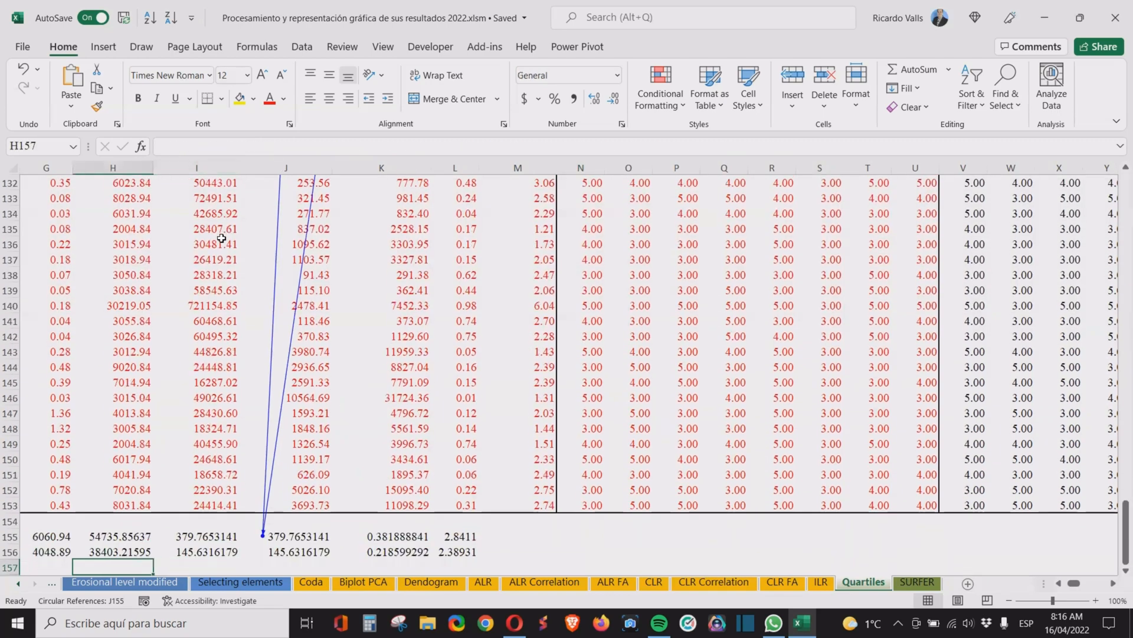
scroll("left", 3)
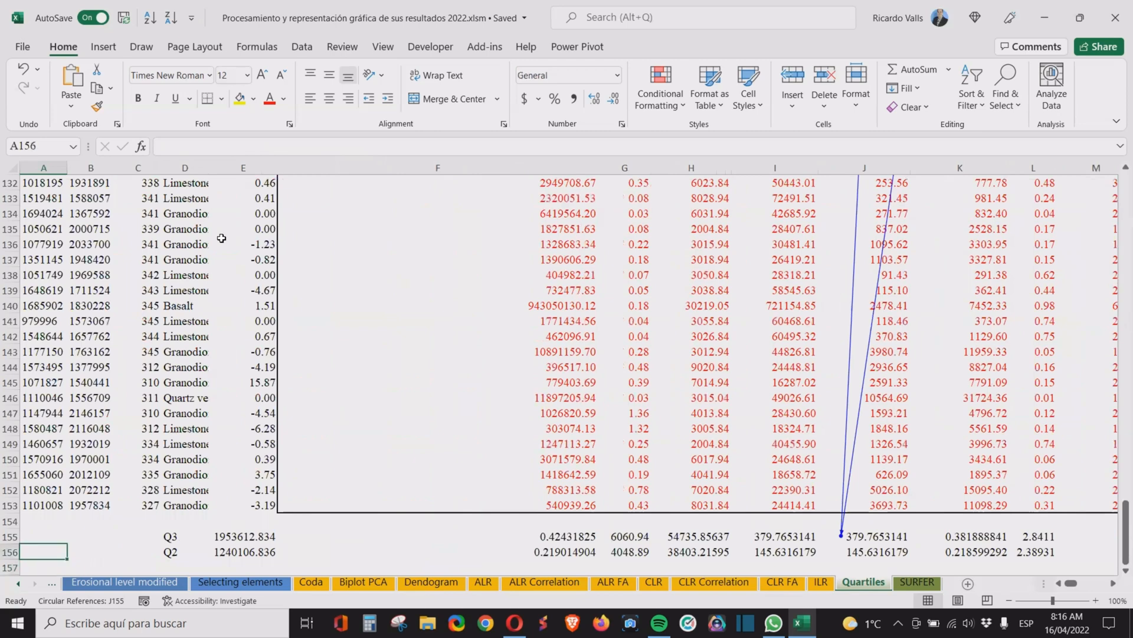
left_click(959, 536)
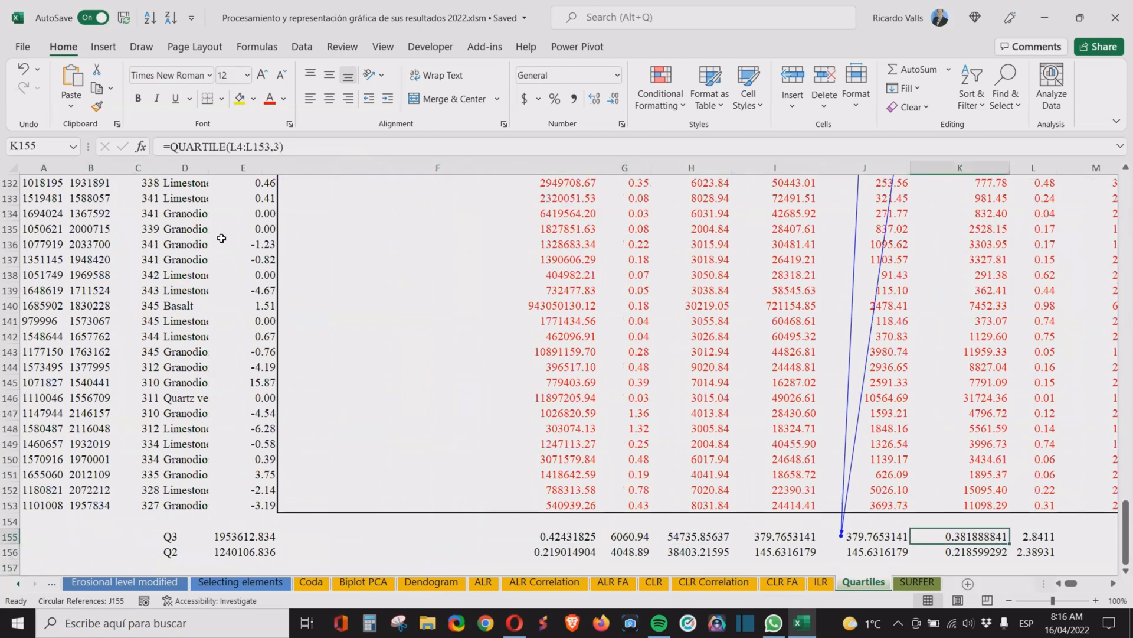
left_click(1034, 536)
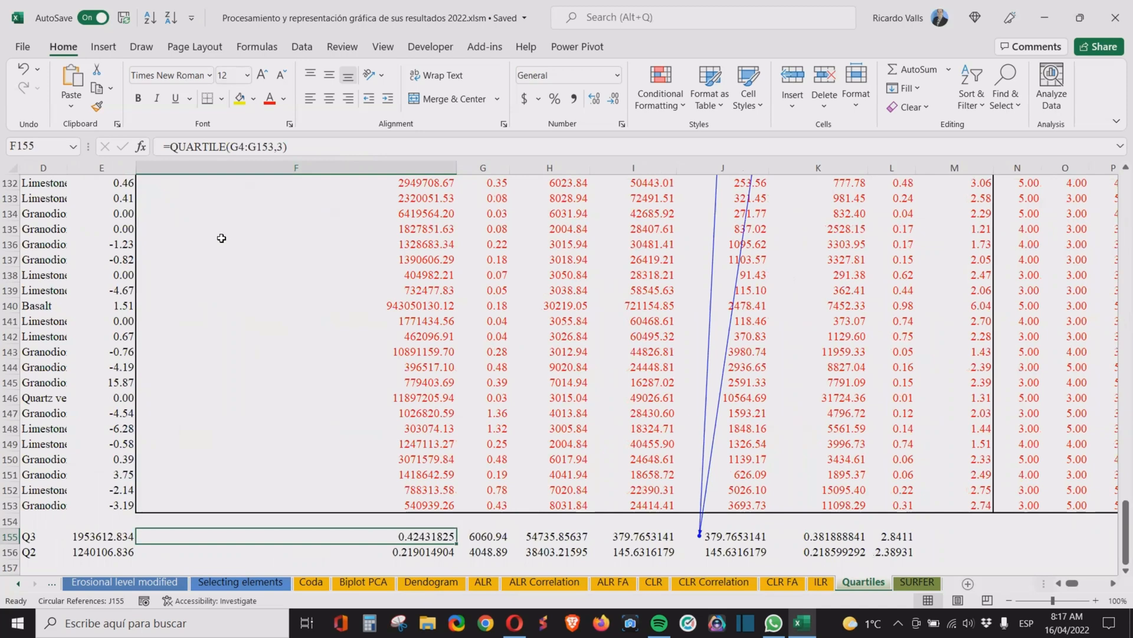
mouse_move(273, 149)
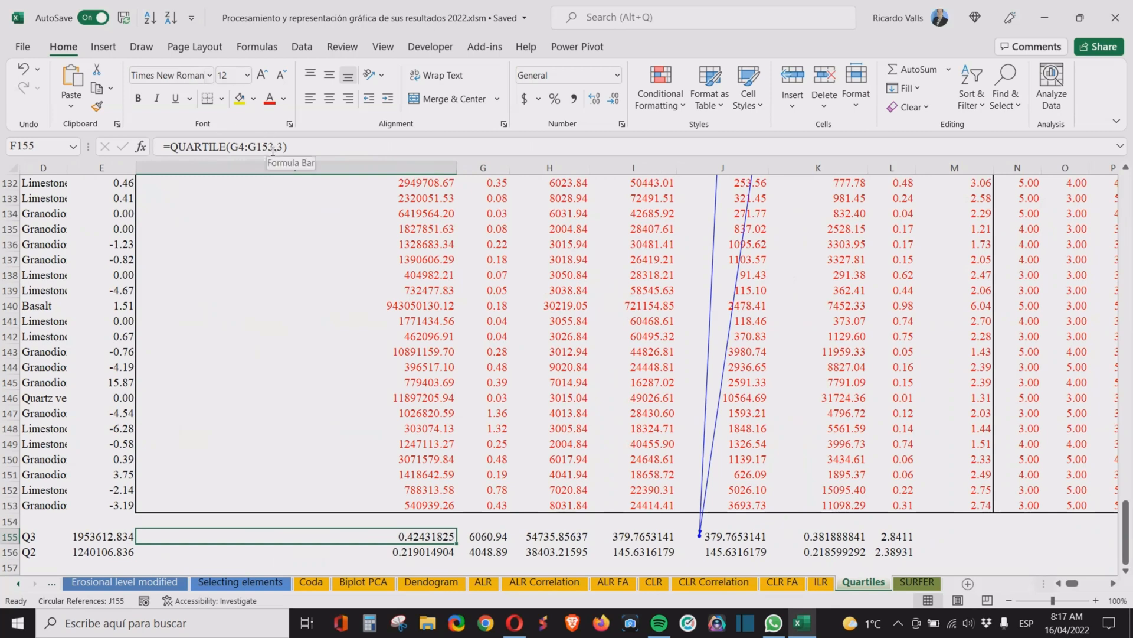
left_click(295, 551)
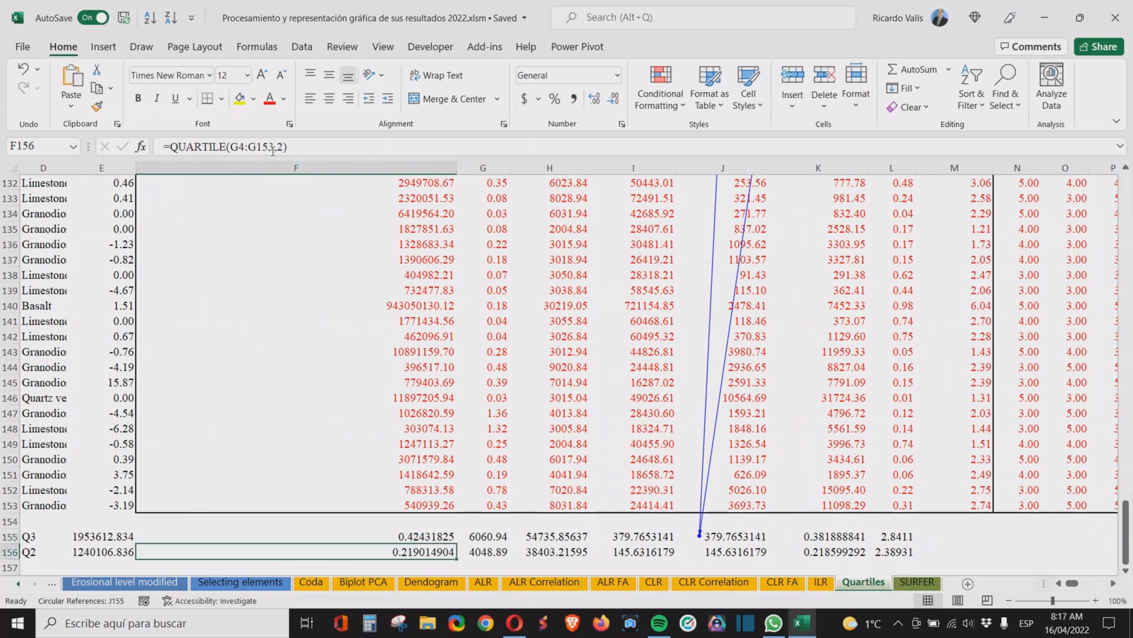
left_click(1016, 398)
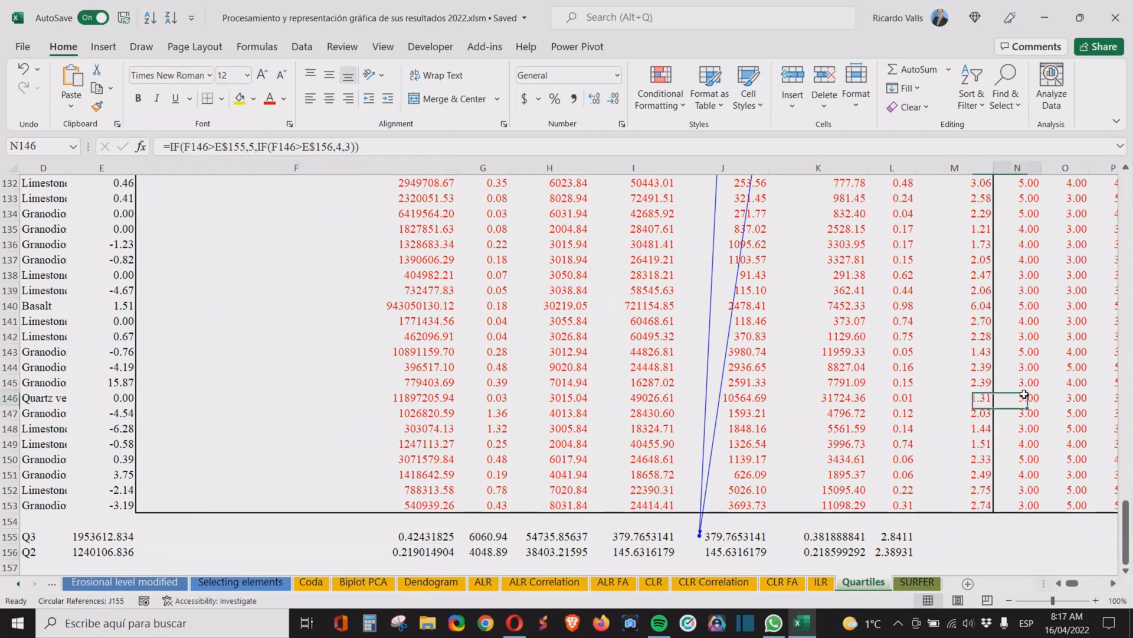
scroll("up", 3)
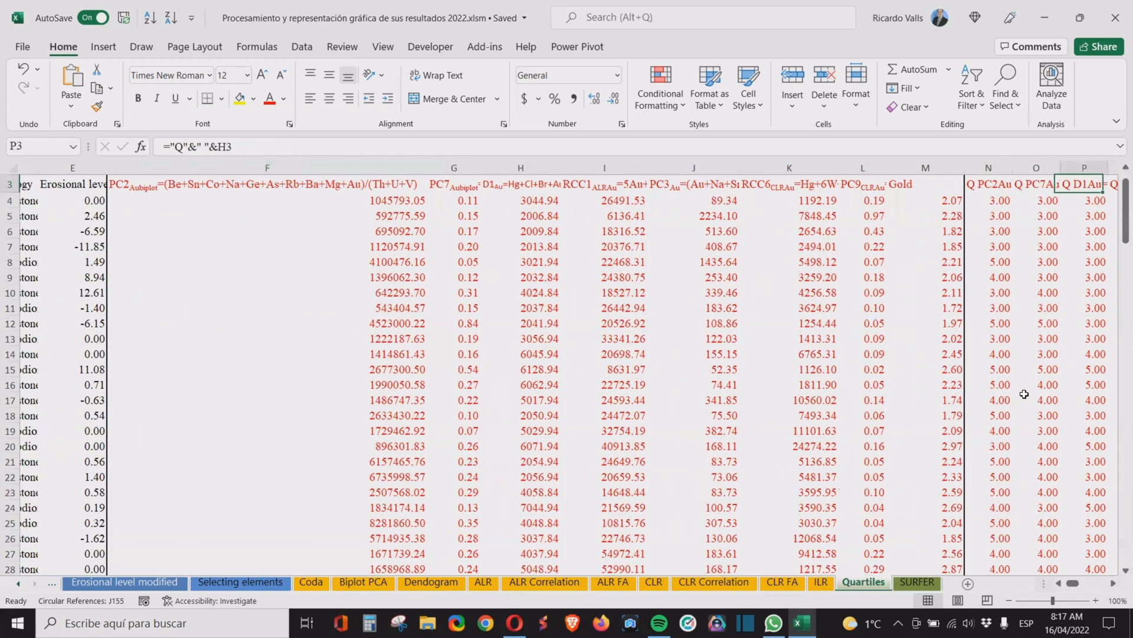
- Check headings T3 and W3 and cells U4, V4, AB4 to confirm the second block holds plain class scores
left_click(868, 184)
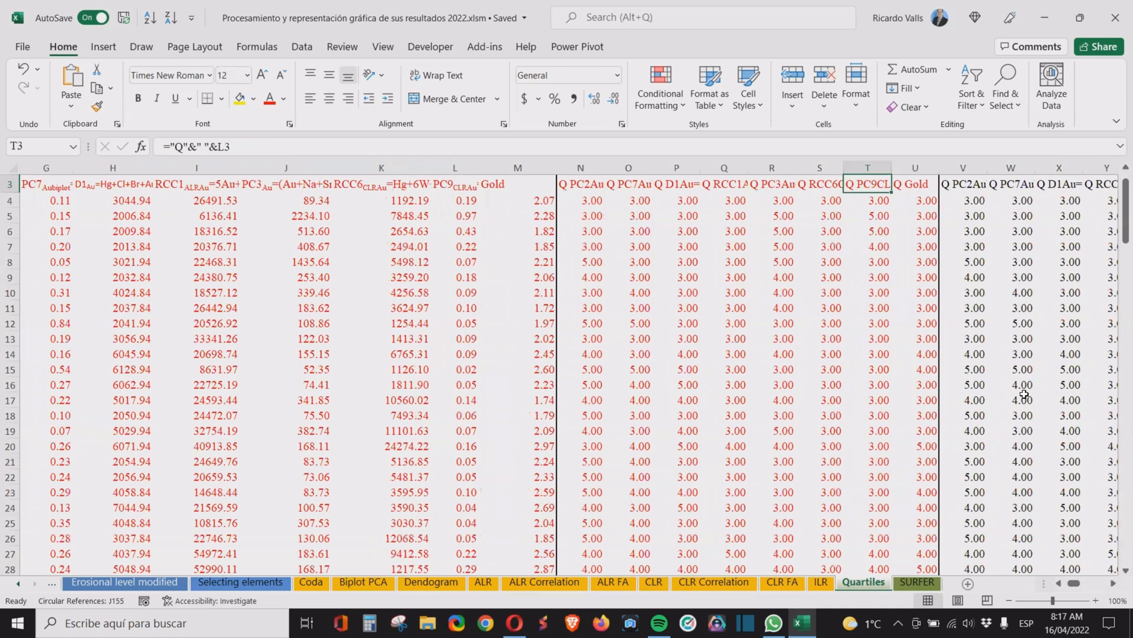
left_click(1011, 184)
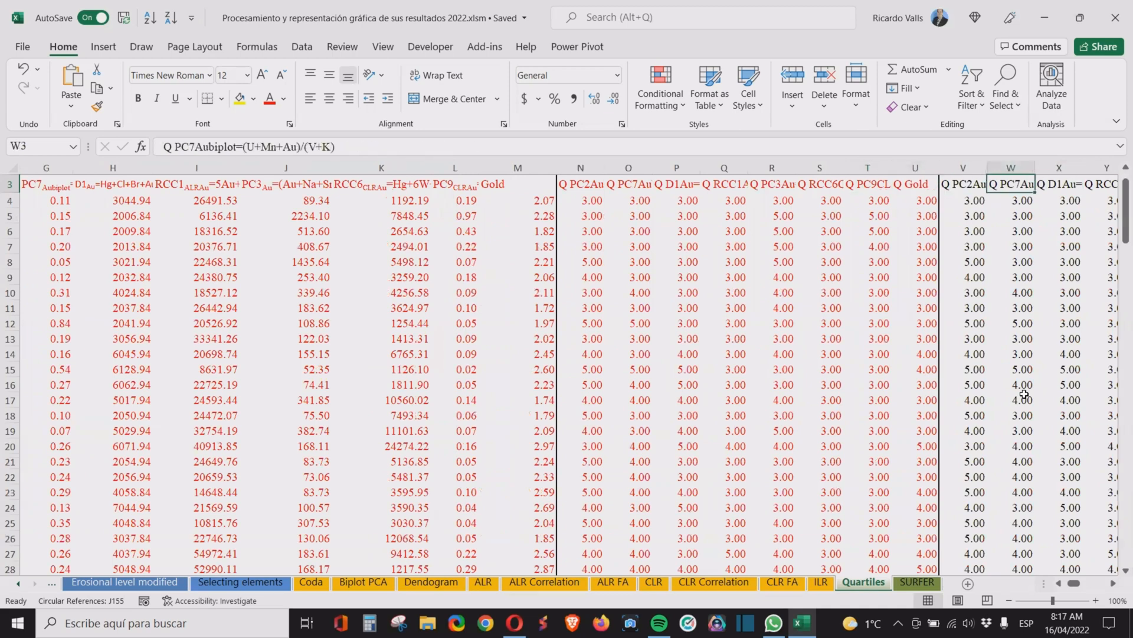
left_click(914, 200)
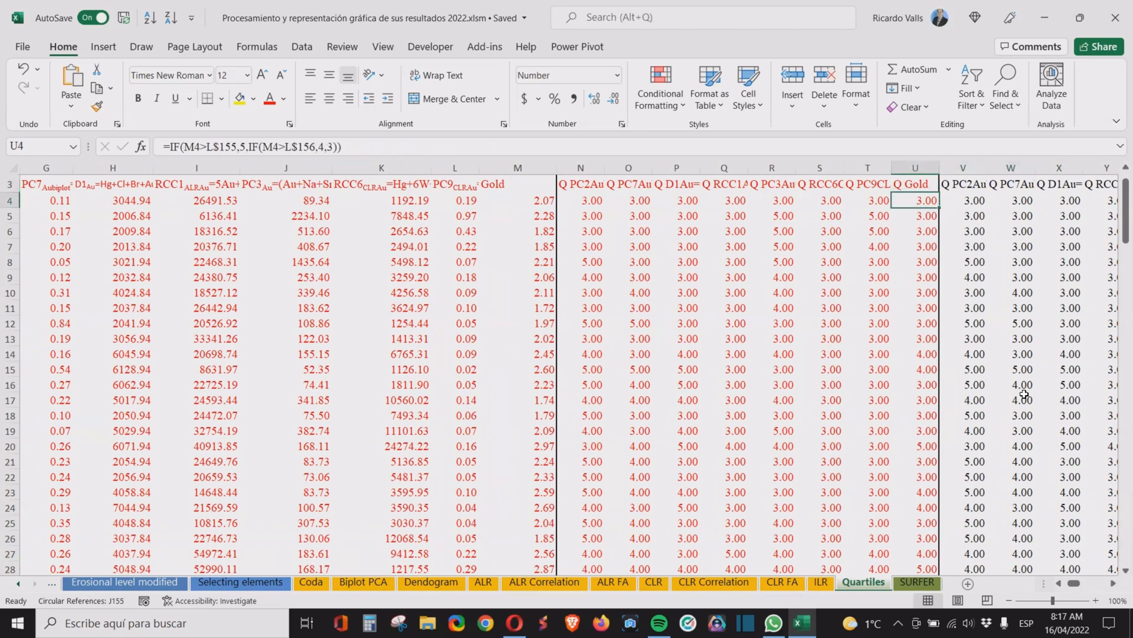
left_click(961, 200)
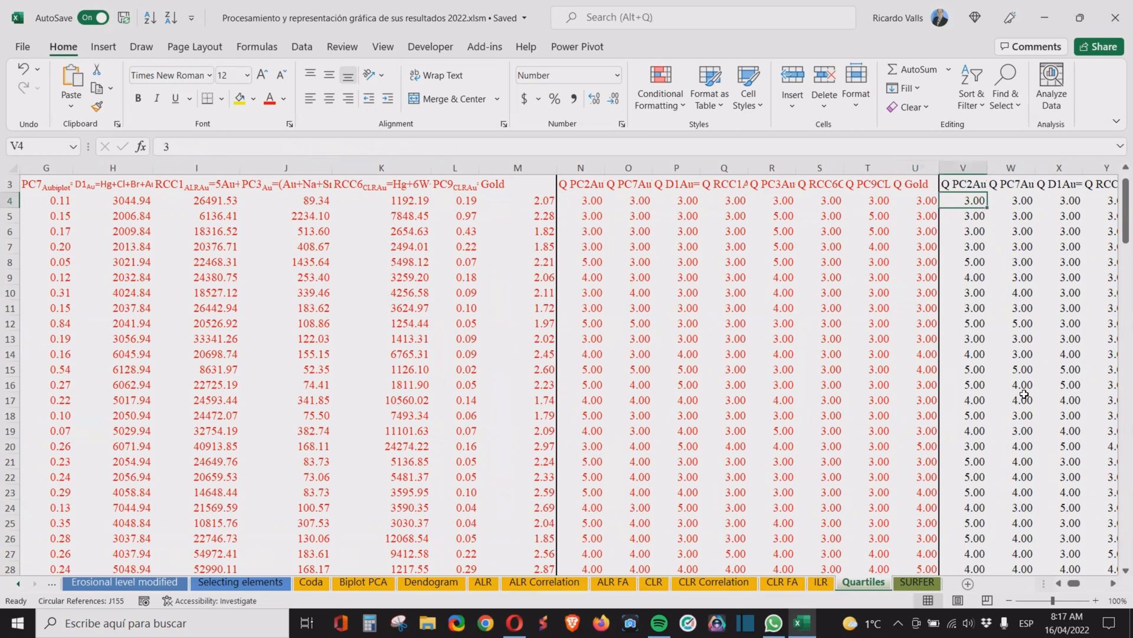
left_click(914, 201)
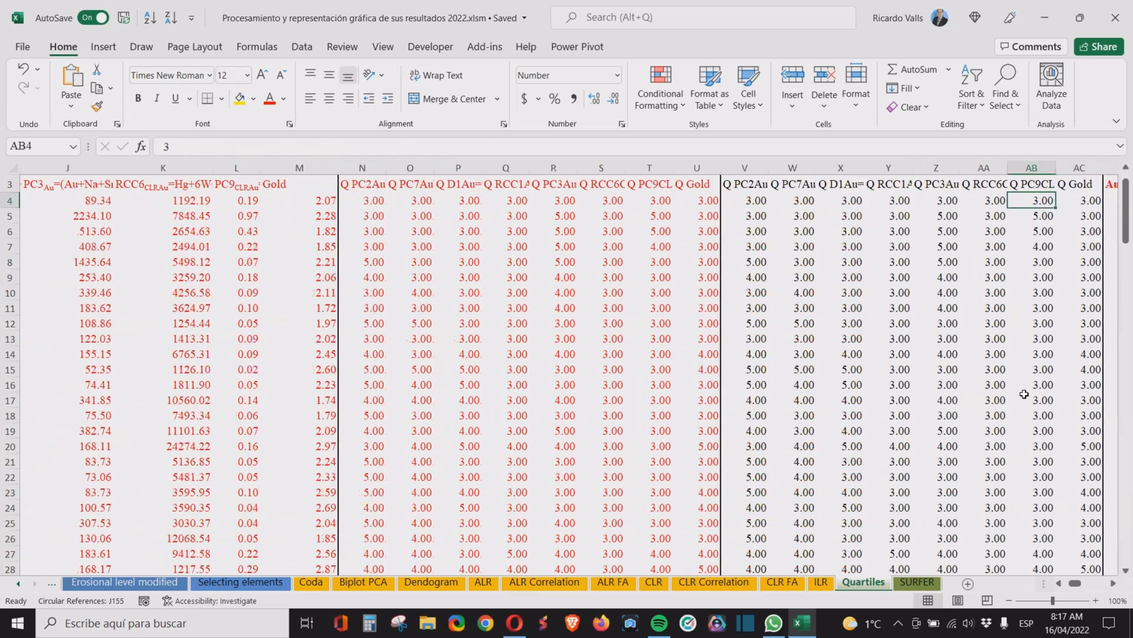
left_click(1077, 201)
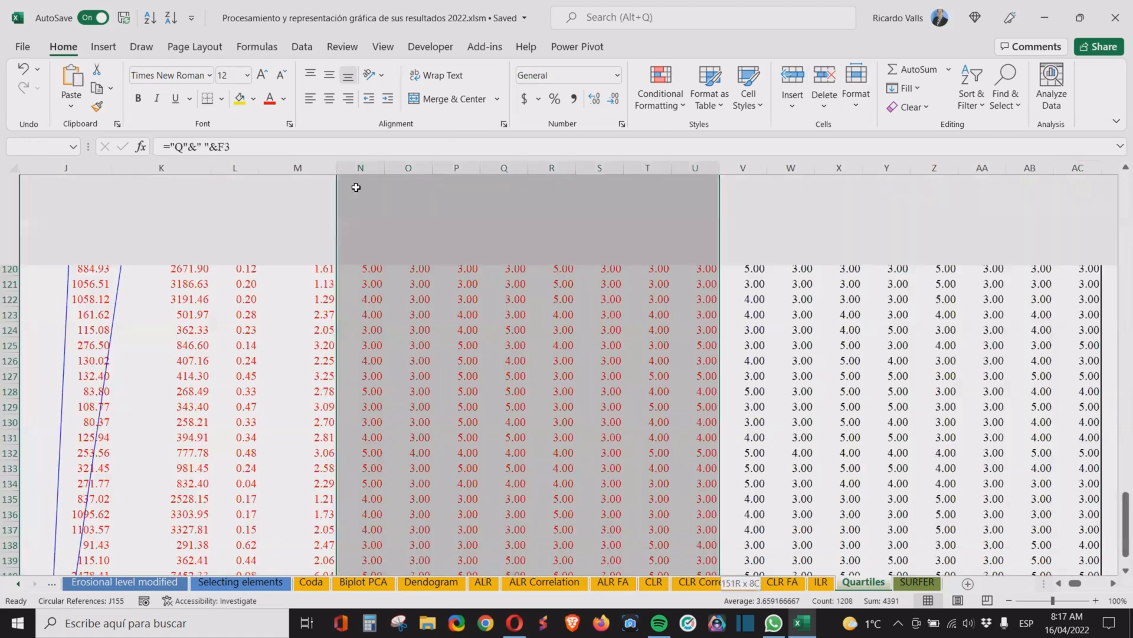
scroll("down", 3)
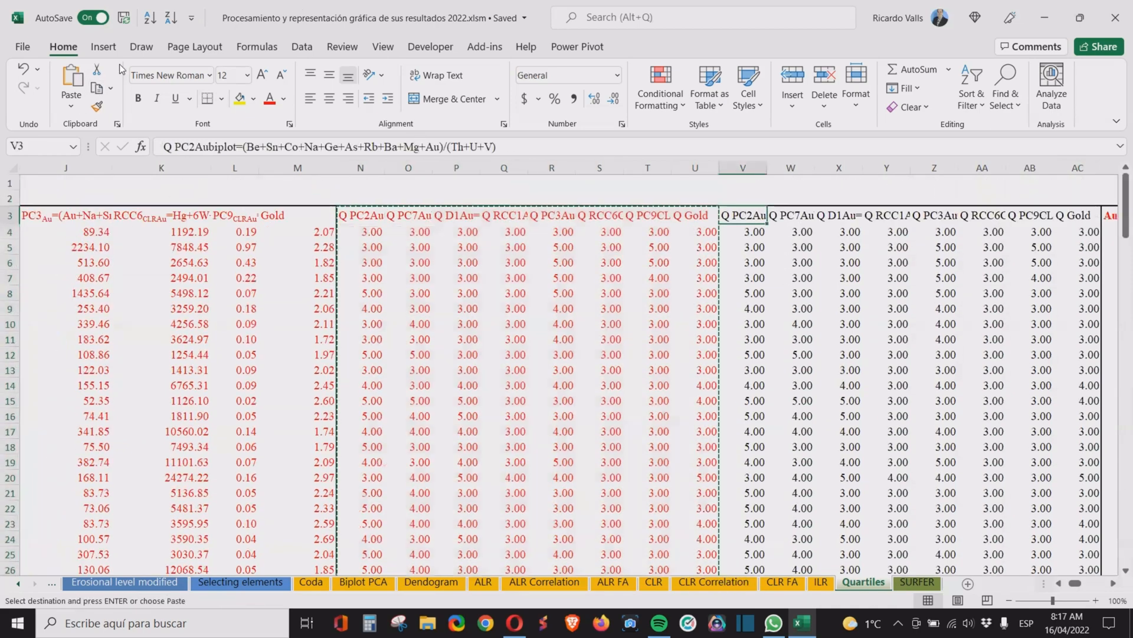
left_click(71, 85)
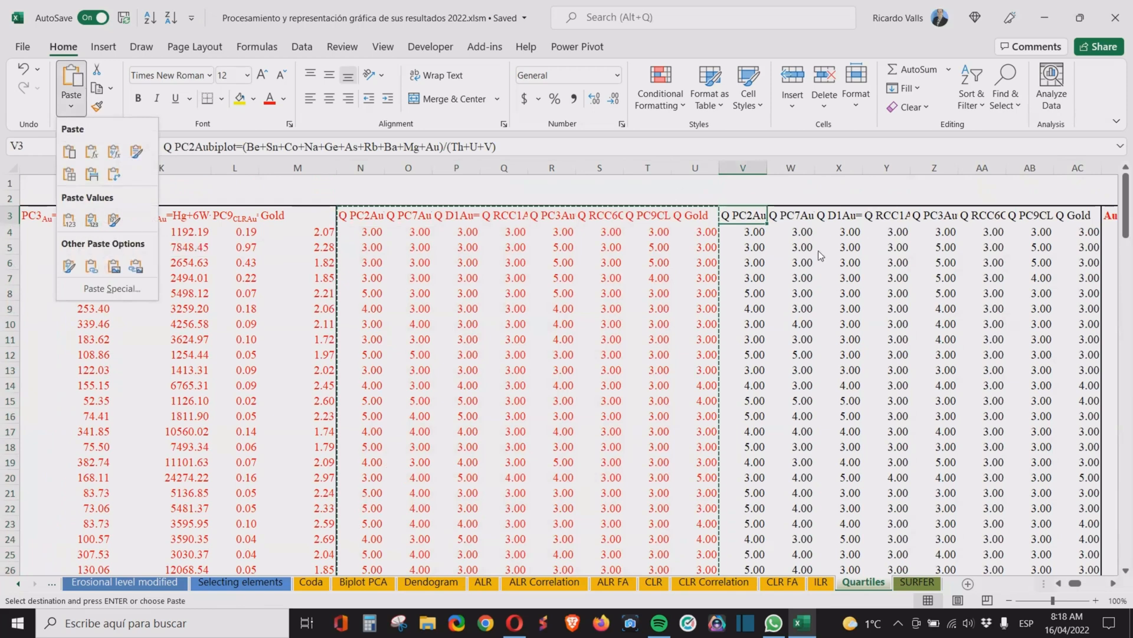
mouse_move(761, 234)
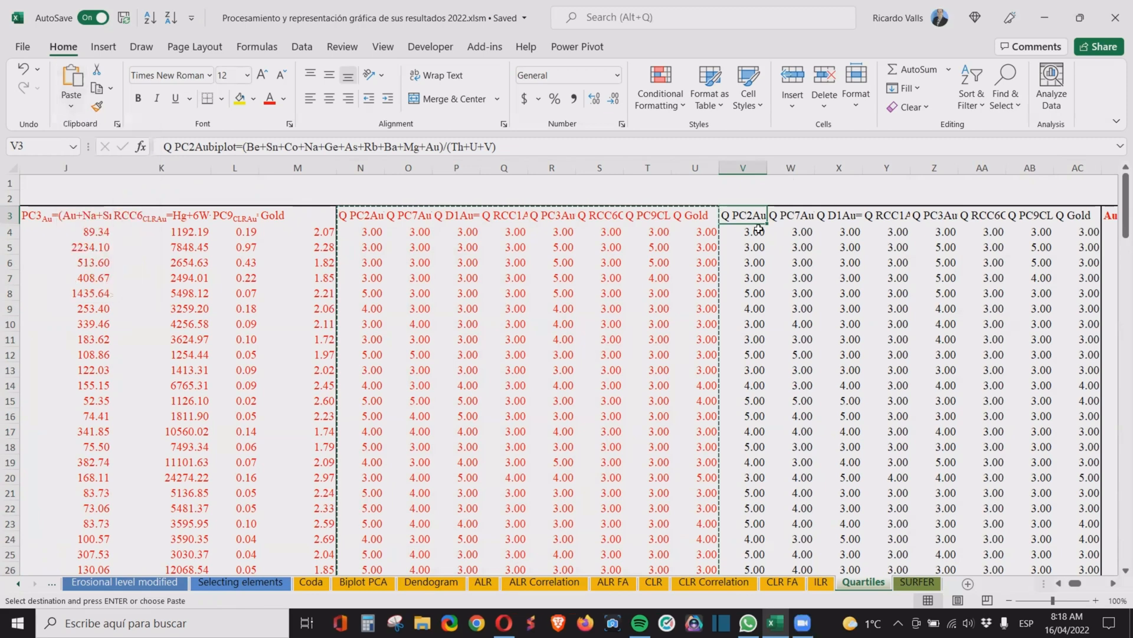
left_click(741, 231)
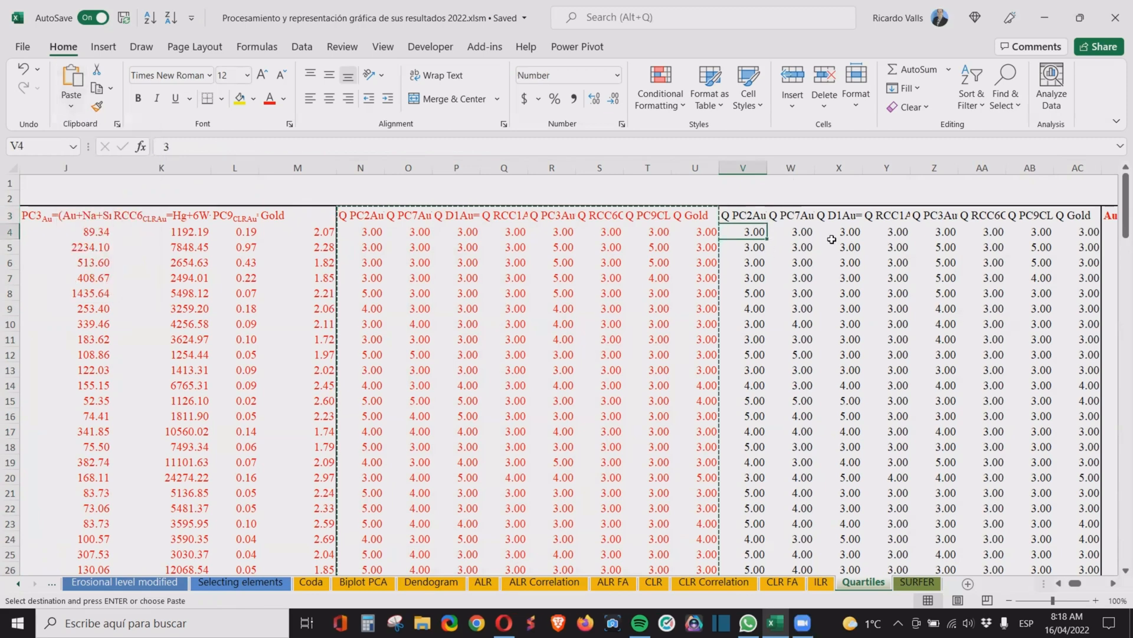
left_click(838, 278)
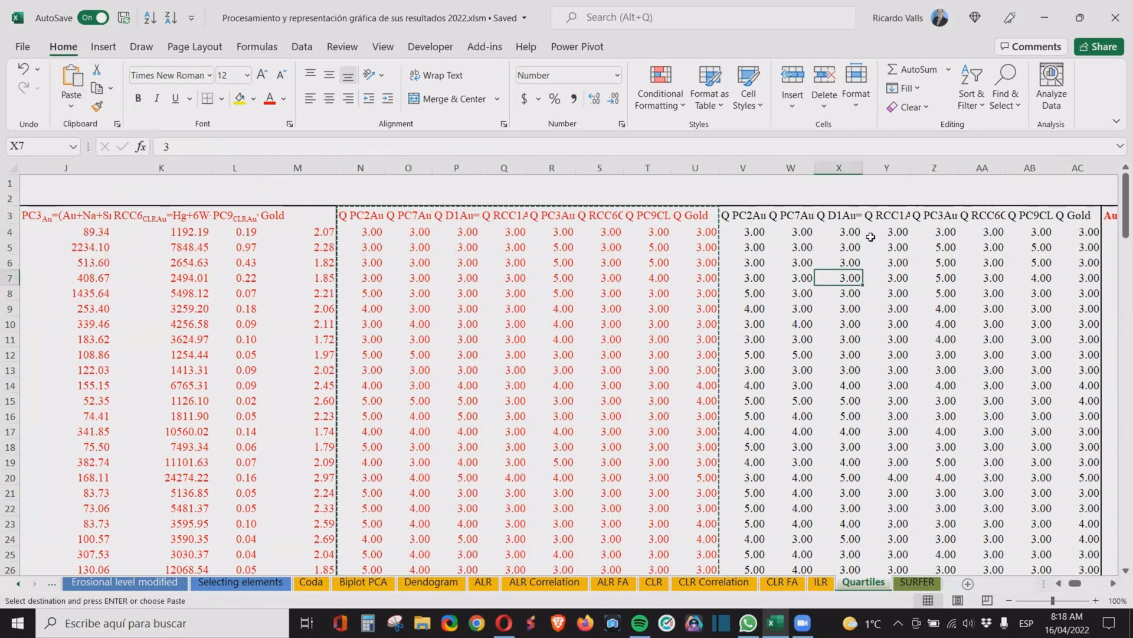
left_click(887, 231)
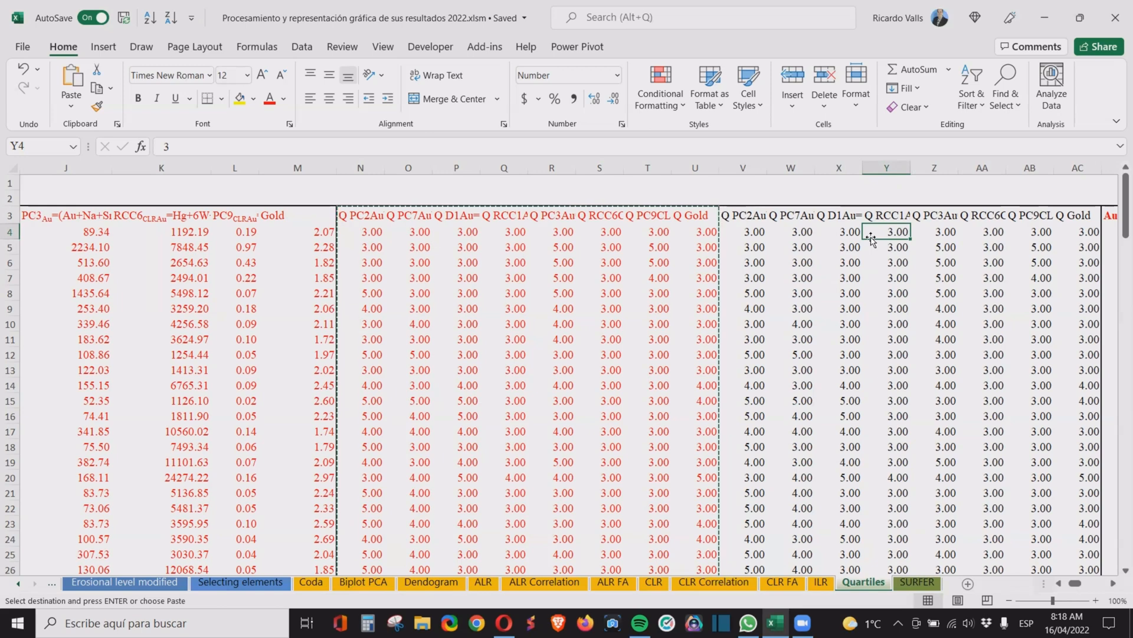
left_click(839, 231)
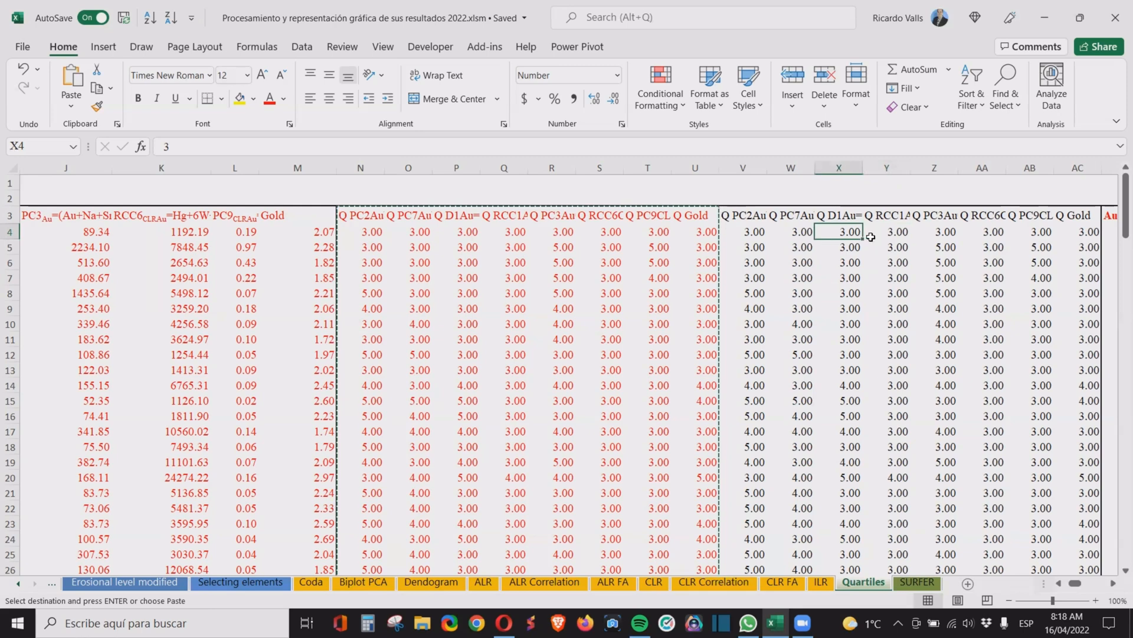
left_click(741, 231)
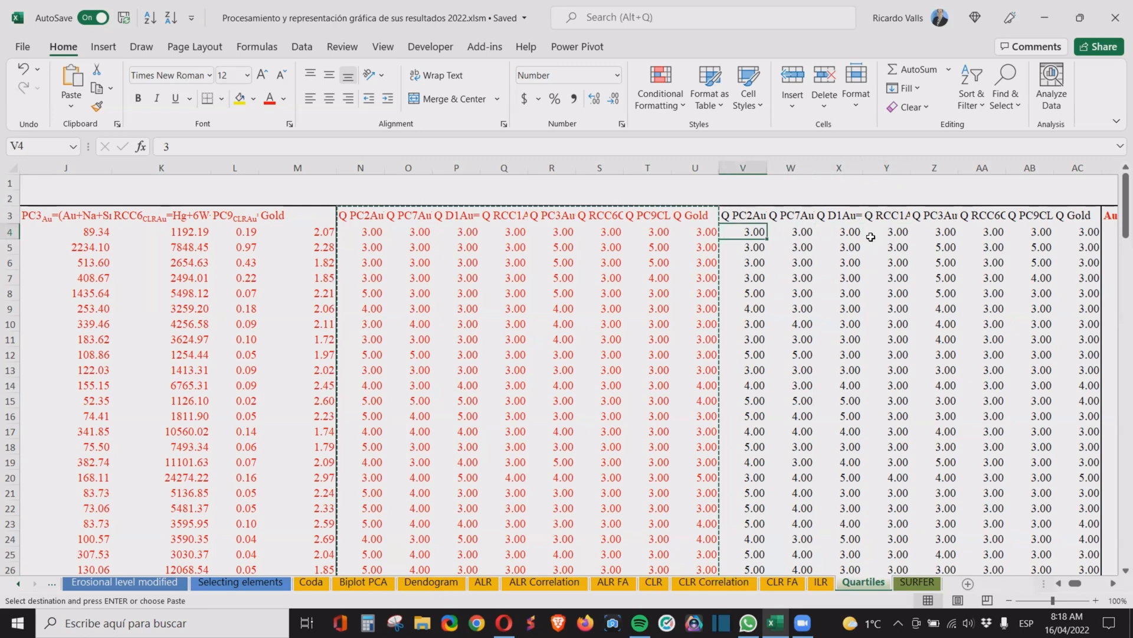
left_click(1077, 231)
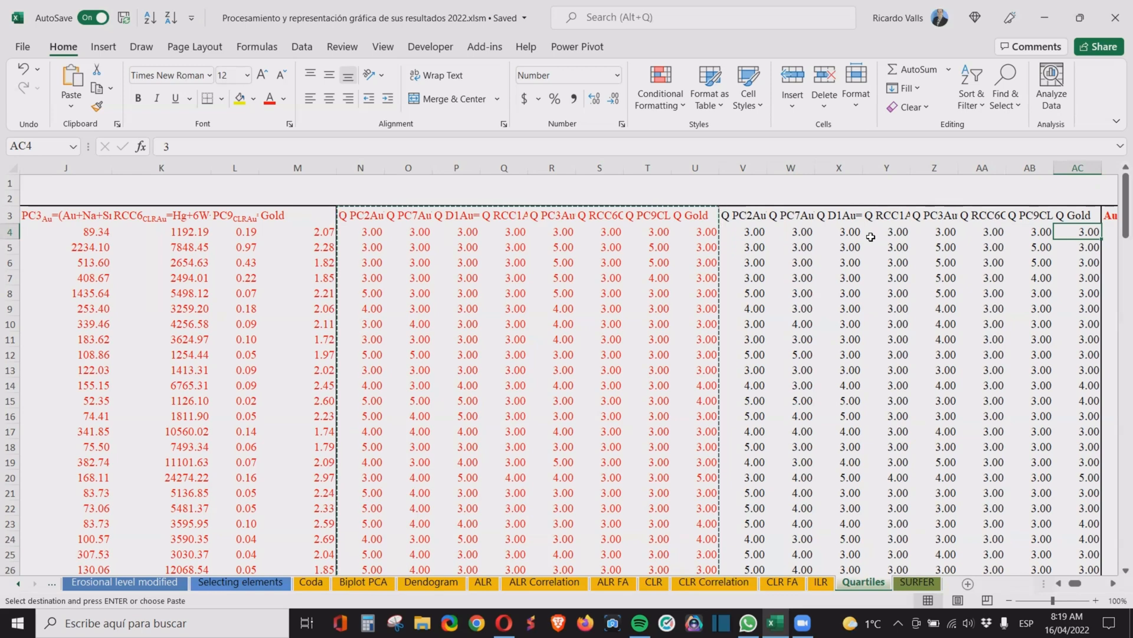
left_click(838, 231)
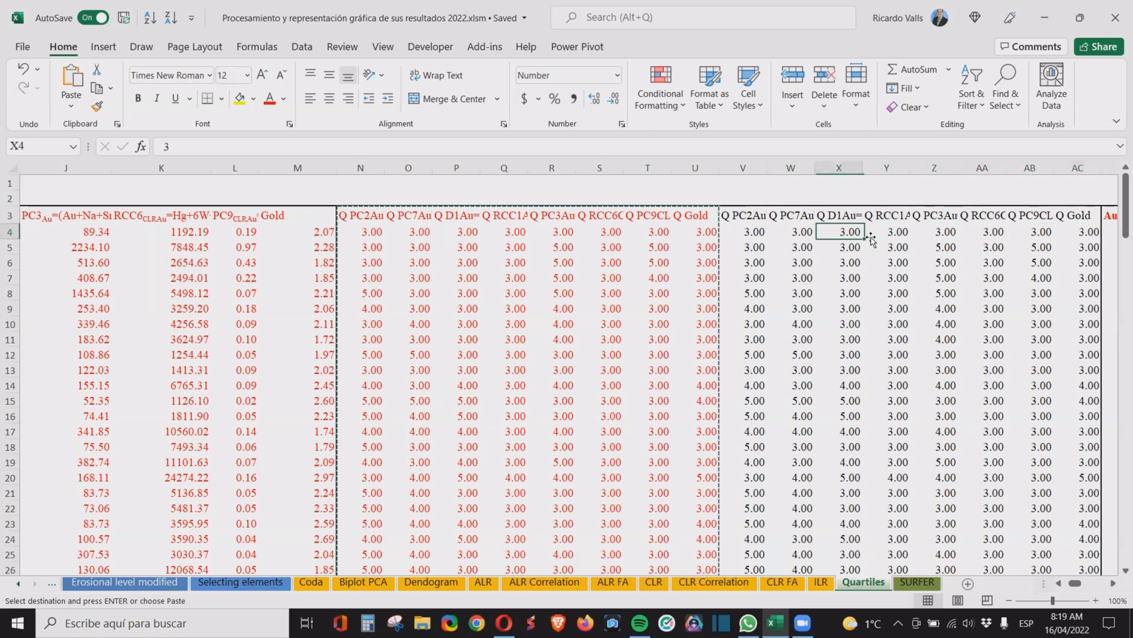
left_click(791, 232)
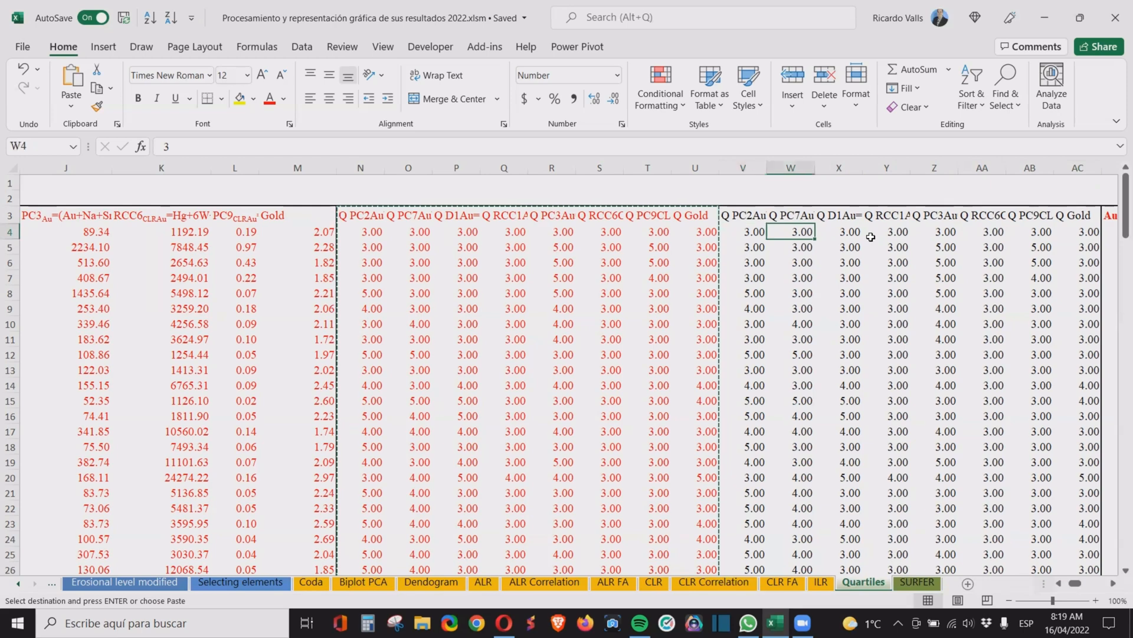
left_click(1077, 231)
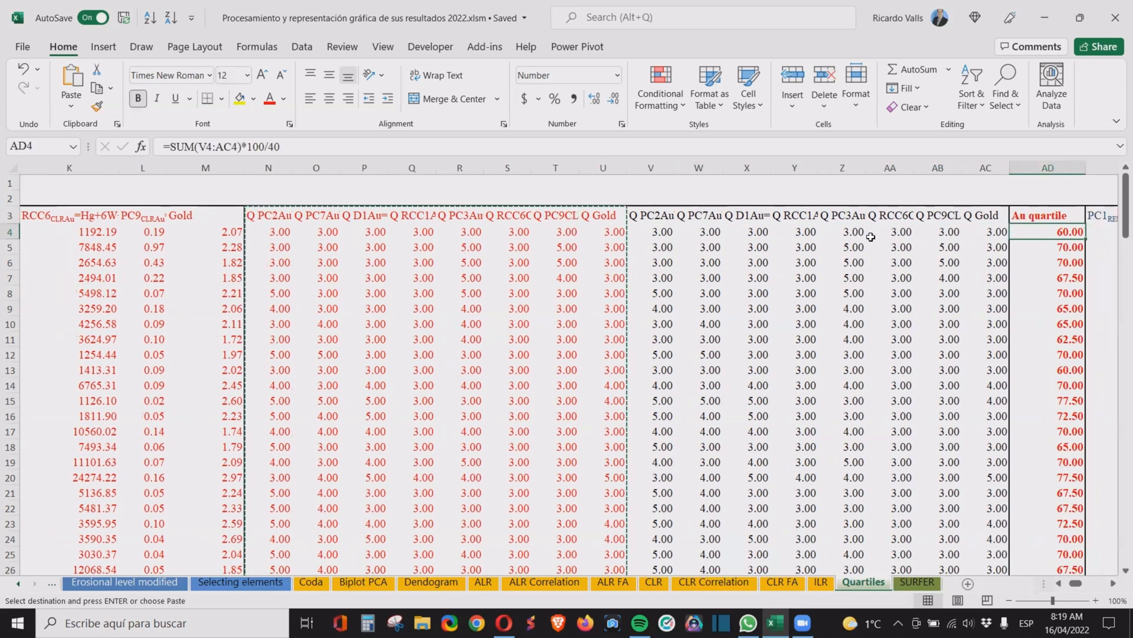
mouse_move(976, 231)
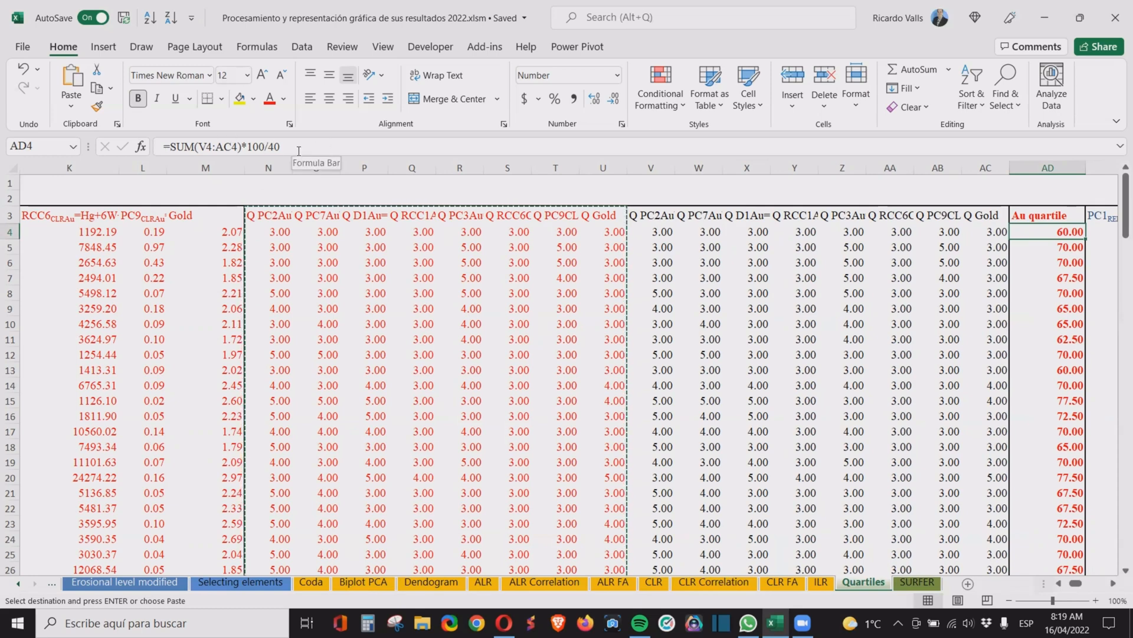
mouse_move(981, 232)
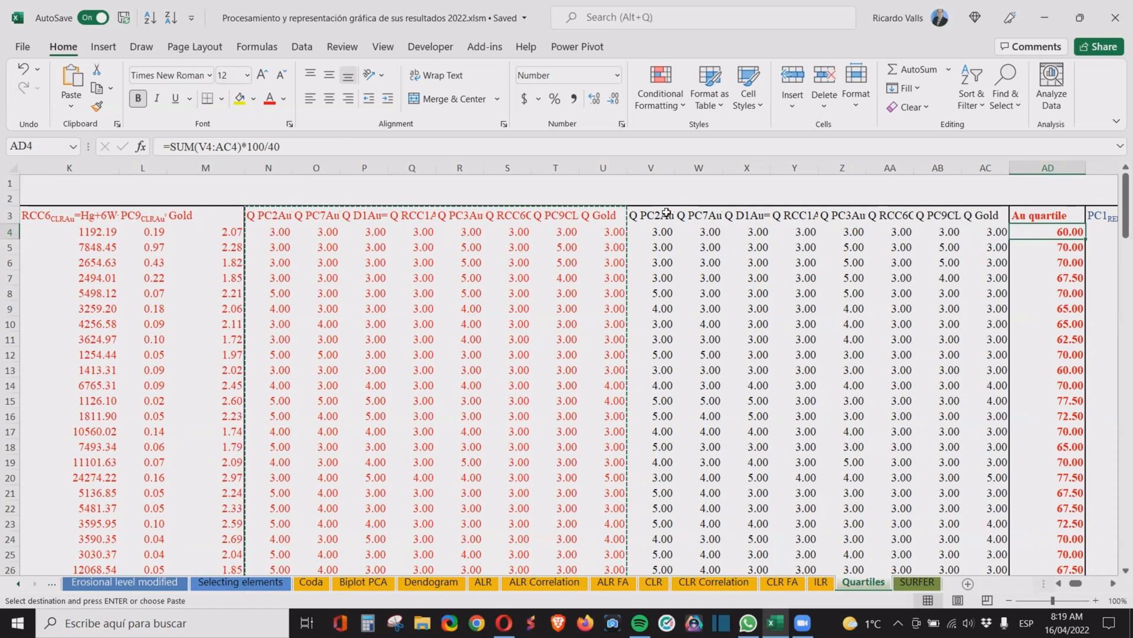
mouse_move(712, 215)
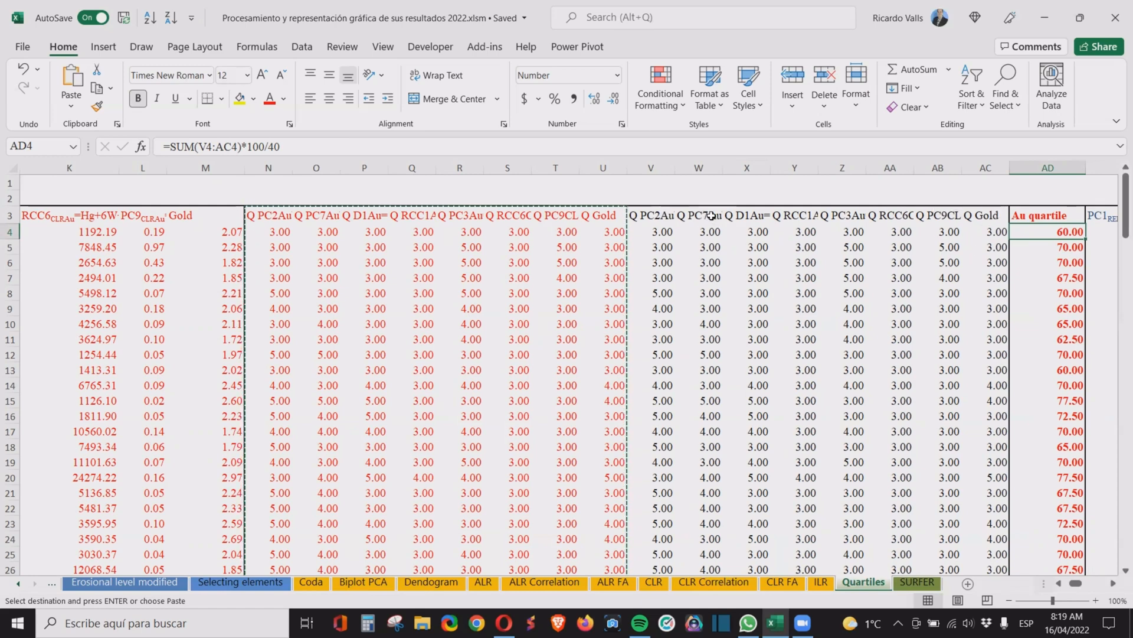
mouse_move(900, 210)
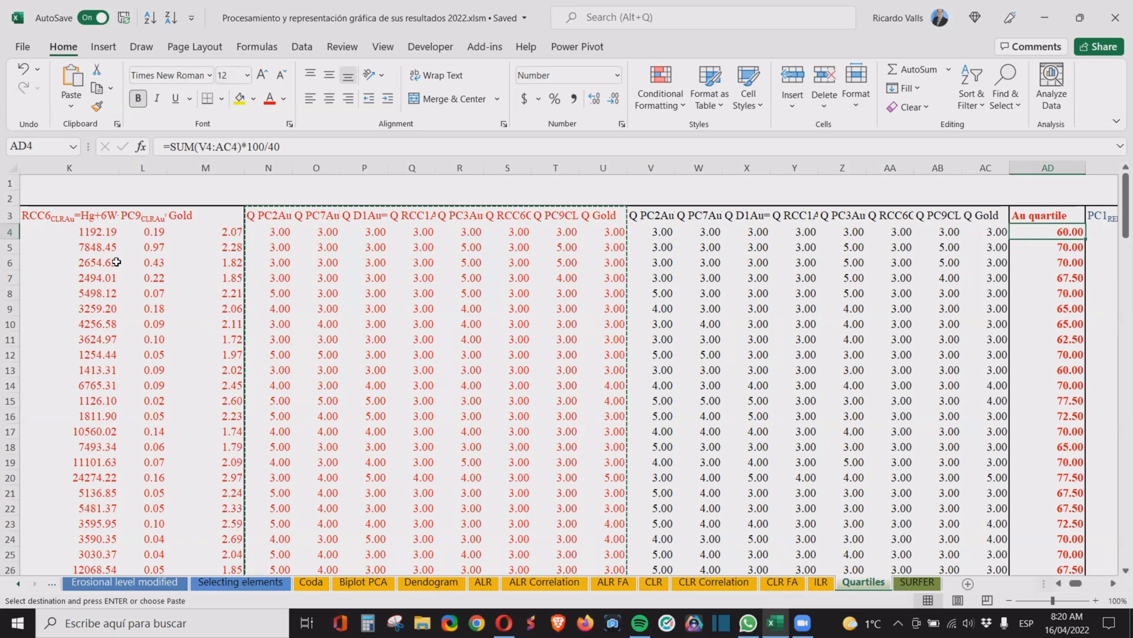
- Review the N4 classification formula, the plain value in AC4 and the Au quartile SUM*100/40 formula in AD4
left_click(268, 231)
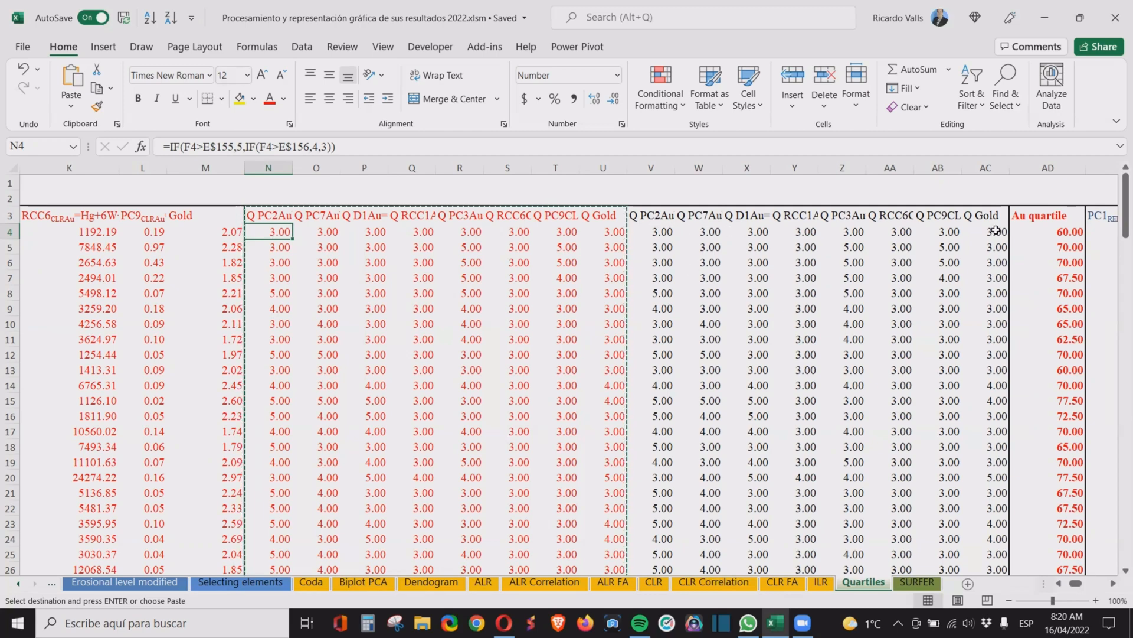
left_click(985, 231)
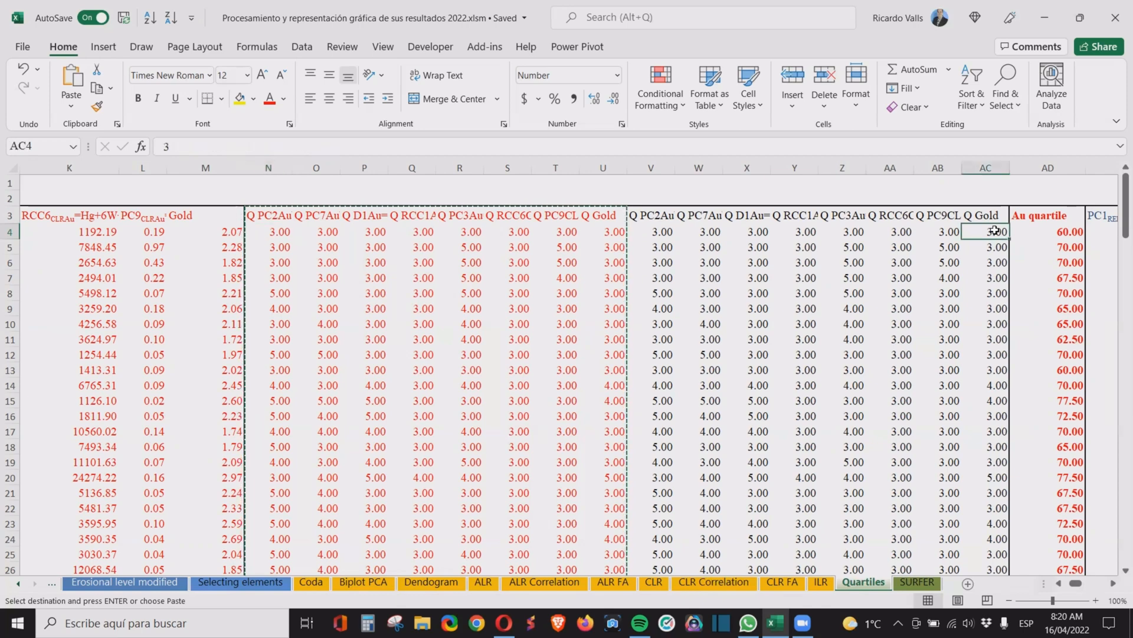
mouse_move(654, 233)
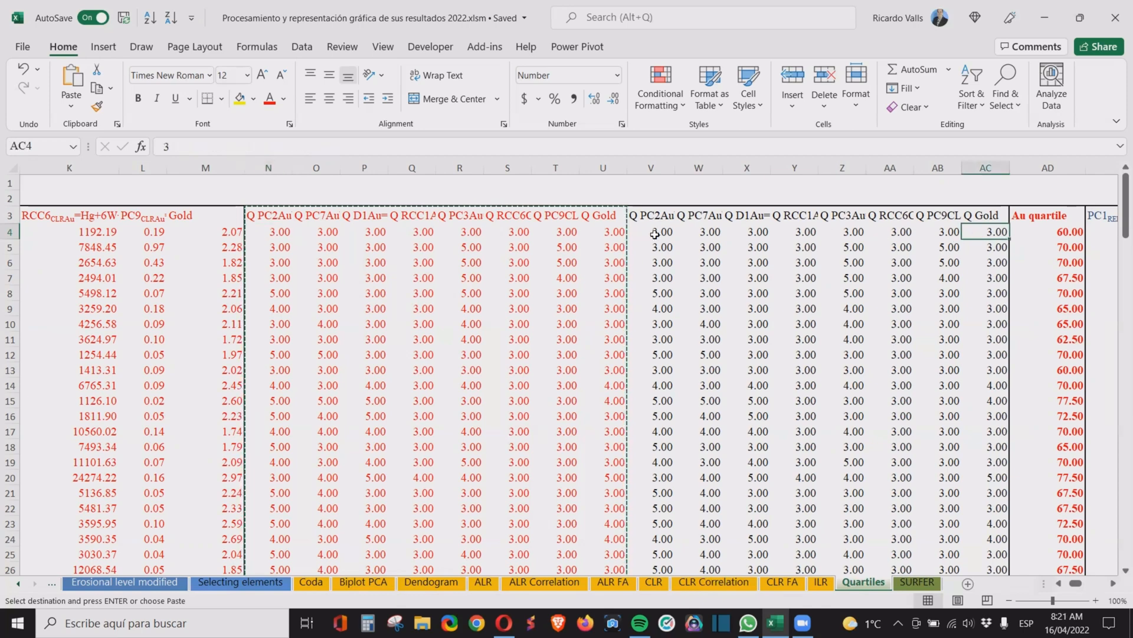
left_click(1046, 233)
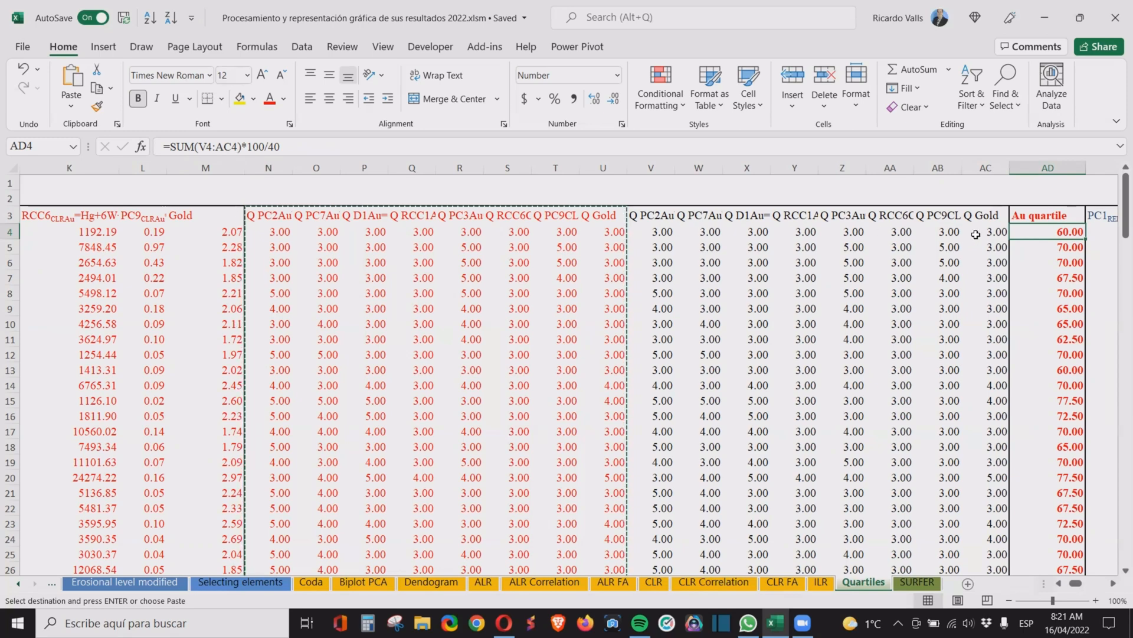
mouse_move(930, 233)
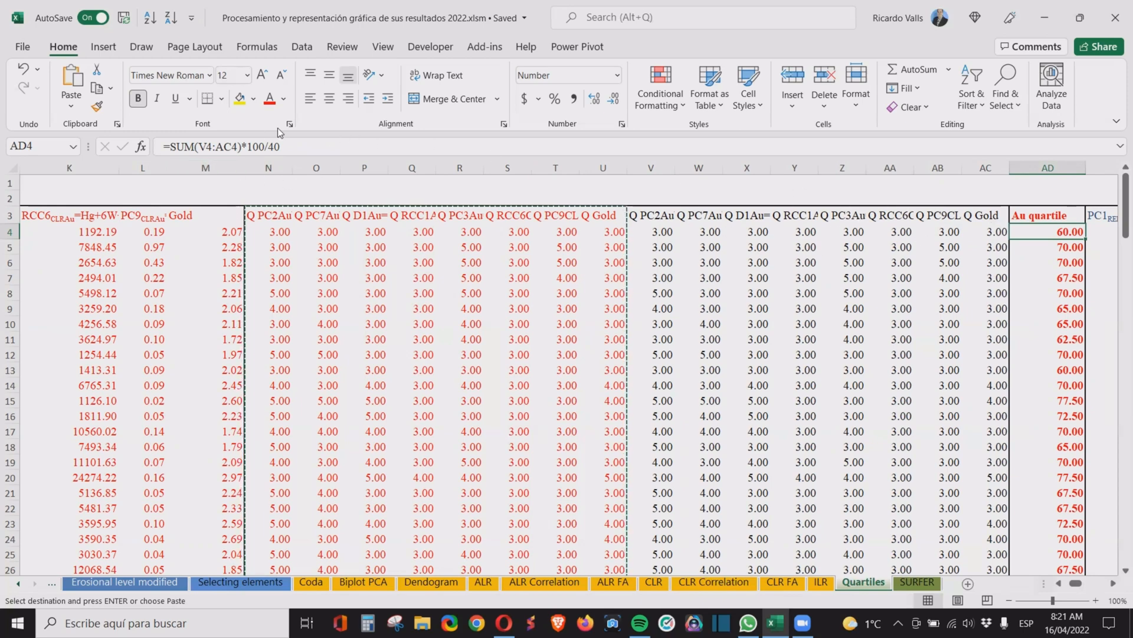
mouse_move(253, 147)
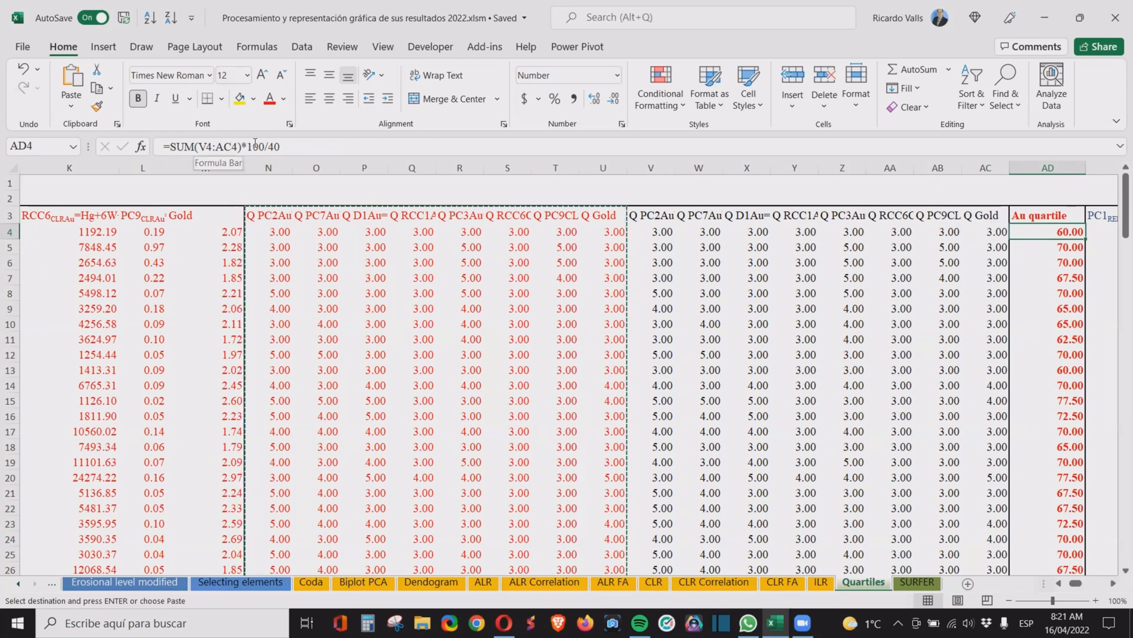
mouse_move(944, 204)
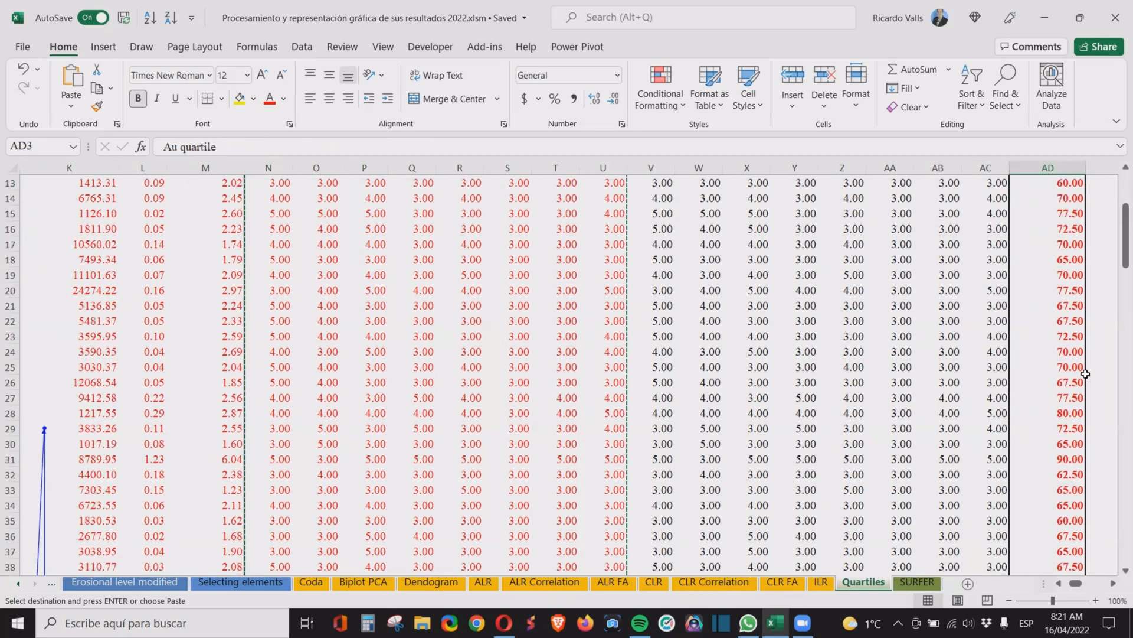
scroll("down", 3)
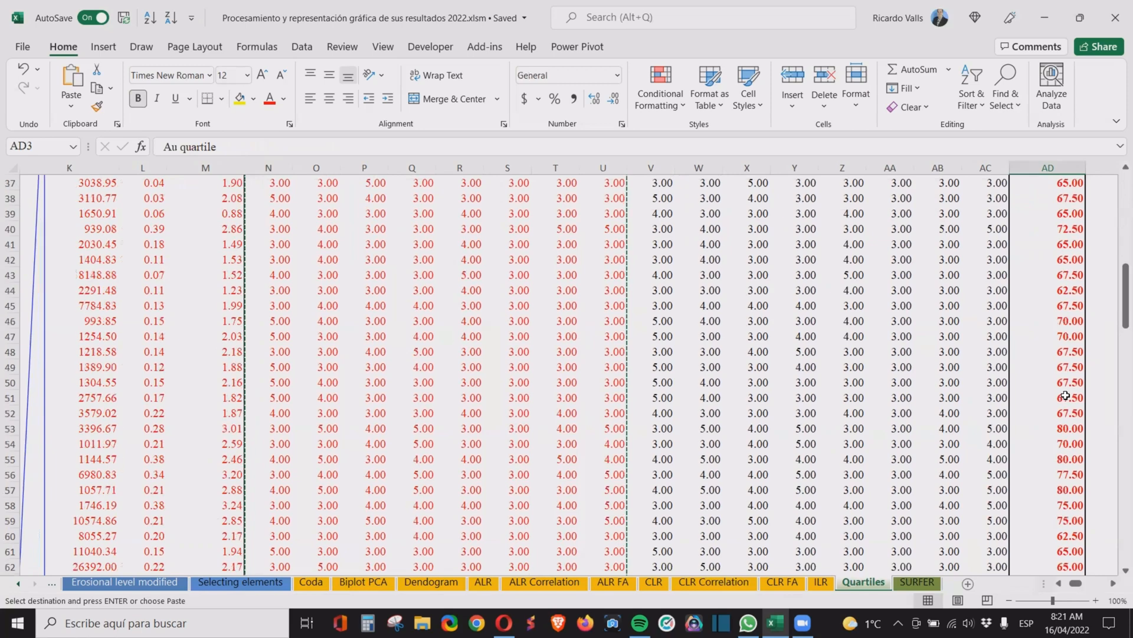
scroll("down", 3)
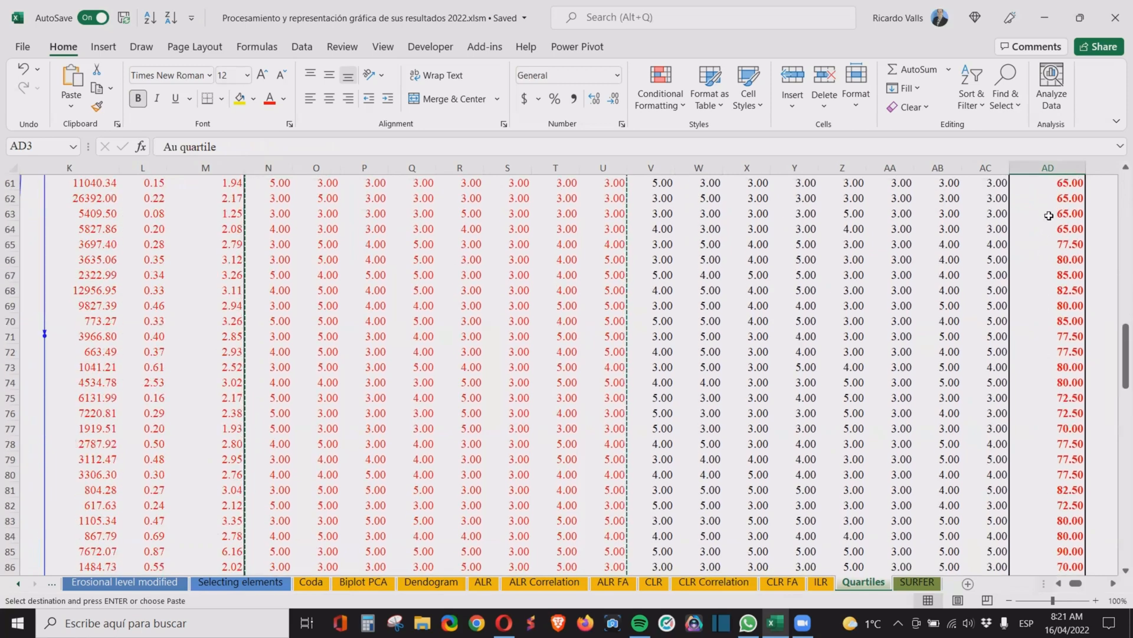
mouse_move(1070, 355)
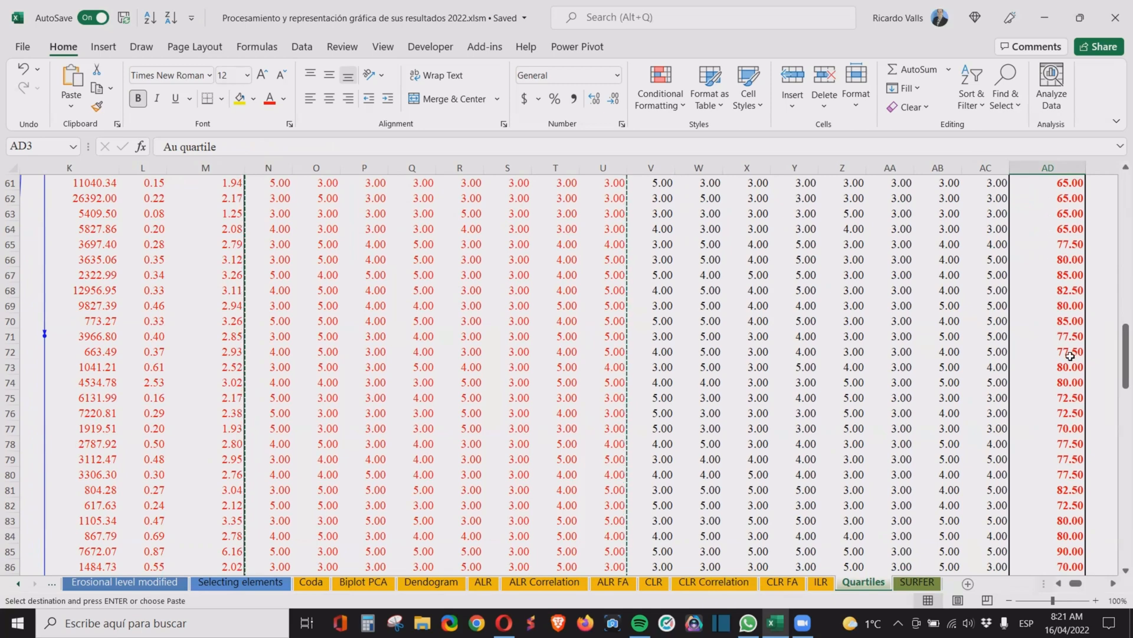
mouse_move(1065, 311)
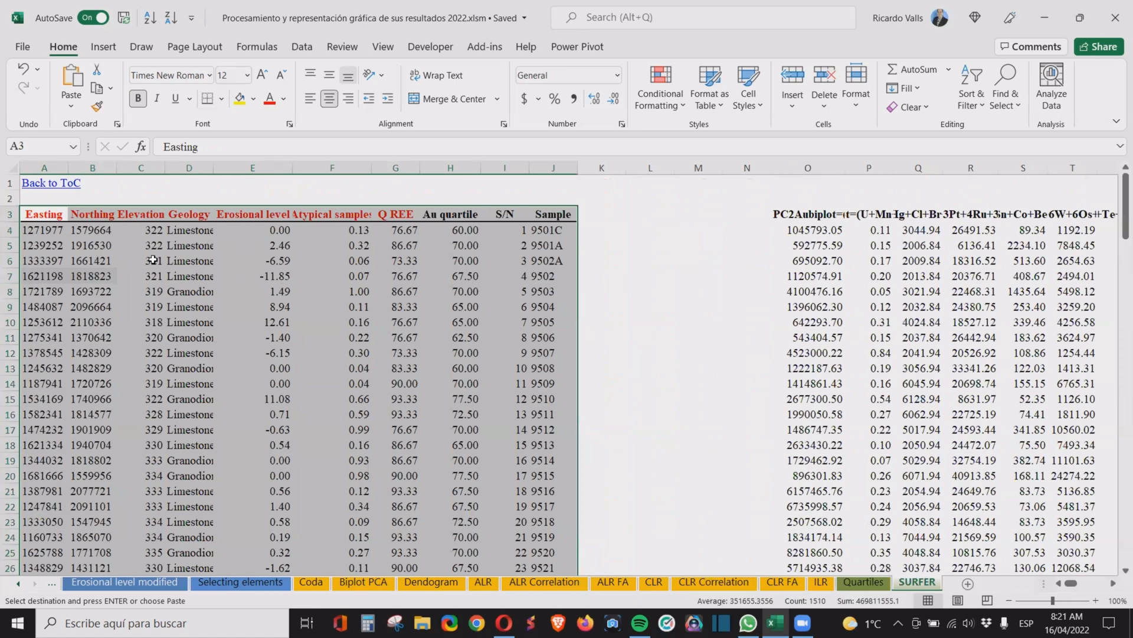
mouse_move(353, 234)
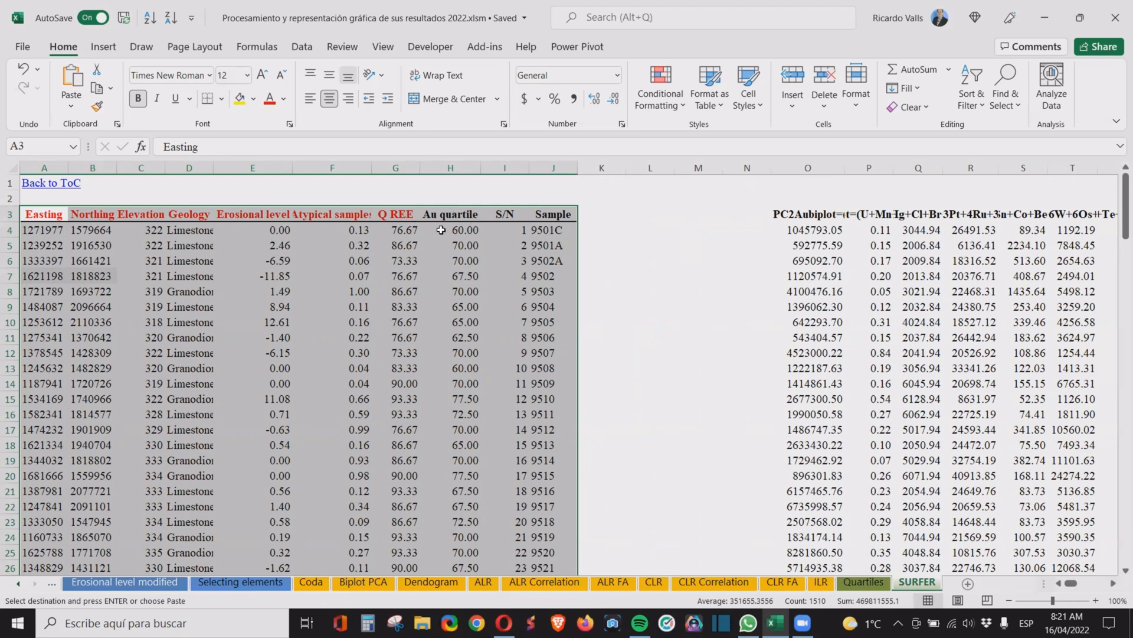
mouse_move(459, 240)
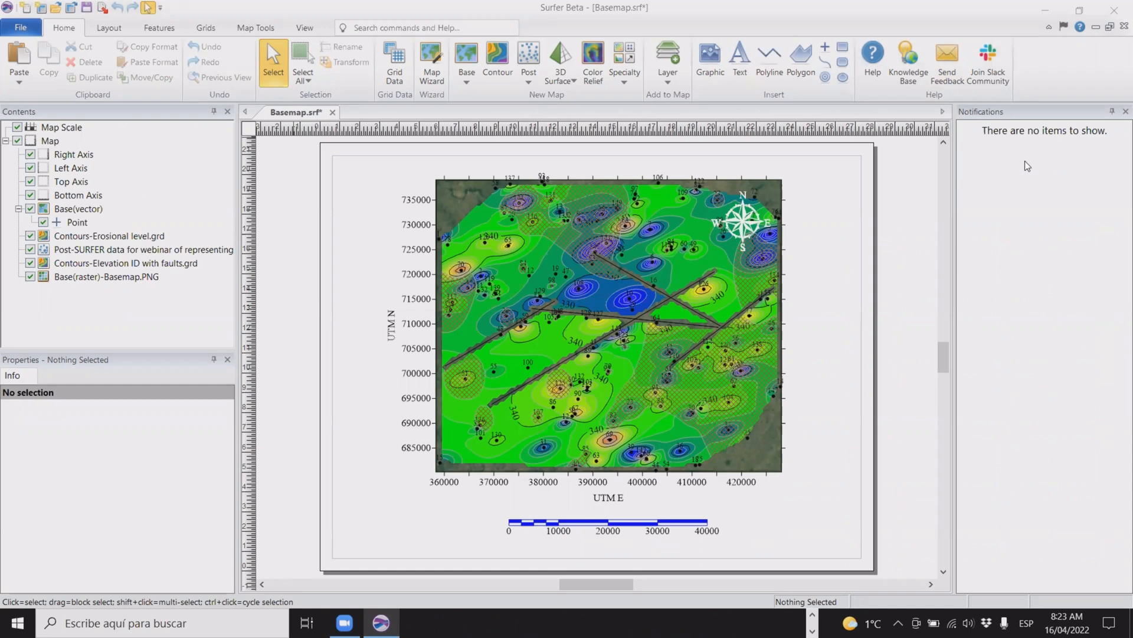
mouse_move(961, 197)
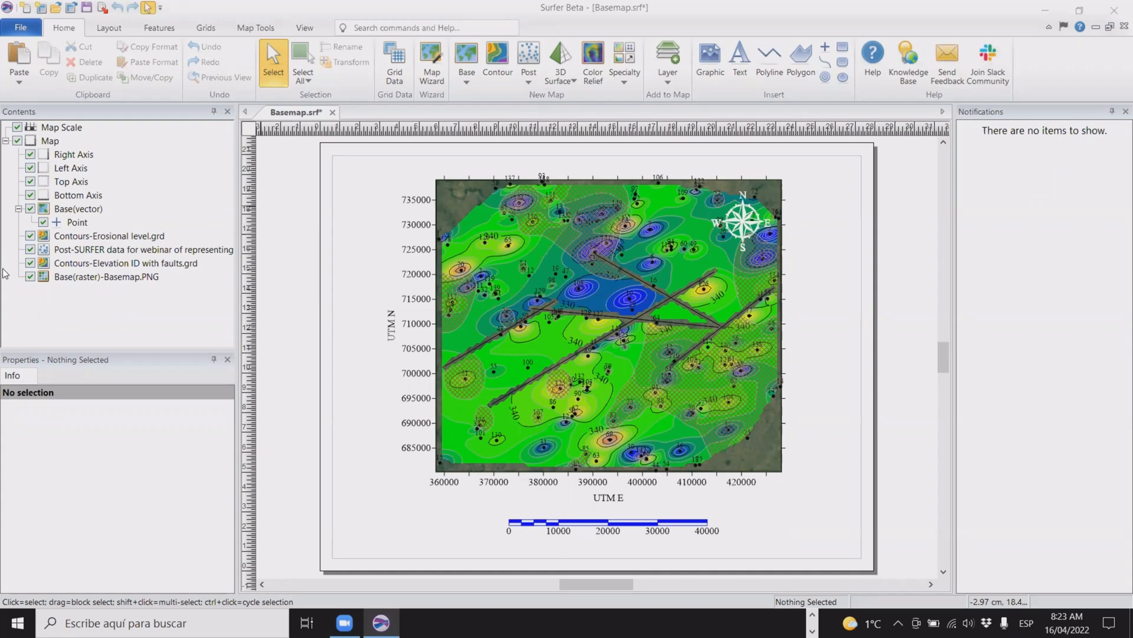
- Hide the Contours-Elevation ID with faults.grd layer in the Contents panel
left_click(31, 262)
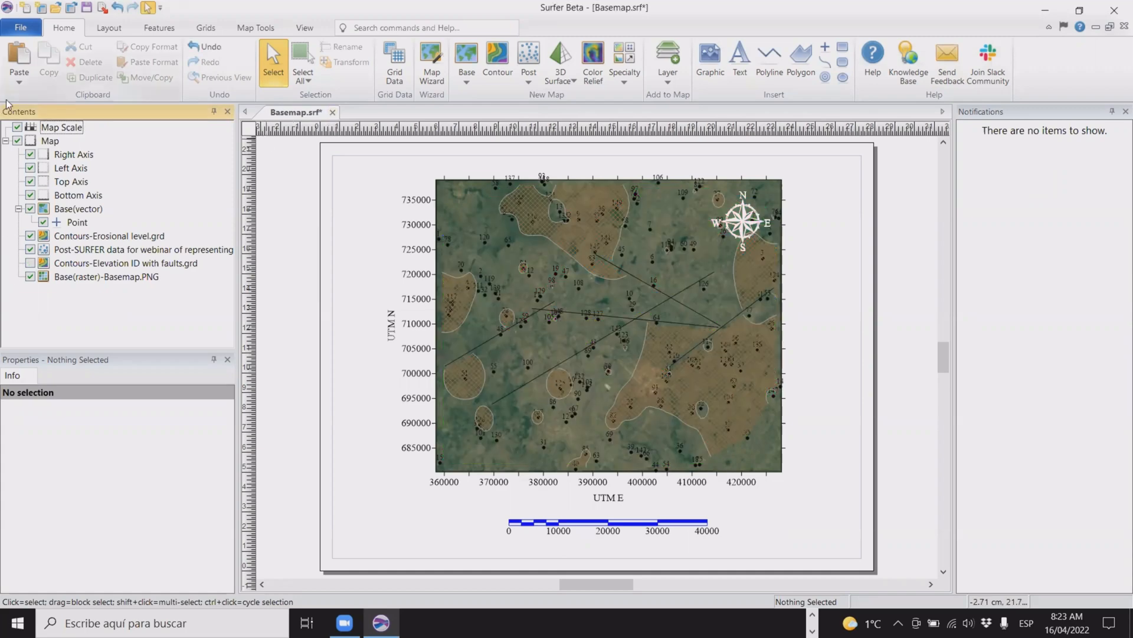
mouse_move(26, 8)
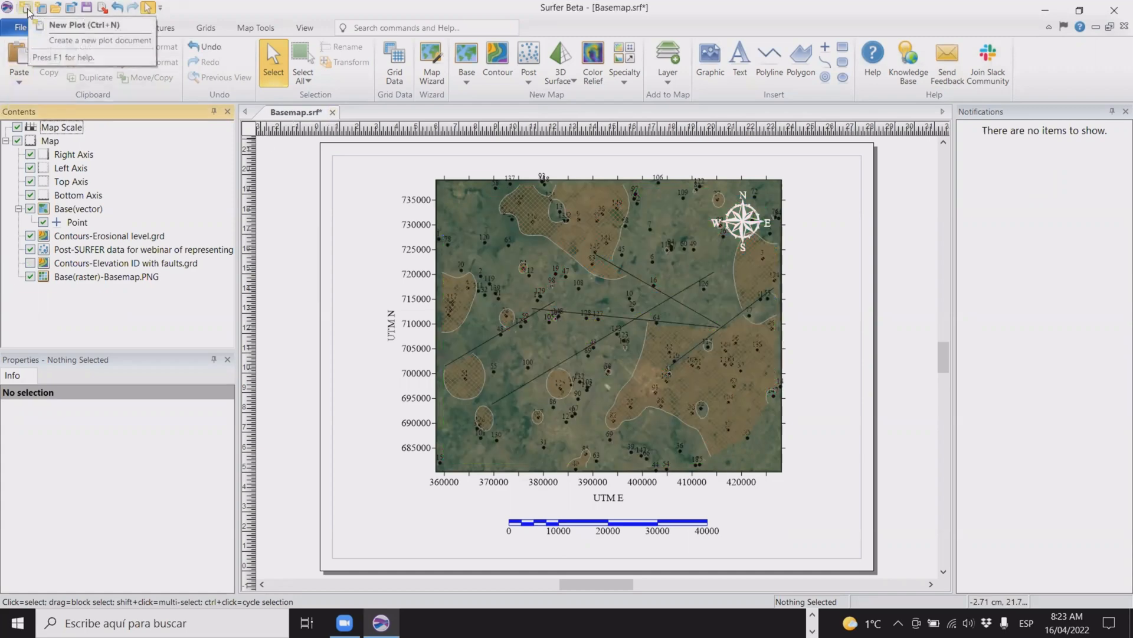
- Start a new plot document and begin a new variogram from the SURFER data file
left_click(78, 24)
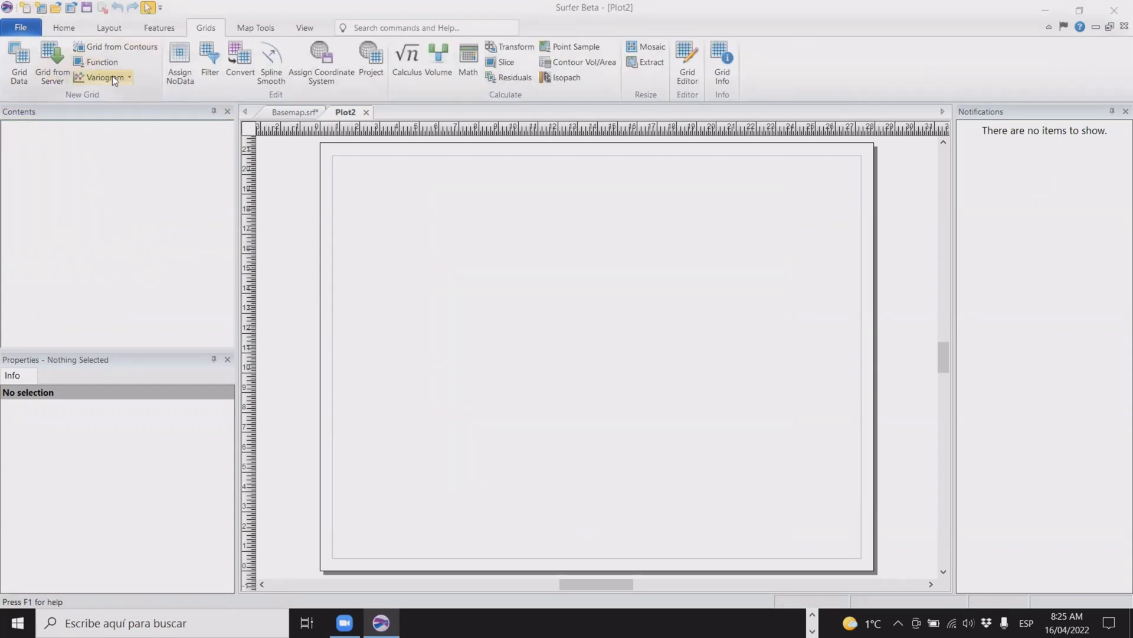
left_click(129, 77)
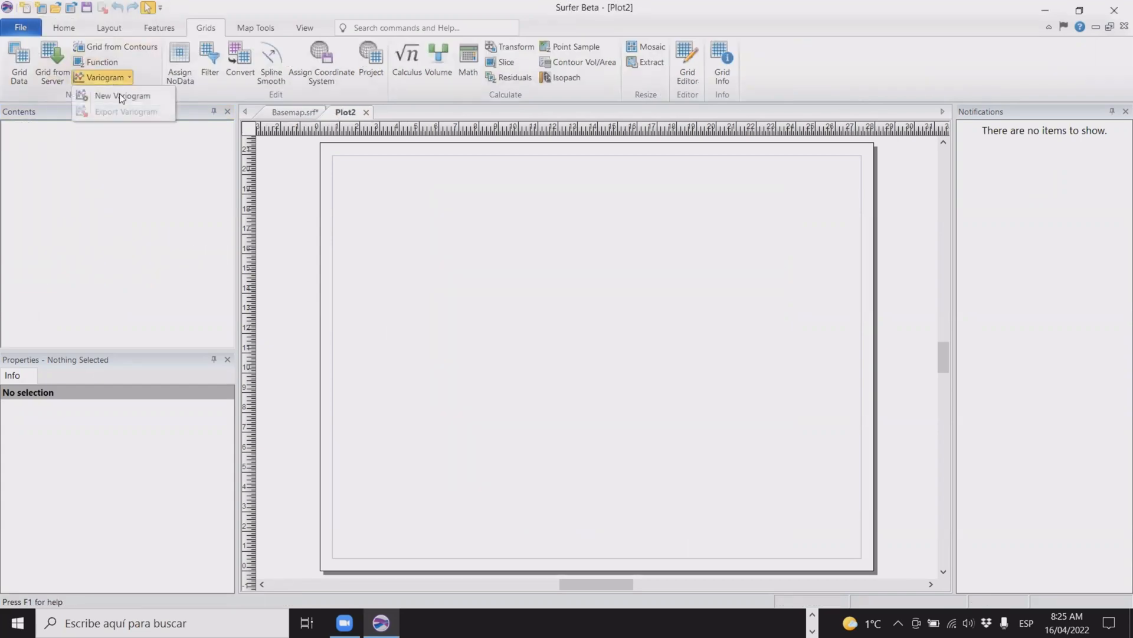
left_click(122, 96)
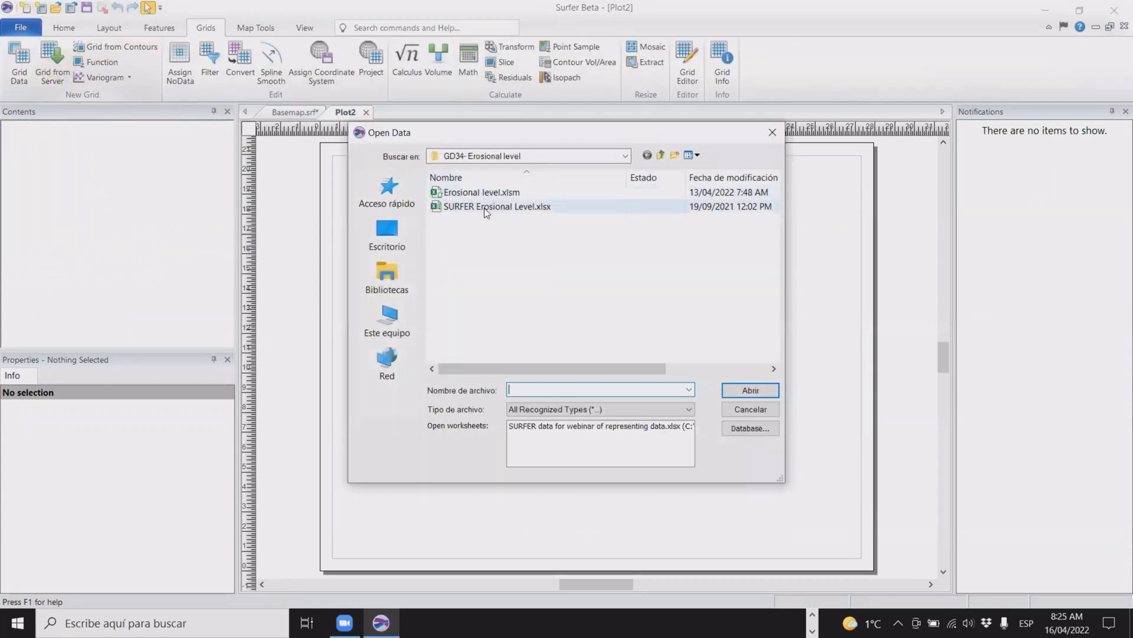
left_click(750, 389)
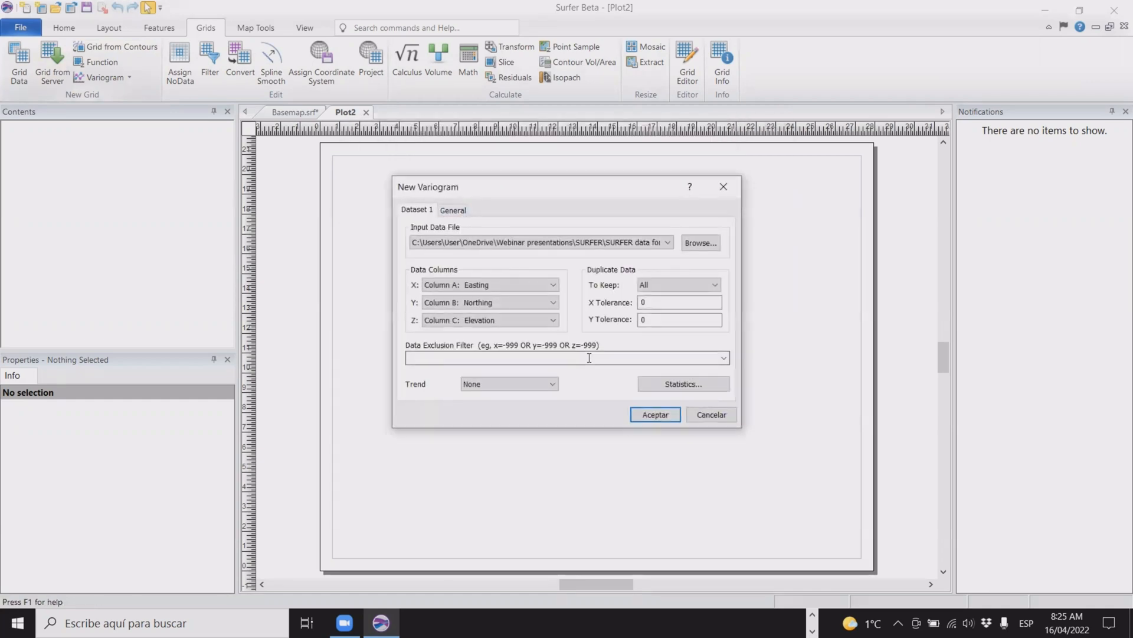
- Set Z to Column H: Au quartile and create the variogram
left_click(552, 320)
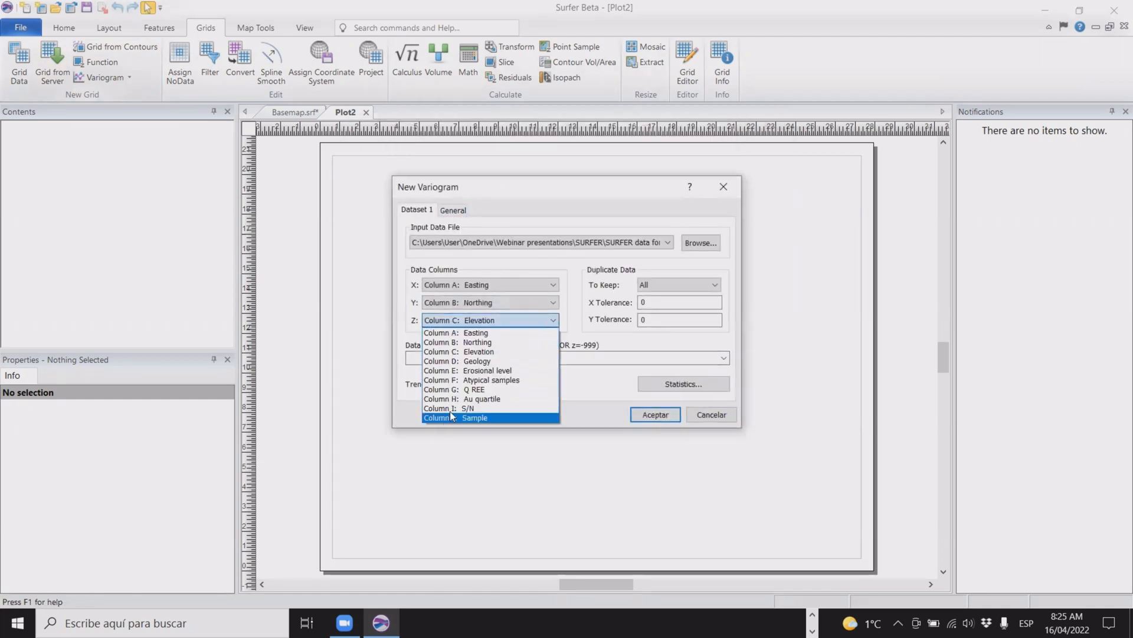
mouse_move(494, 398)
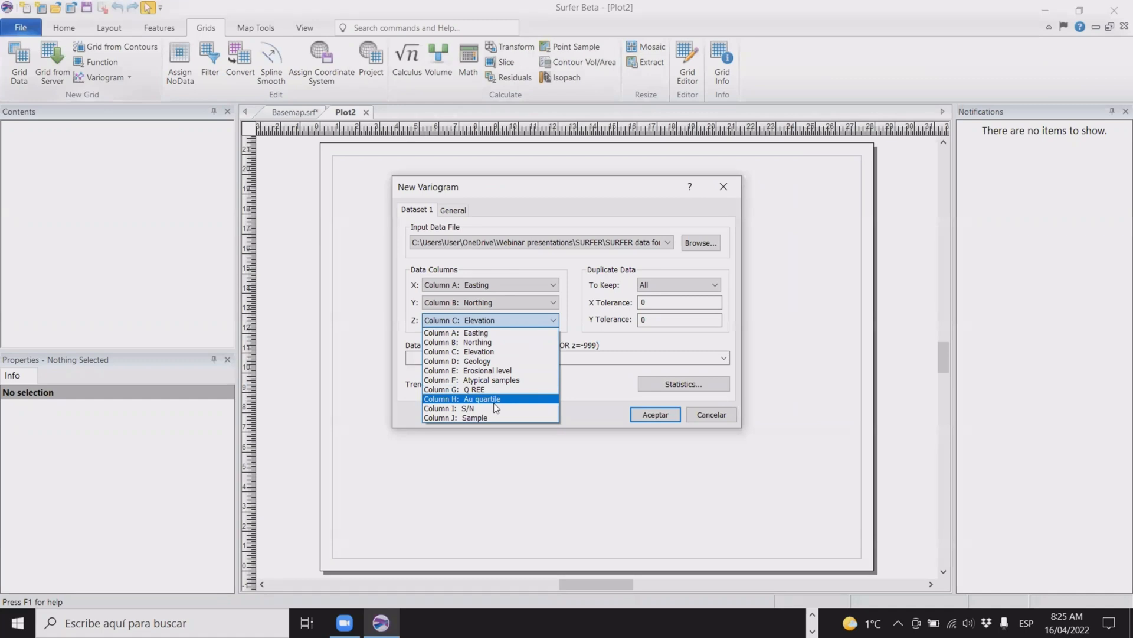
left_click(462, 397)
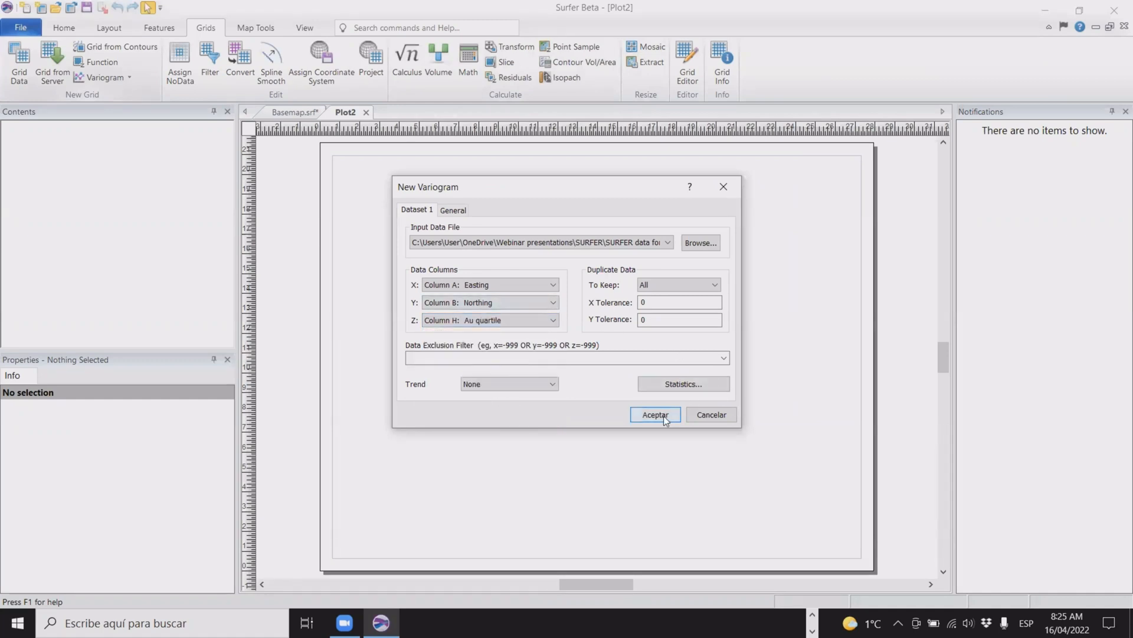
left_click(653, 415)
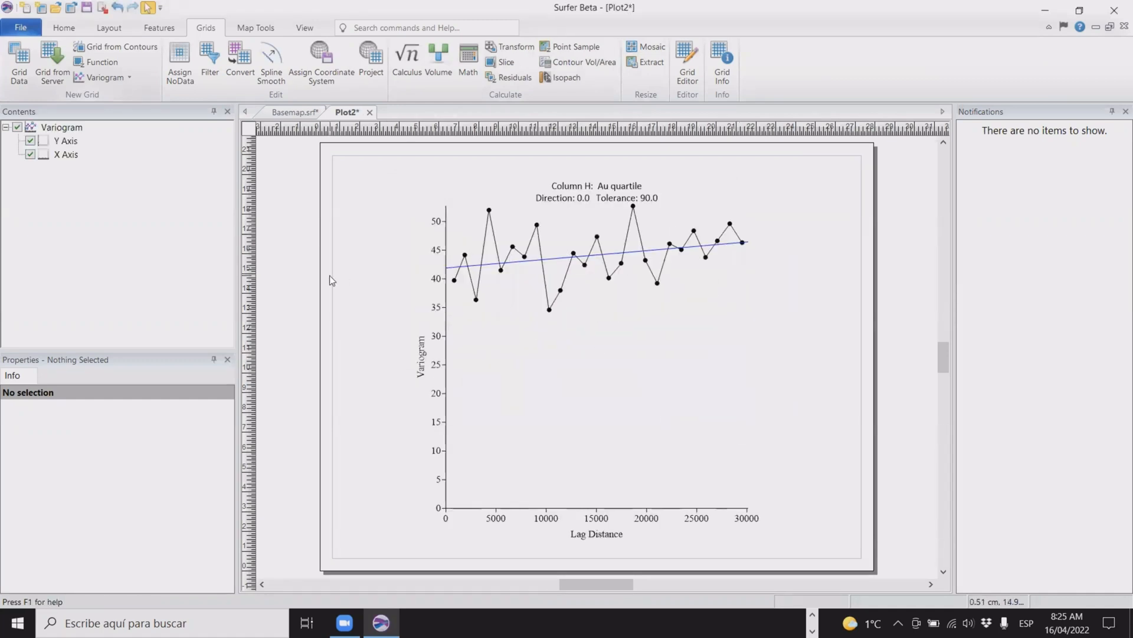
mouse_move(610, 263)
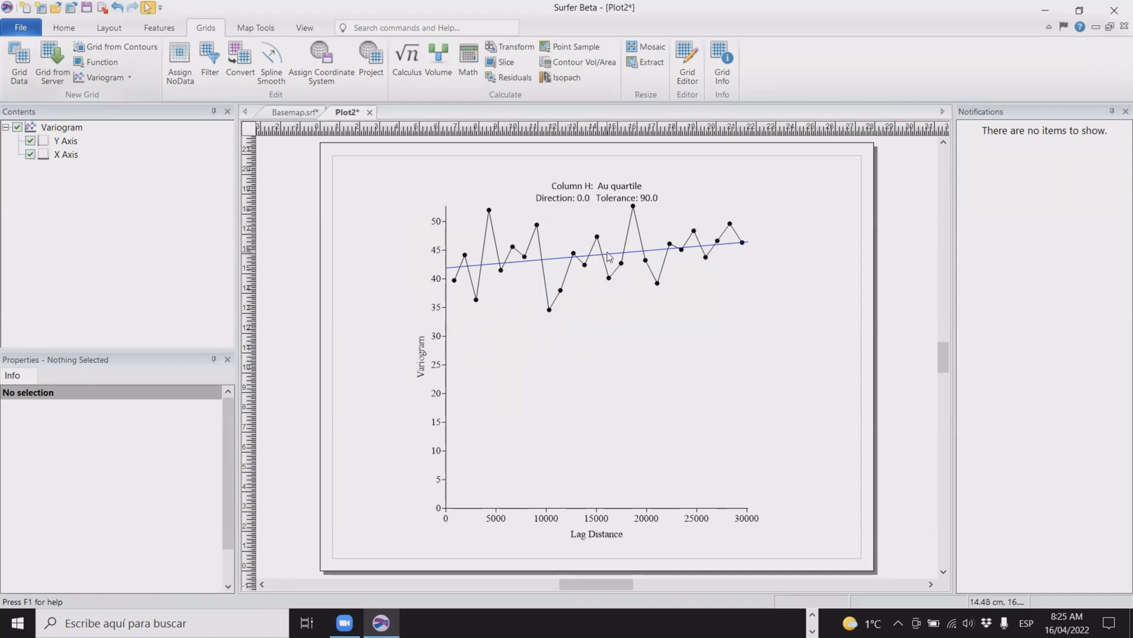
- Title the variogram 'Au quartile', disable its subtitle and enable the variance line
left_click(610, 256)
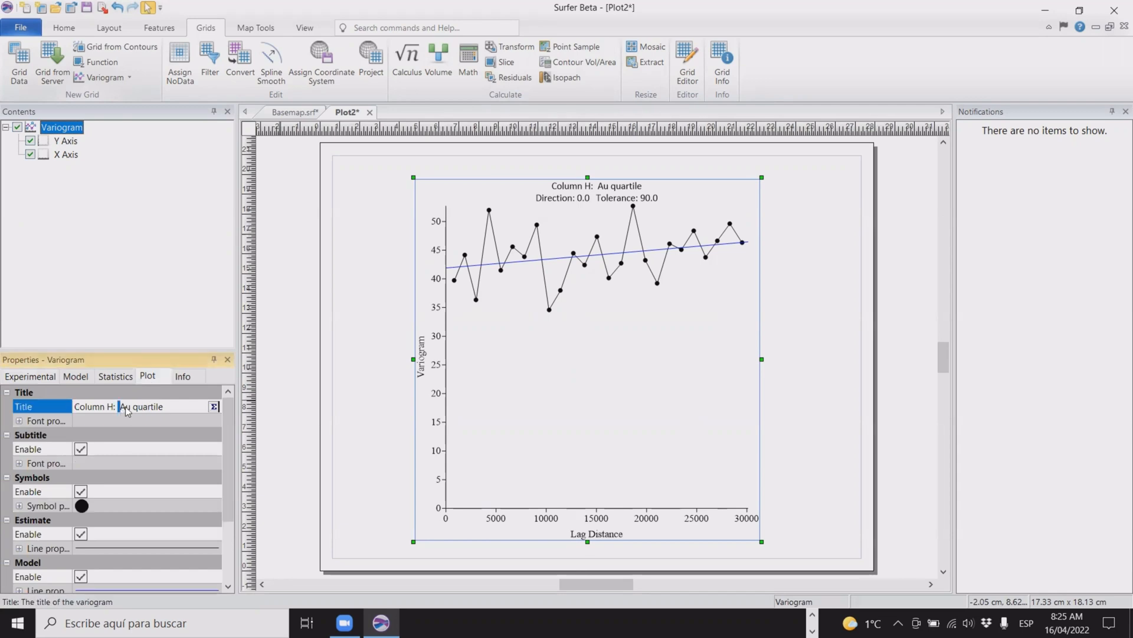
type("Au quartile")
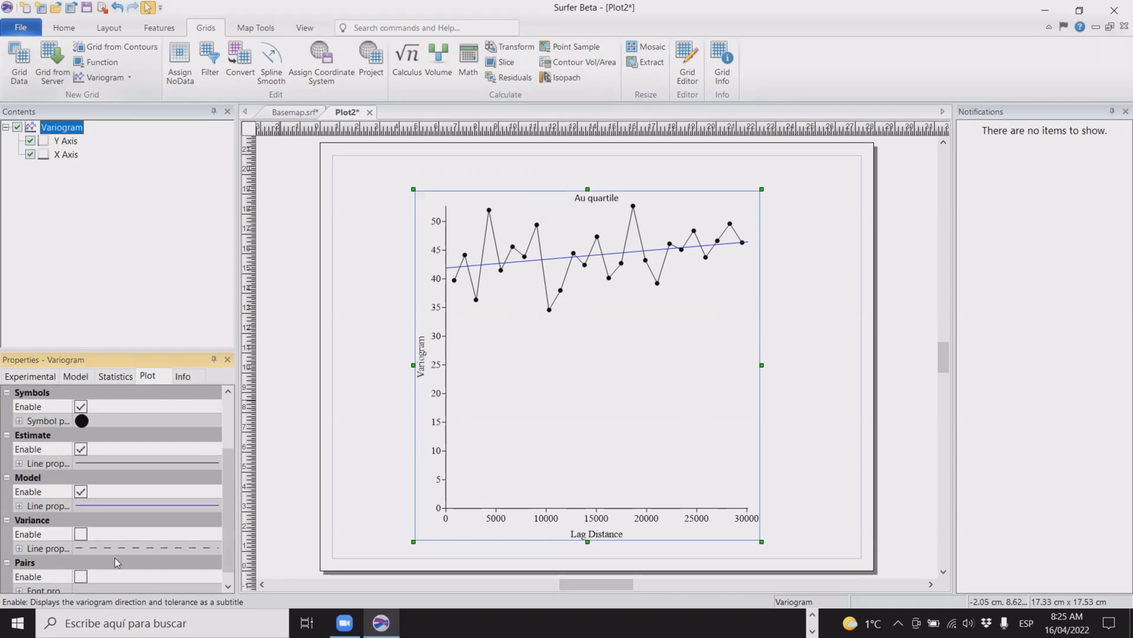
left_click(82, 520)
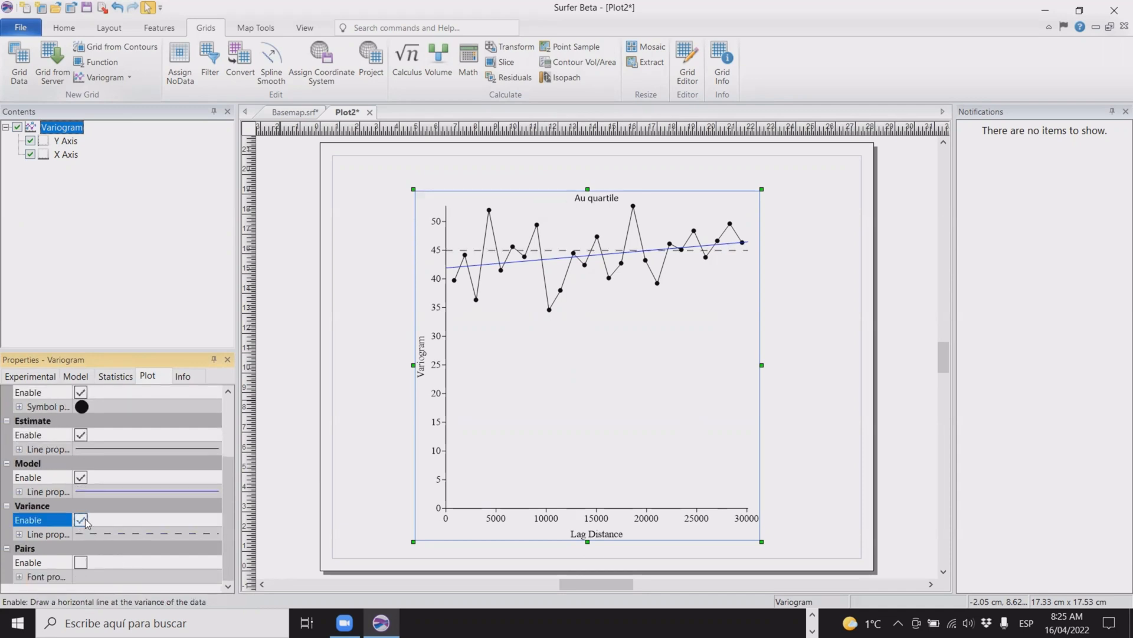
left_click(81, 519)
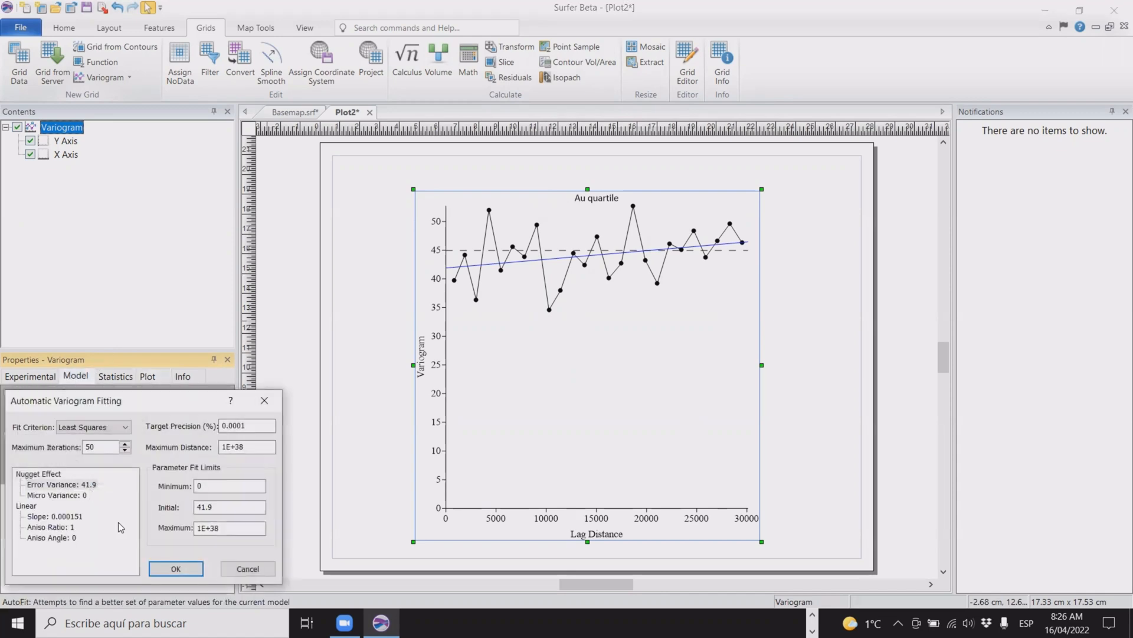
- Accept the AutoFit variogram model and select its Linear component
left_click(175, 568)
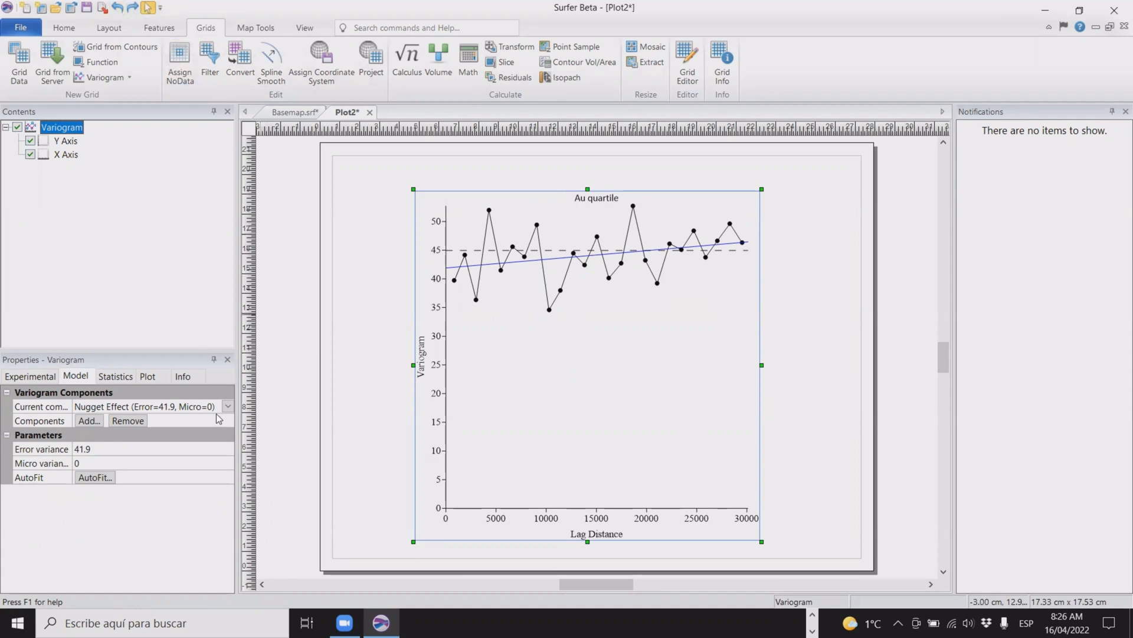
left_click(228, 404)
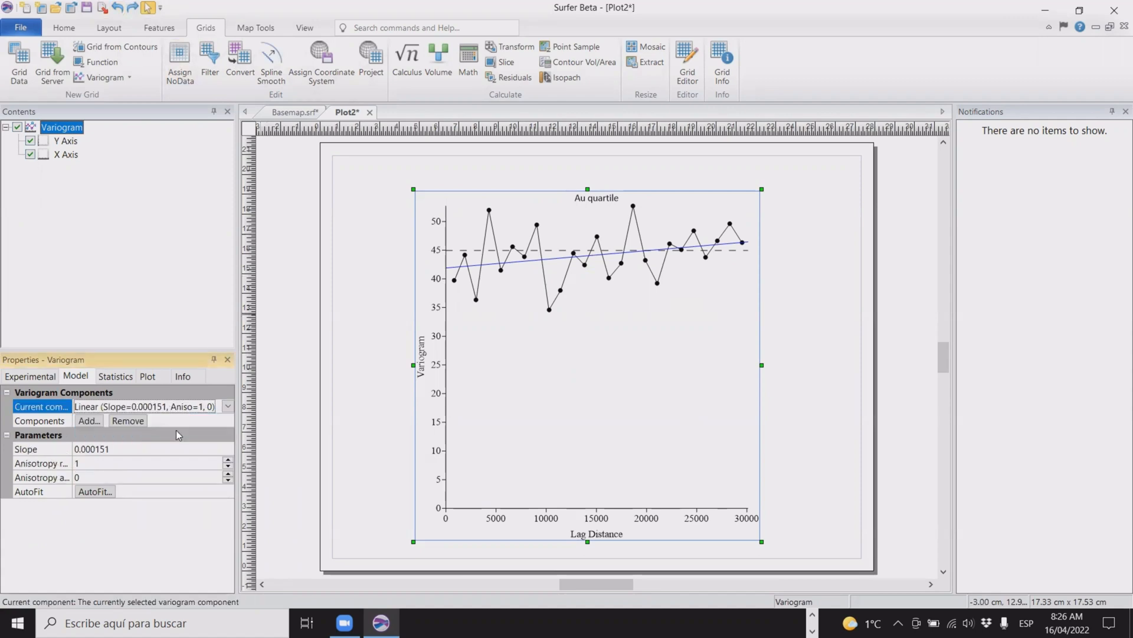
left_click(92, 448)
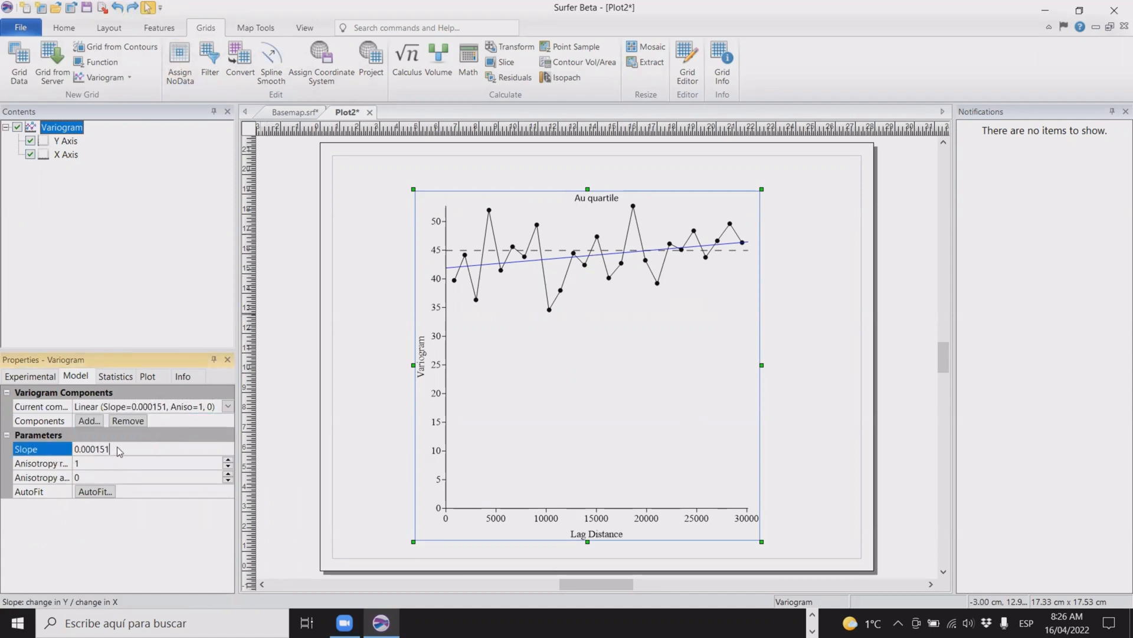
- Set the linear component's slope to 0.00023
key("Backspace")
type("3")
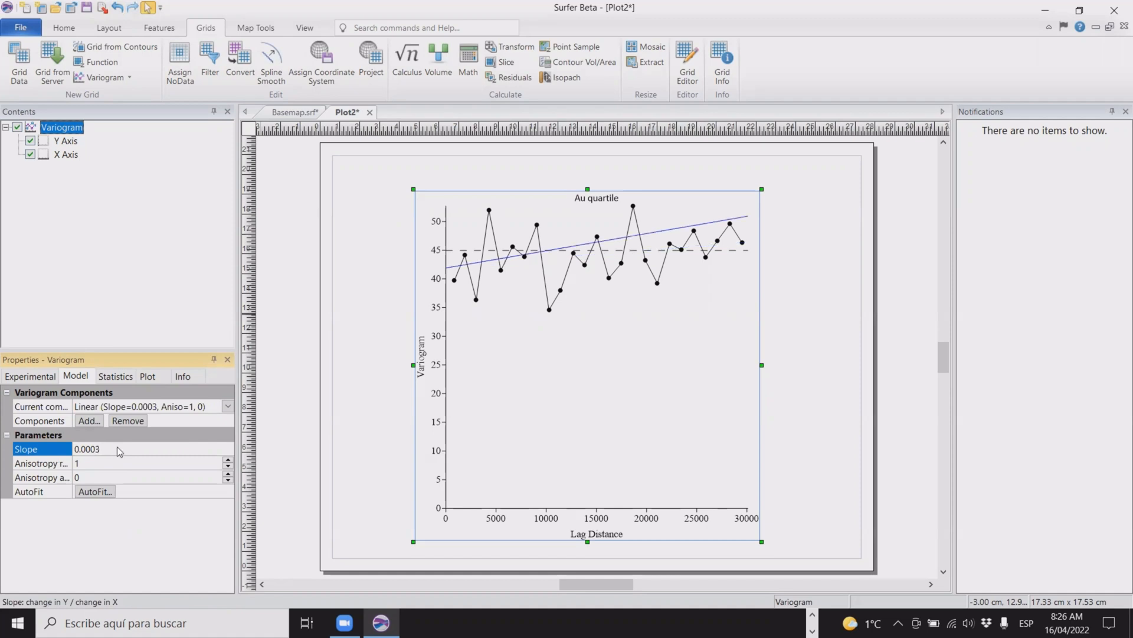
left_click(98, 449)
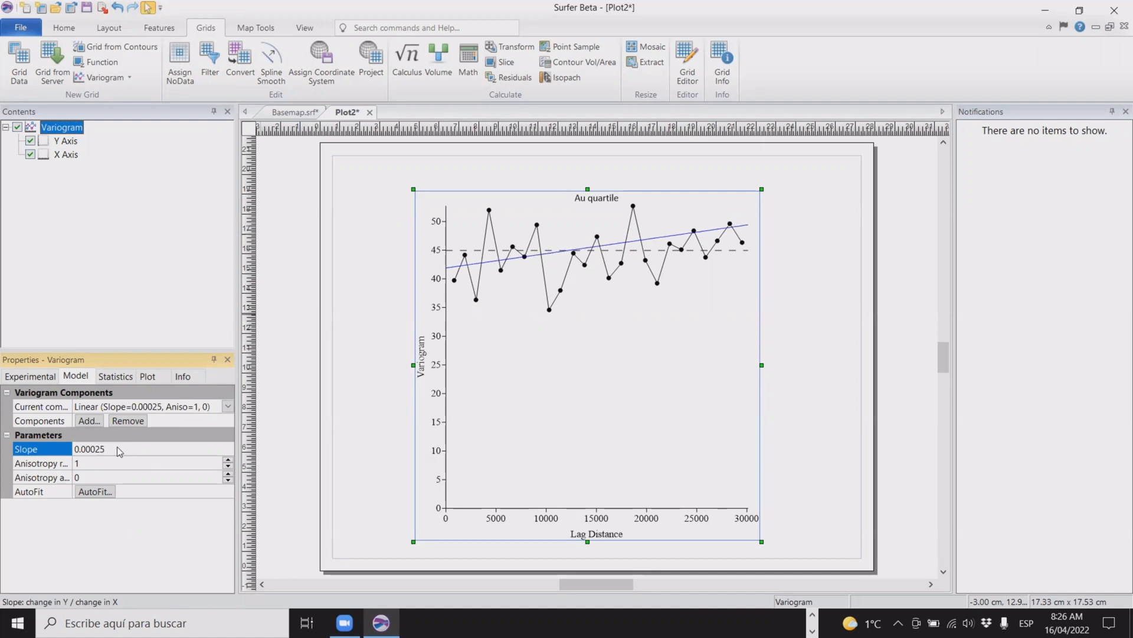
type("0.00023")
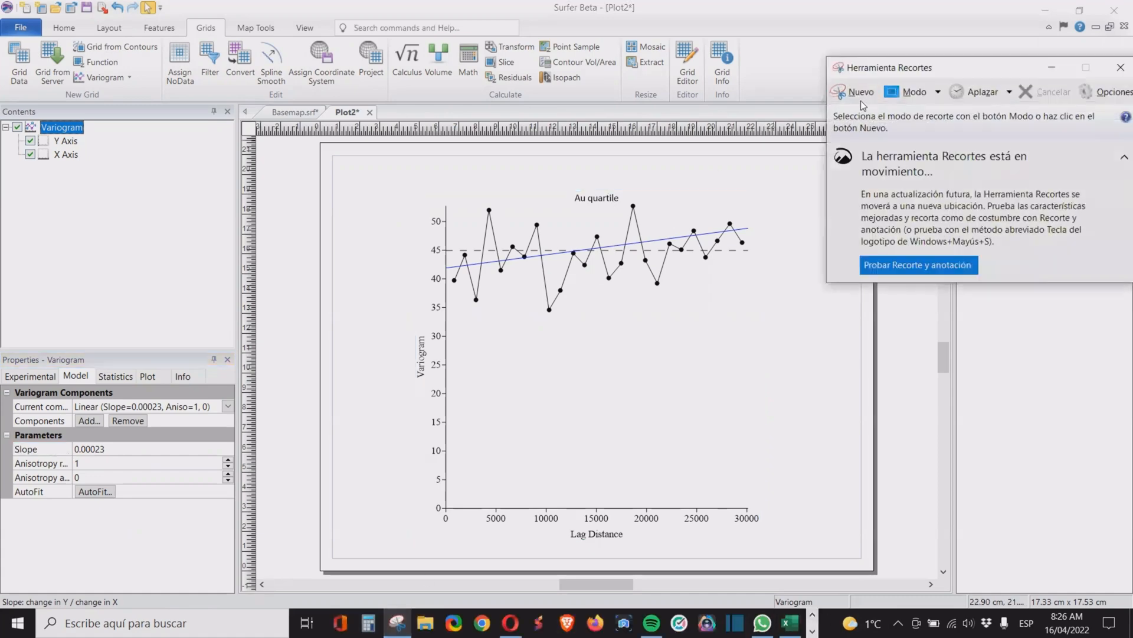
- Snip the Variogram Components panel and paste it into Plot2 as an image below the variogram
left_click(854, 92)
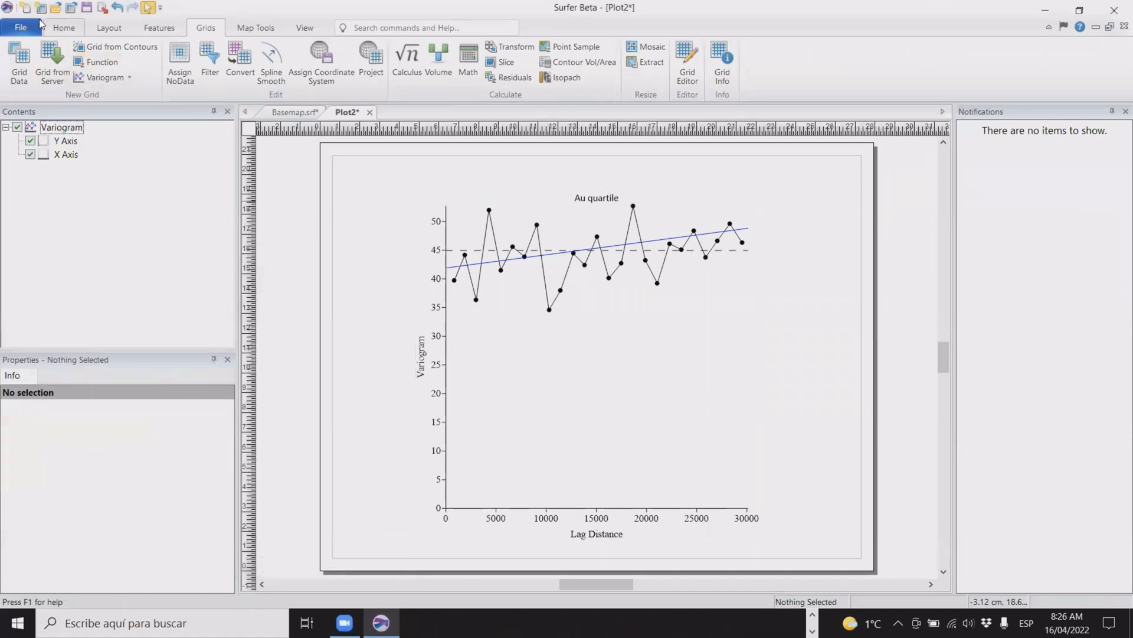
left_click(63, 27)
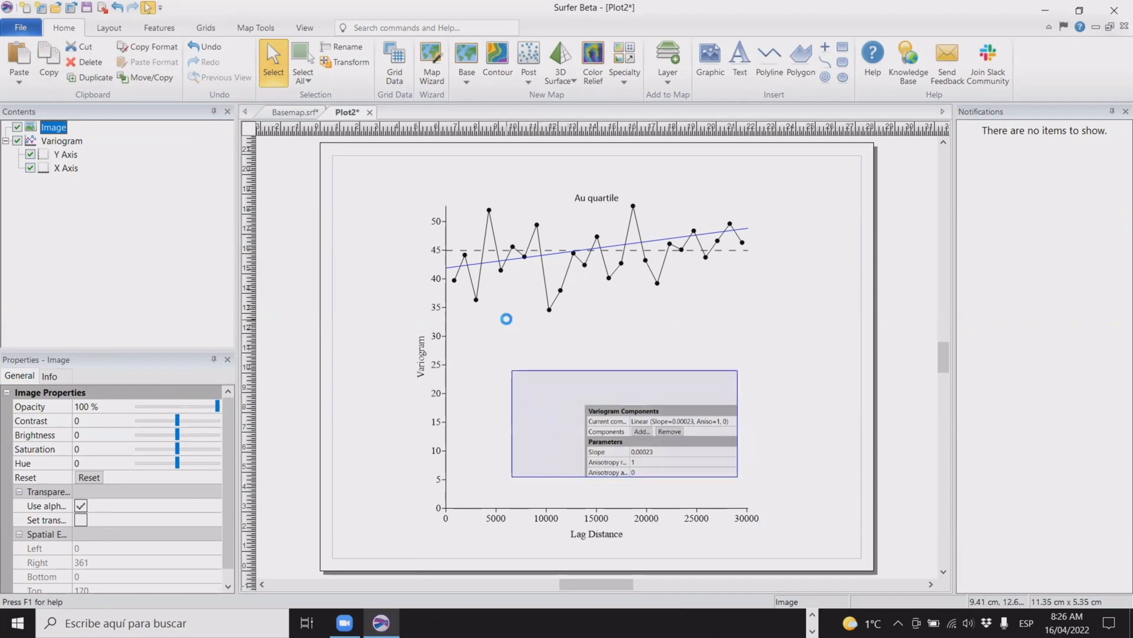
left_click(624, 423)
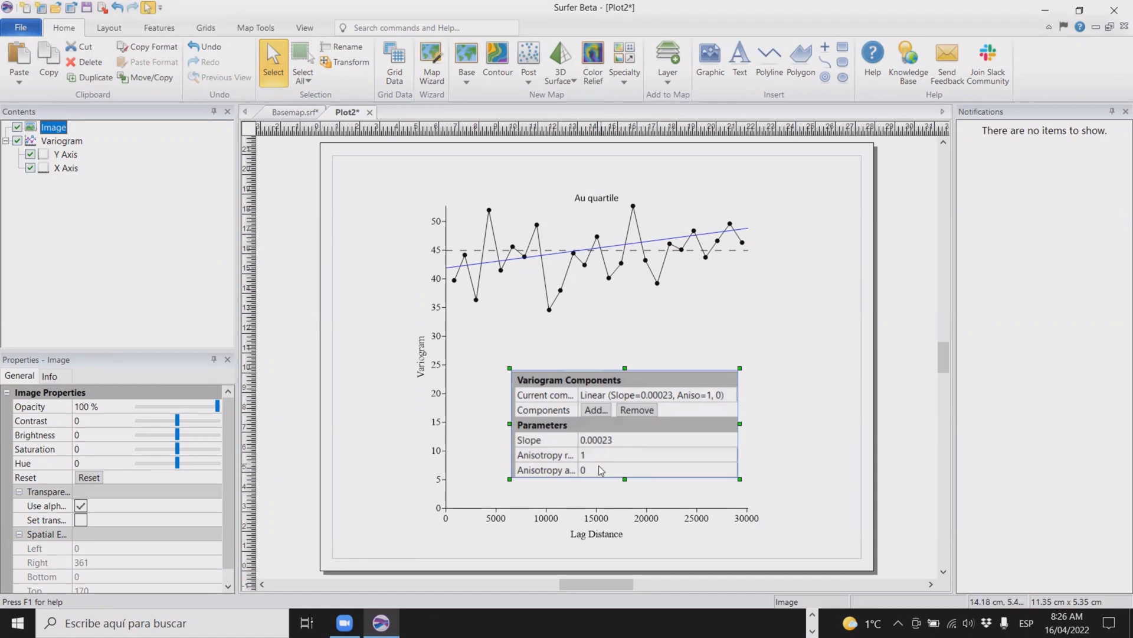
mouse_move(614, 477)
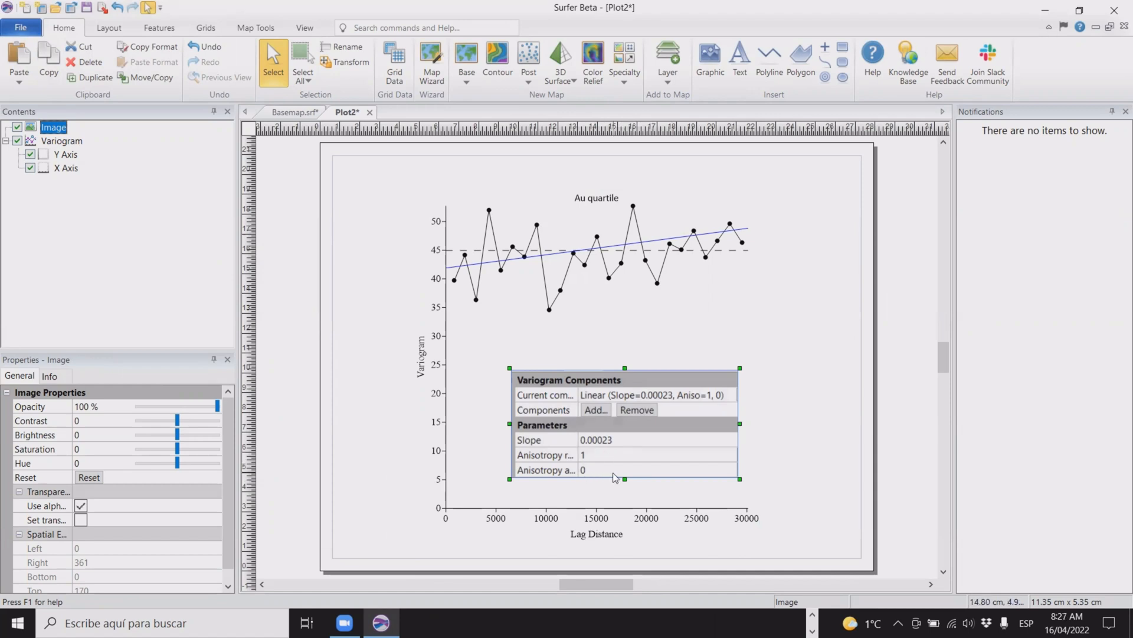
mouse_move(578, 311)
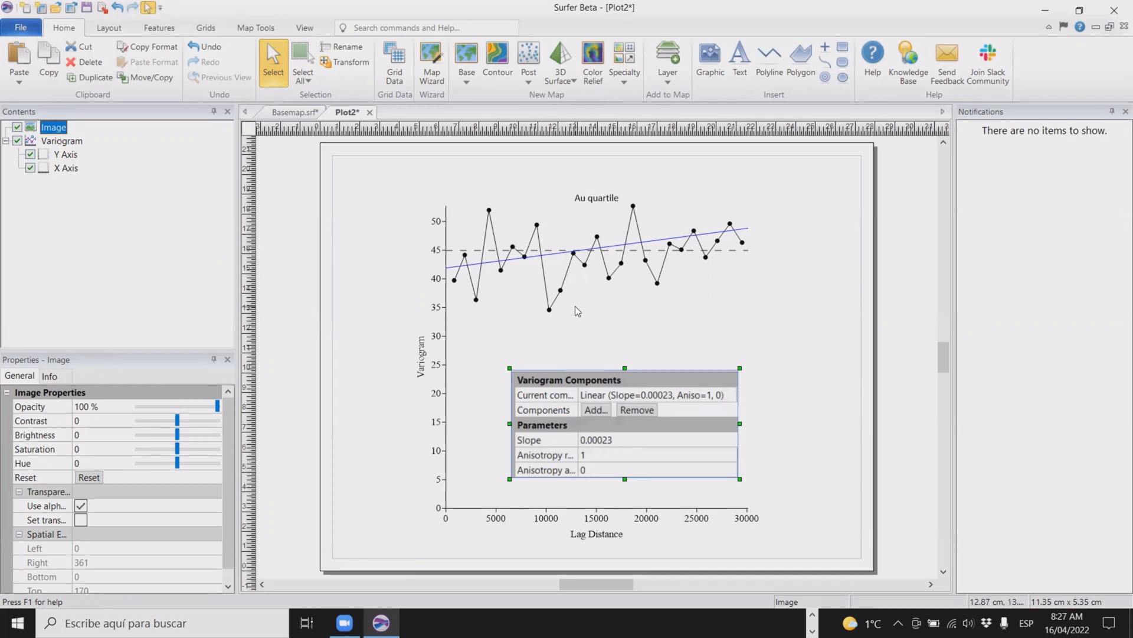
mouse_move(597, 262)
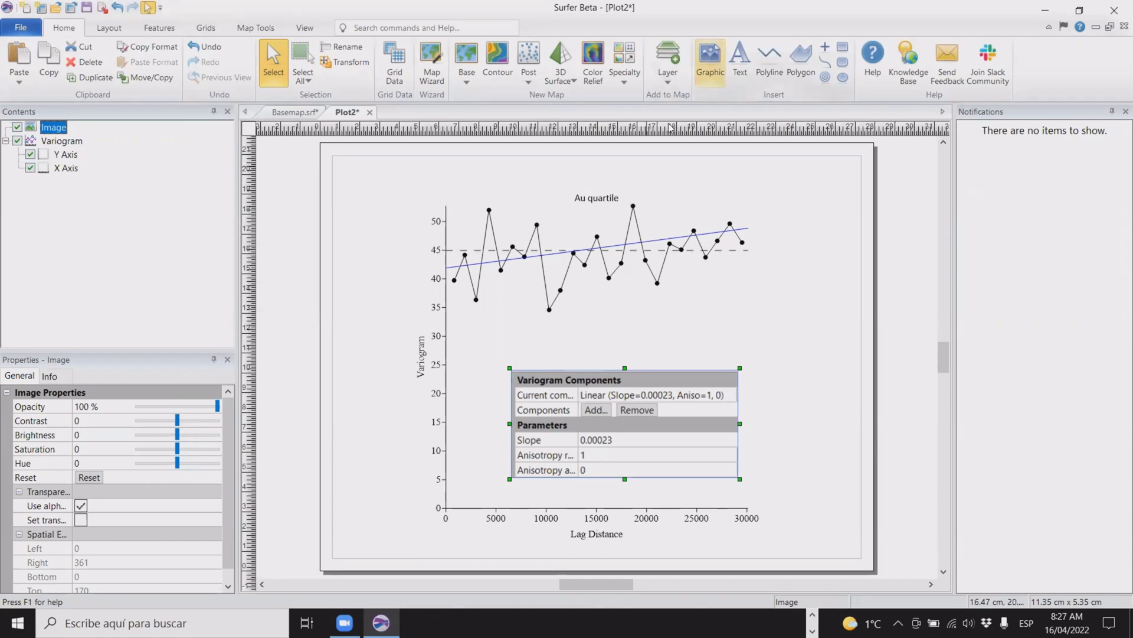
mouse_move(186, 64)
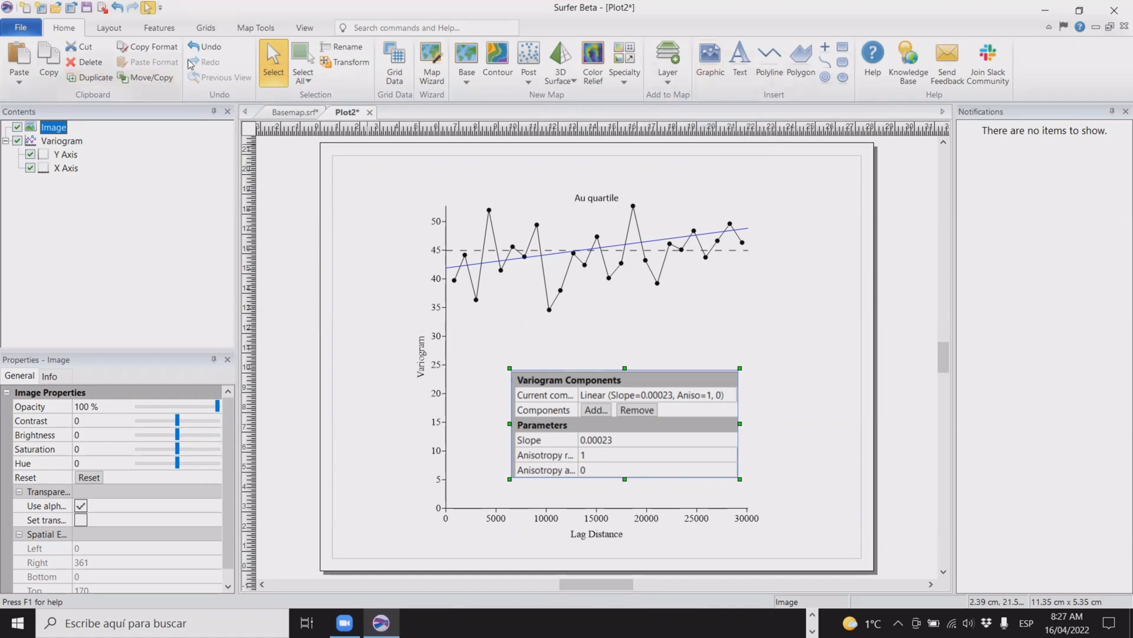
- Start Grid Data on the webinar data file with Z set to Au quartile
left_click(205, 27)
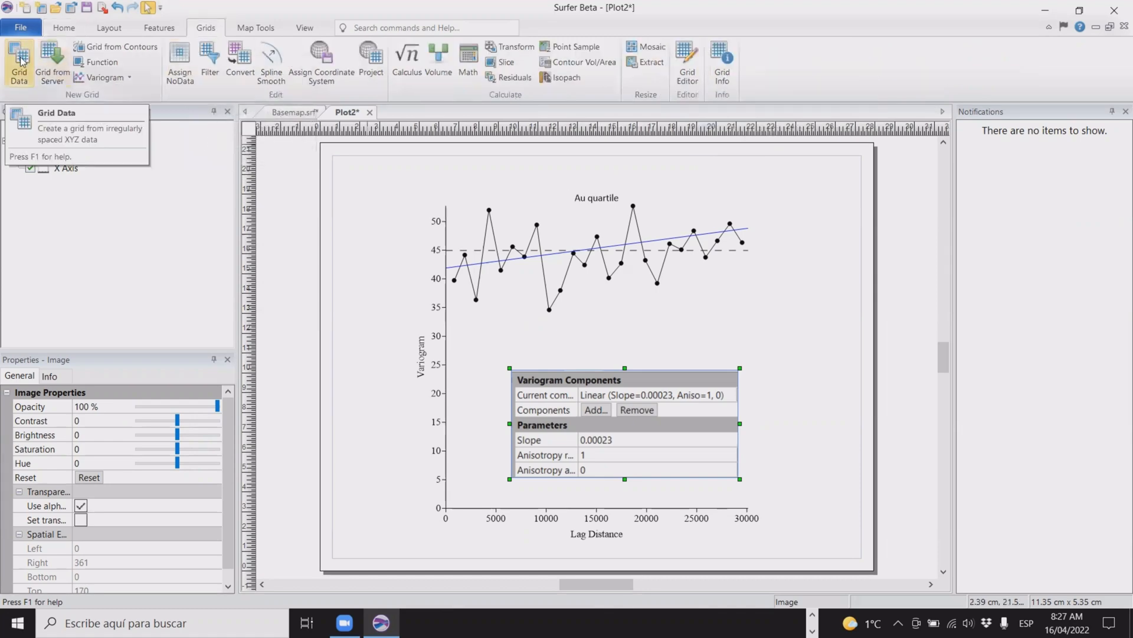
left_click(19, 64)
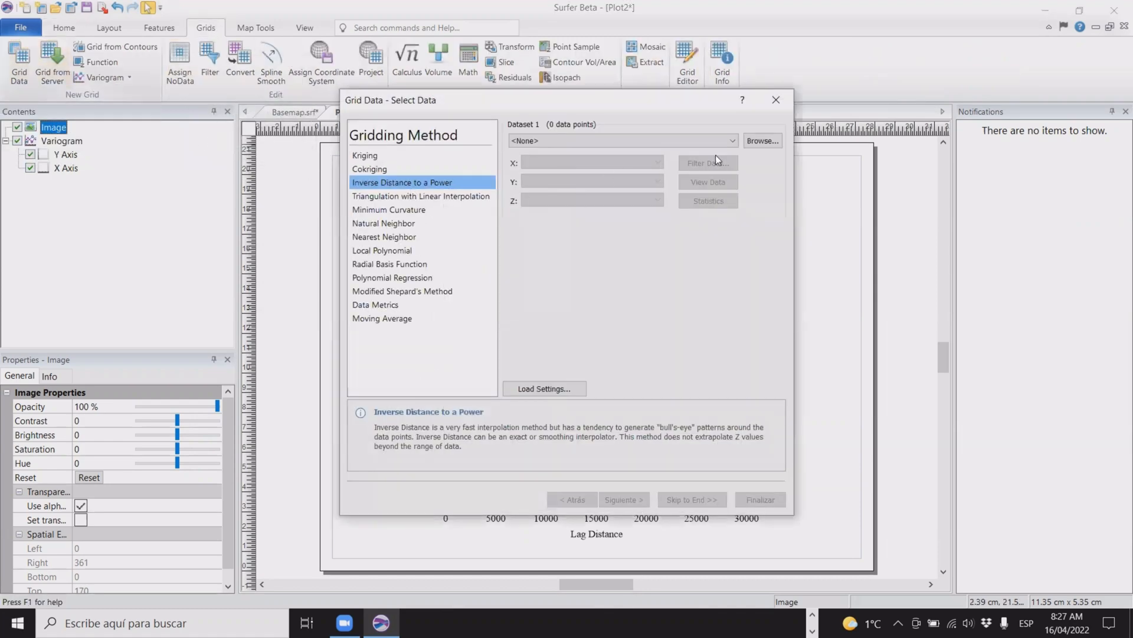
left_click(730, 140)
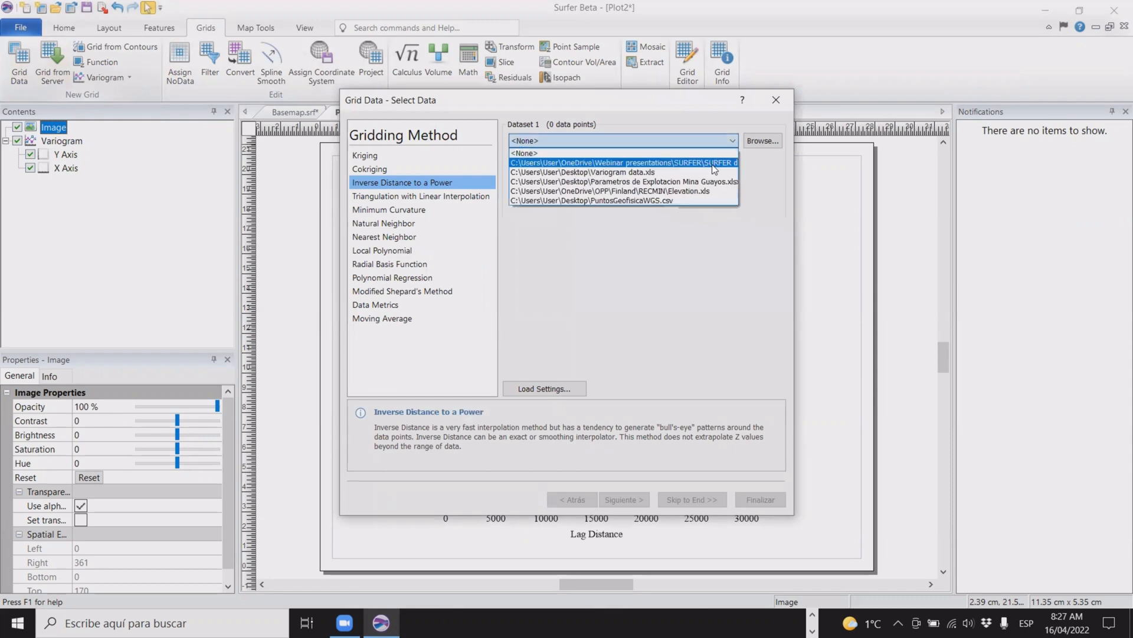
left_click(623, 162)
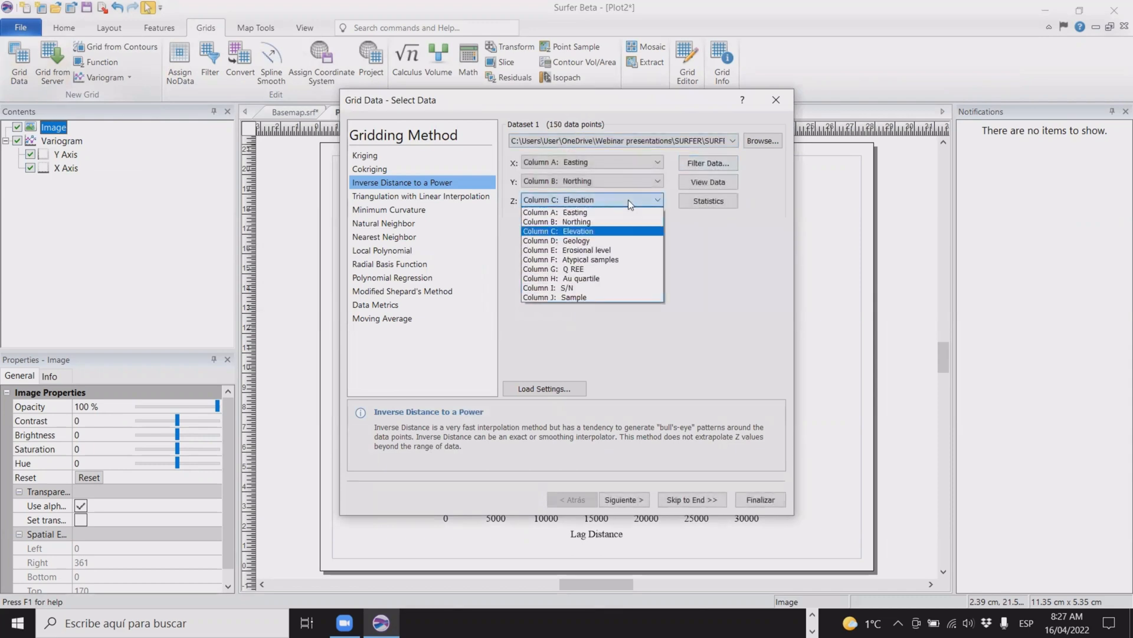
left_click(561, 278)
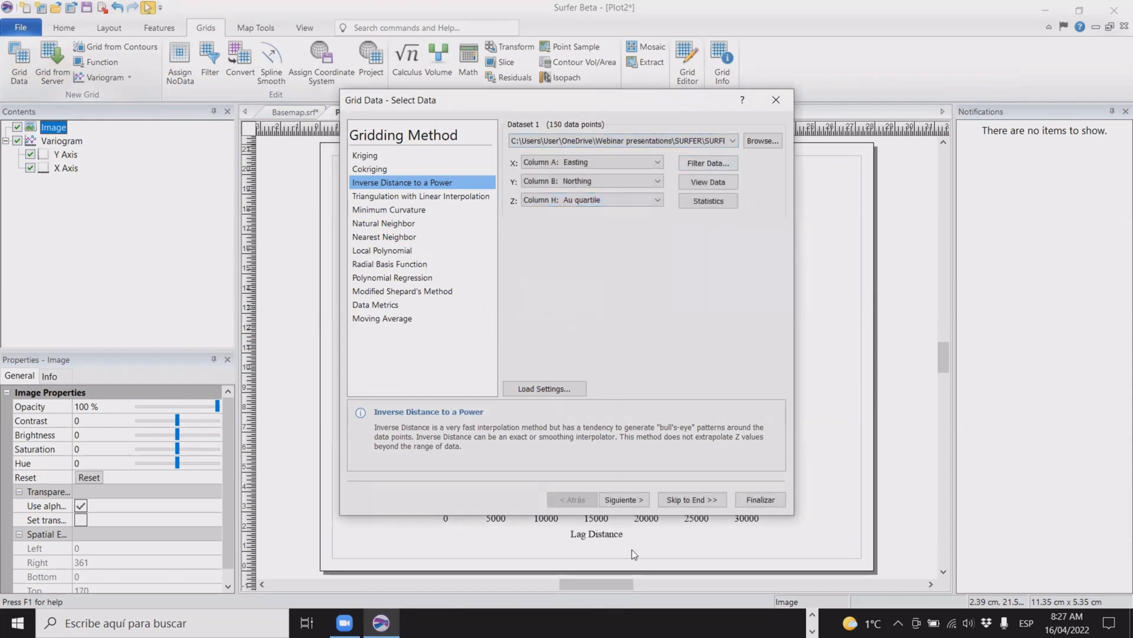
left_click(622, 500)
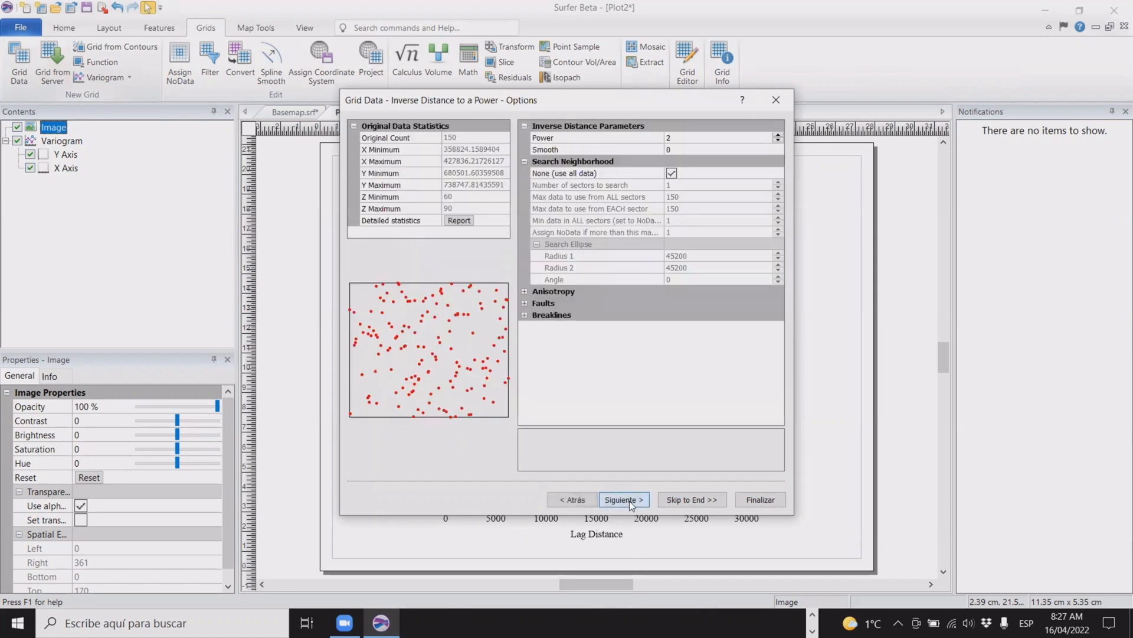
- Load the fault traces BLN file under the Faults options and continue to output settings
left_click(524, 294)
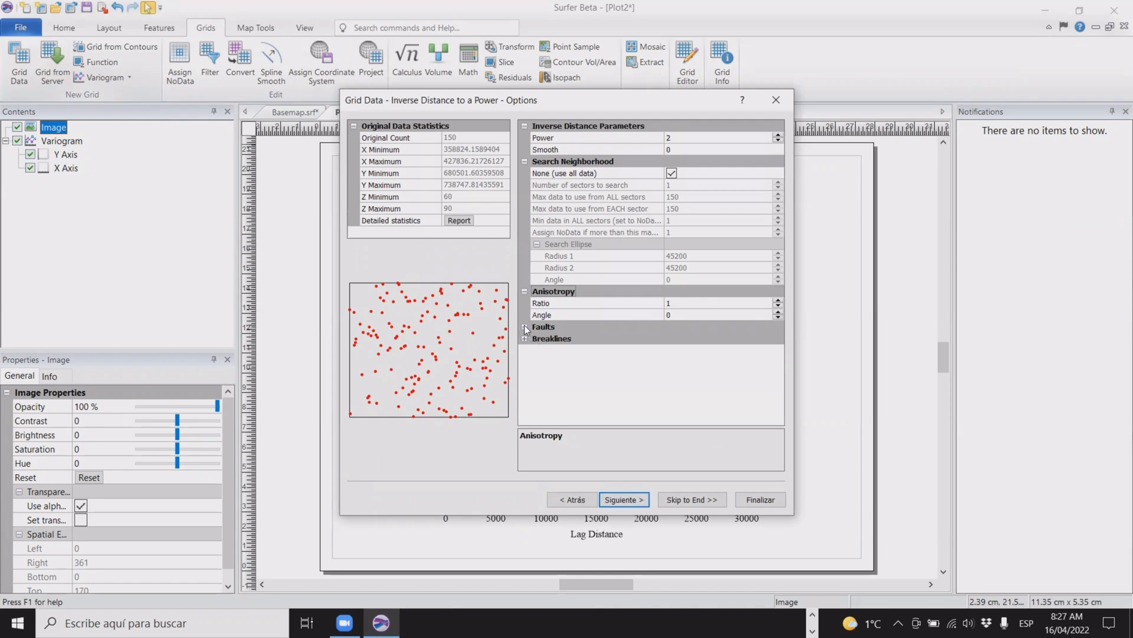
left_click(525, 327)
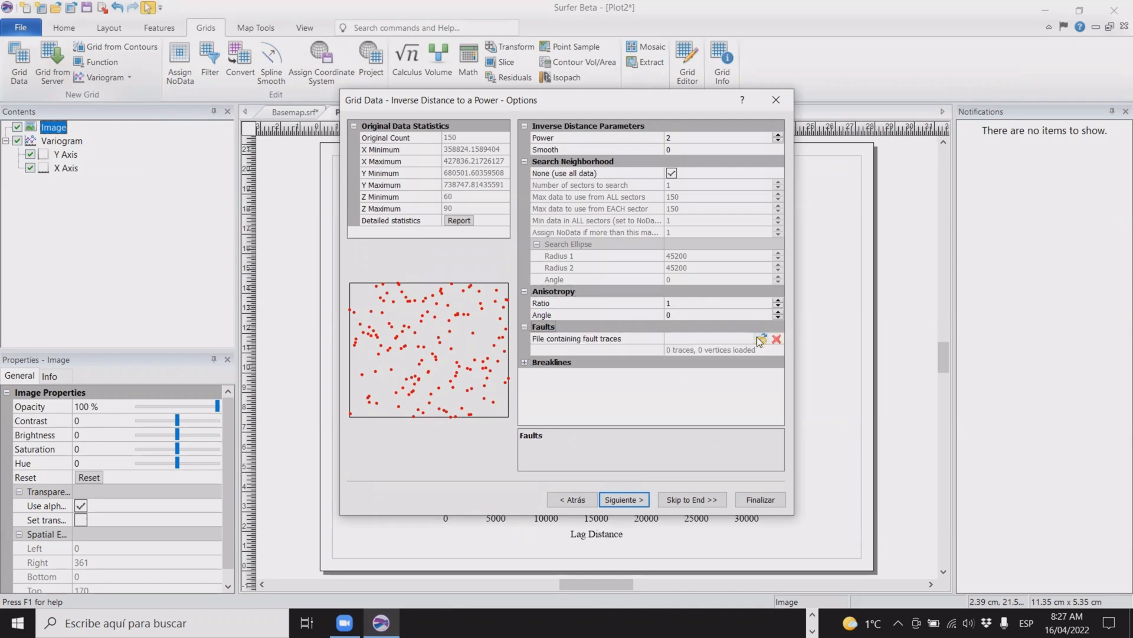
left_click(761, 340)
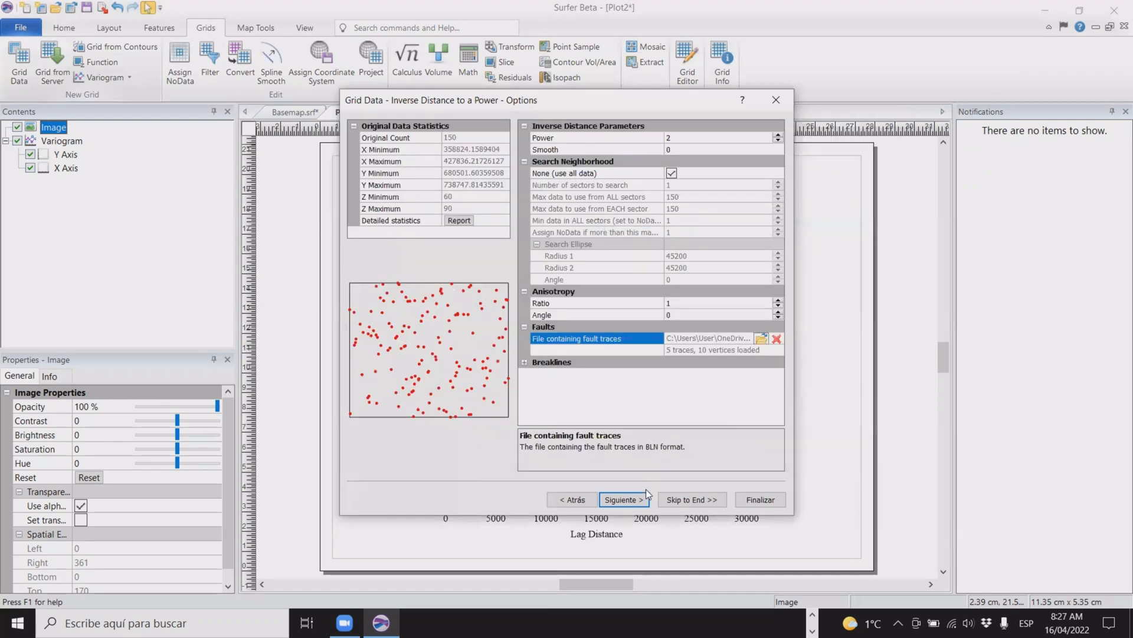
left_click(621, 500)
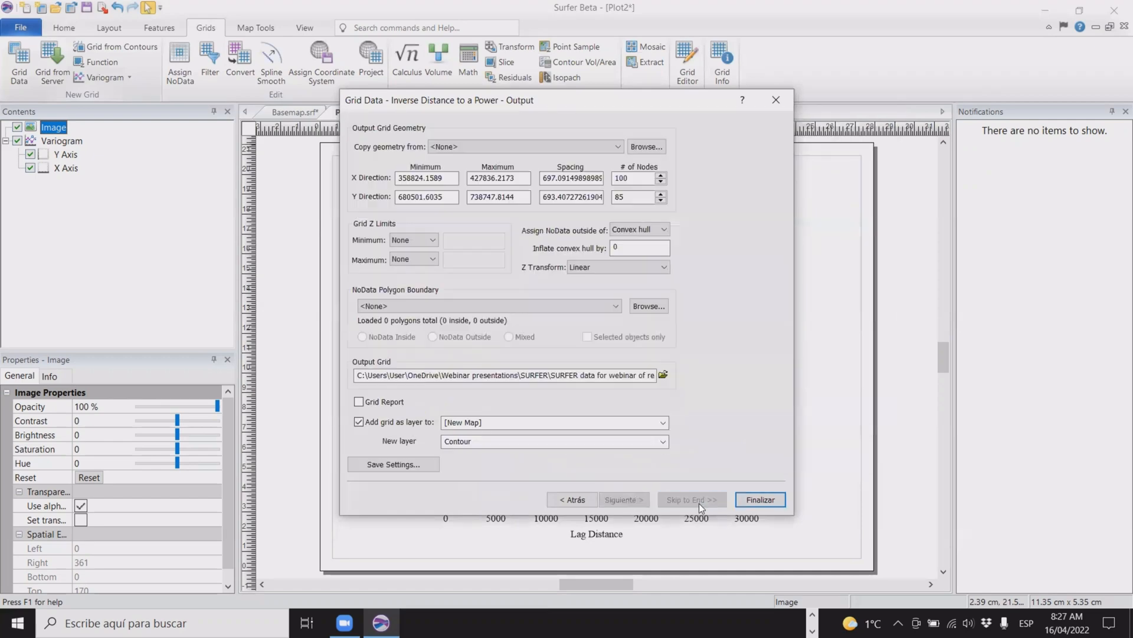
- Name the output grid AuQ.grd and save it to the Desktop
left_click(662, 374)
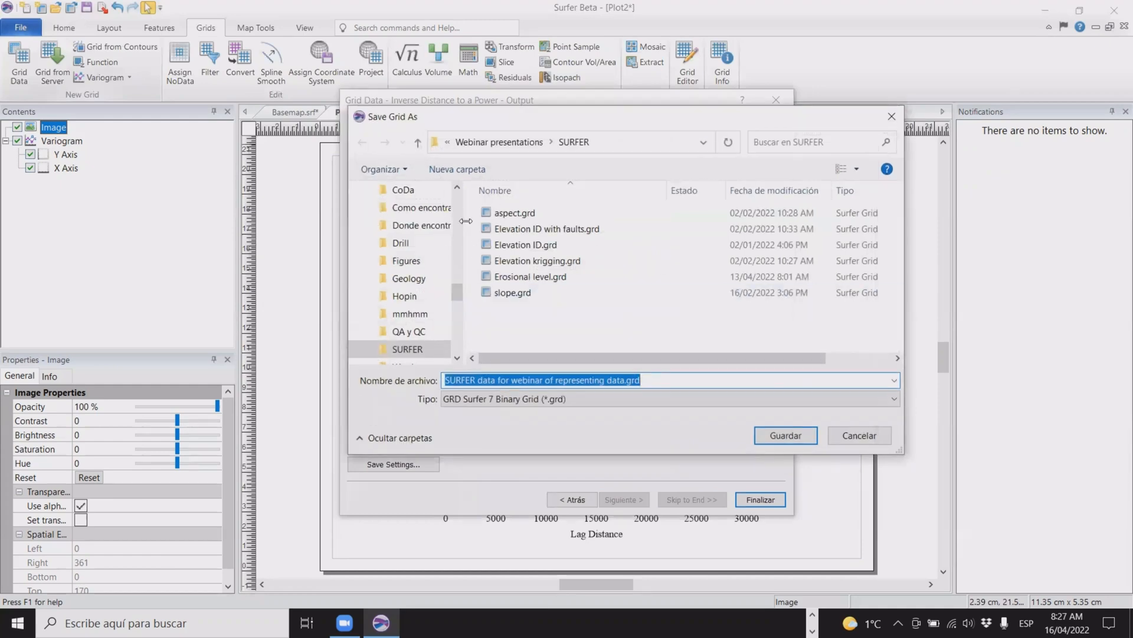
scroll("up", 3)
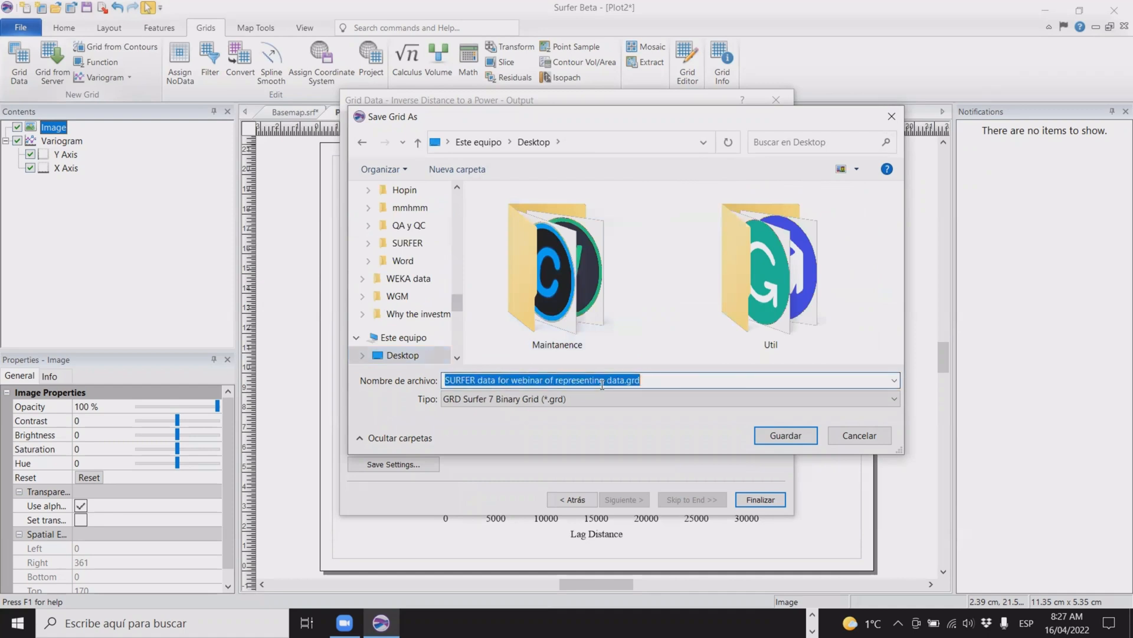
type("Au")
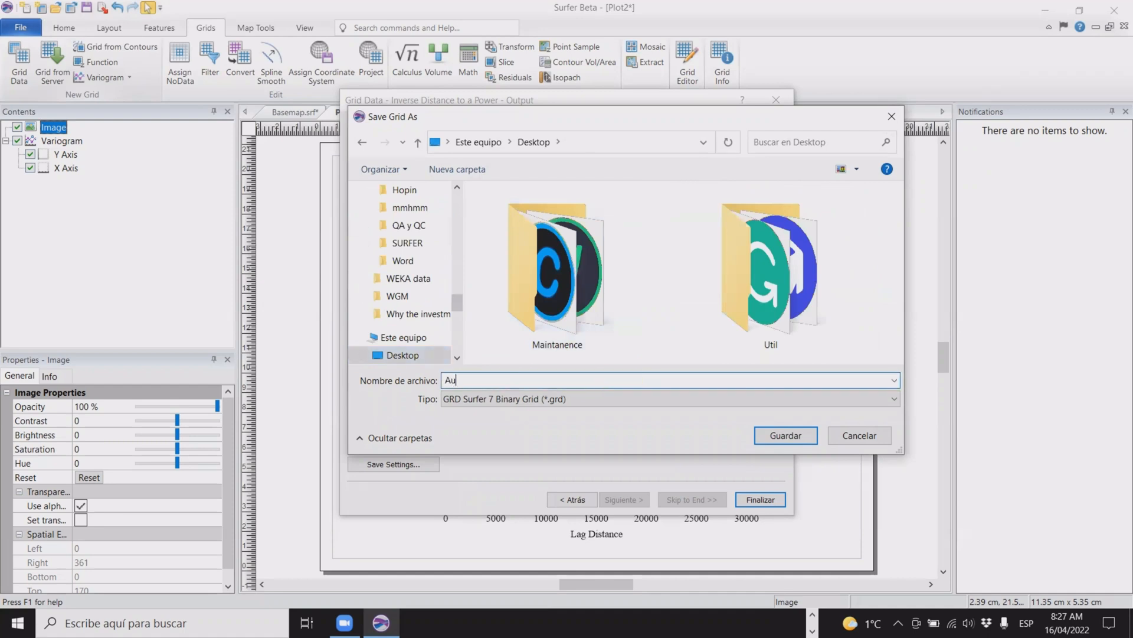
type("Q")
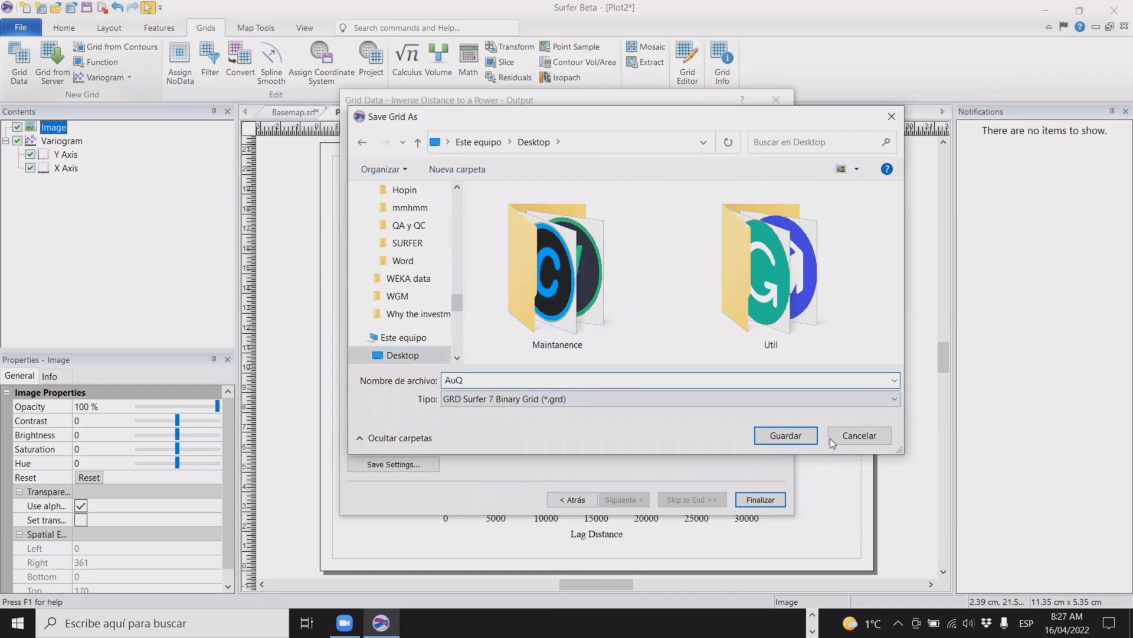
left_click(785, 436)
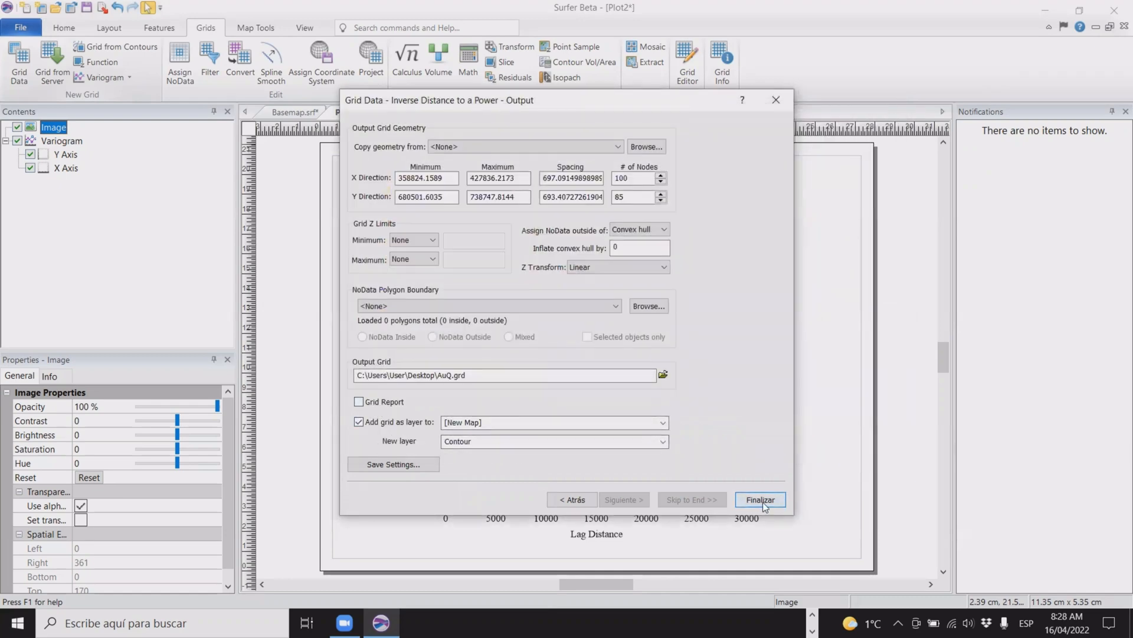
- Finish gridding to build the AuQ.grd contour map, hide the Image and Variogram layers, and select Contours-AuQ.grd
left_click(759, 499)
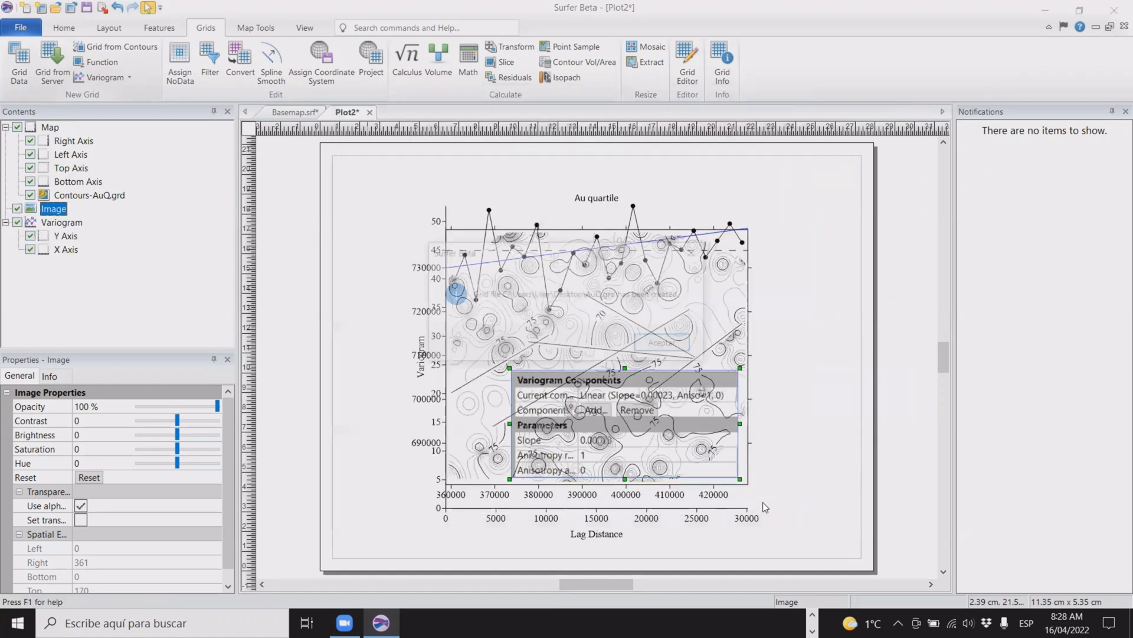
left_click(662, 342)
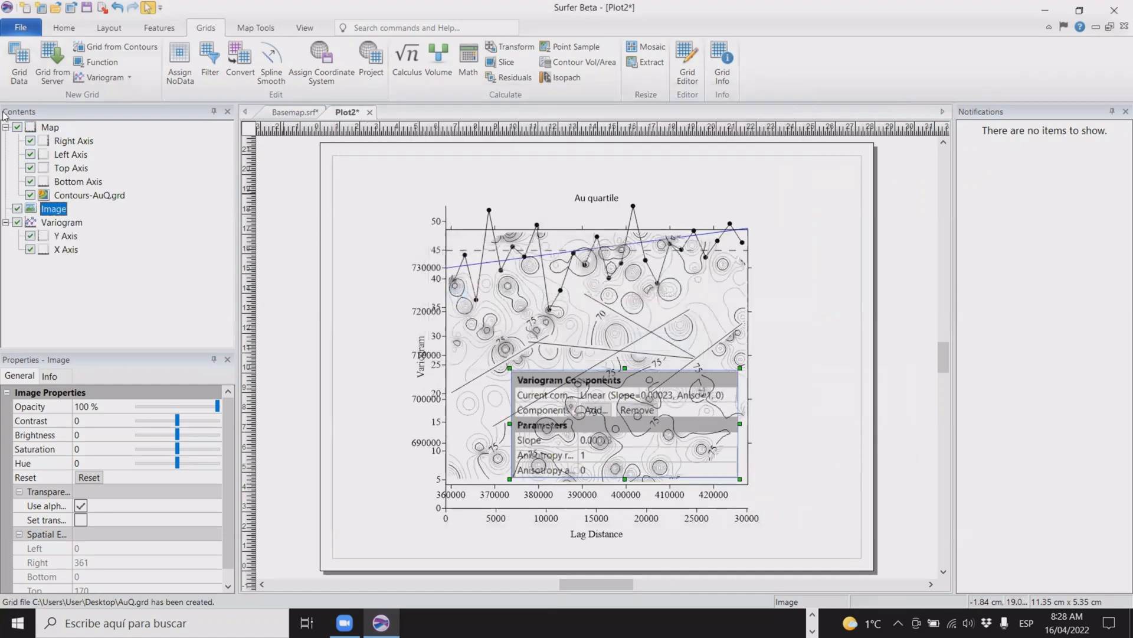
left_click(16, 222)
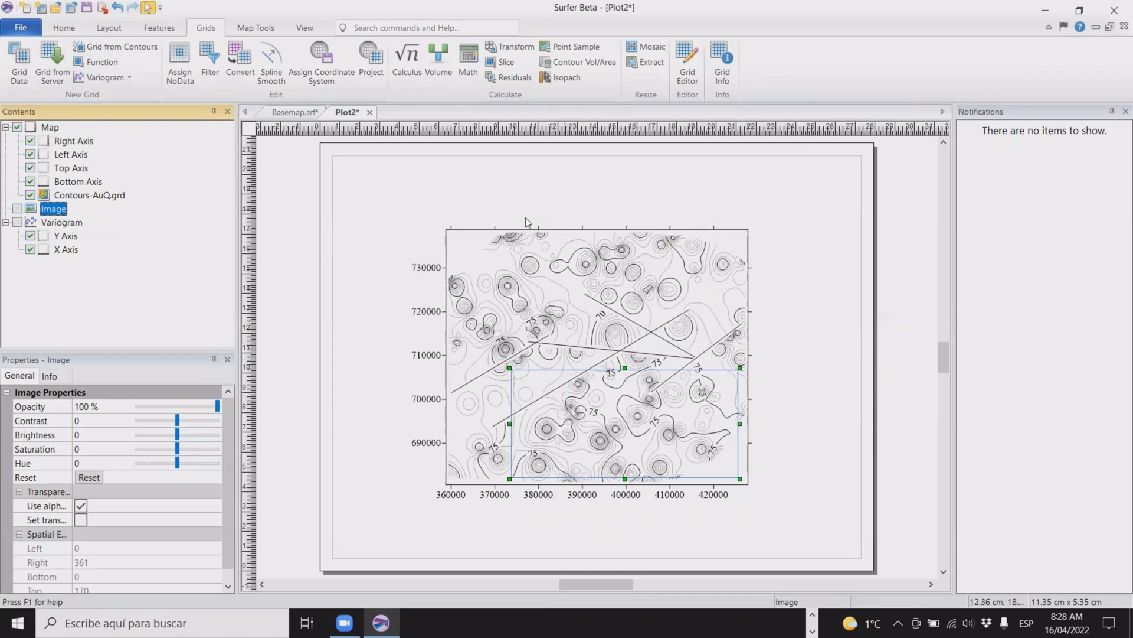
mouse_move(490, 312)
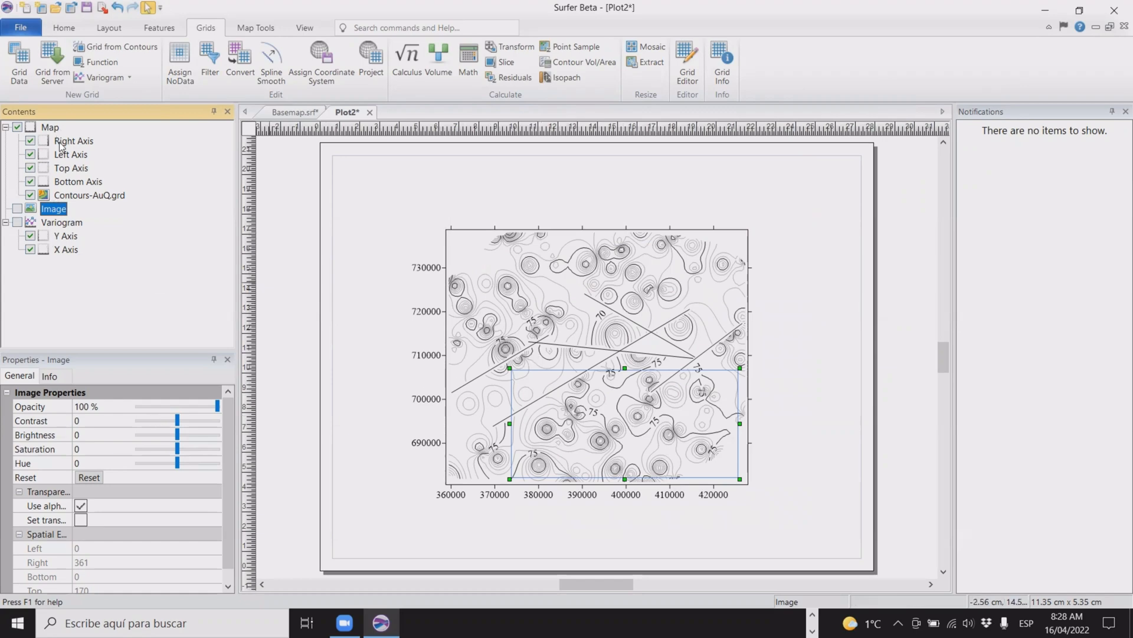
left_click(89, 195)
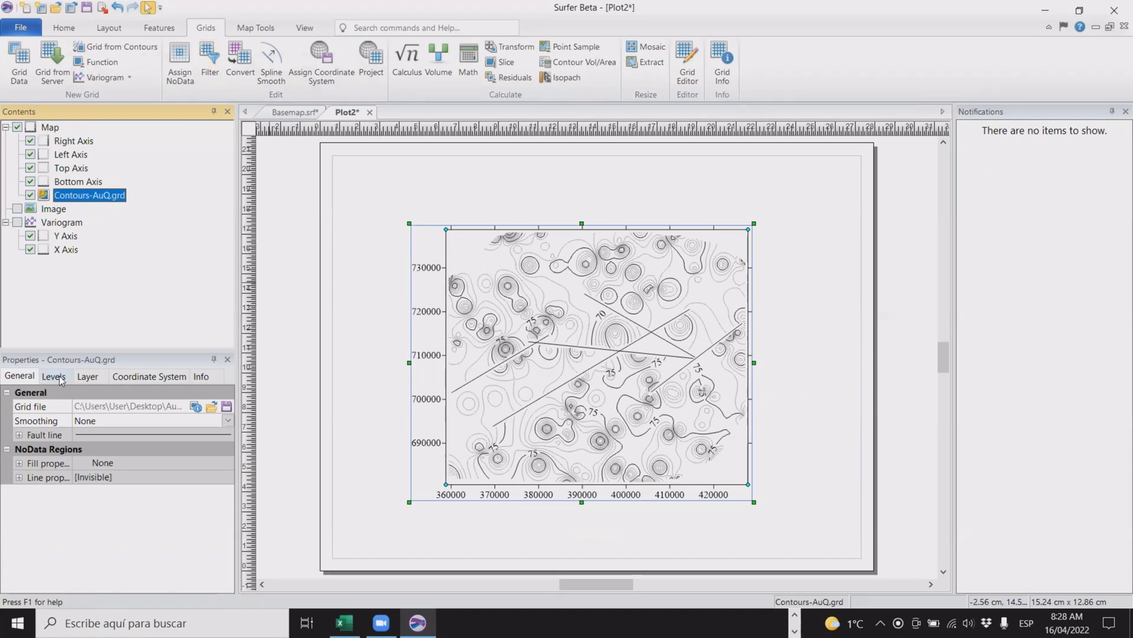
- Switch the AuQ contour layer to the Advanced level method to edit levels individually
left_click(53, 375)
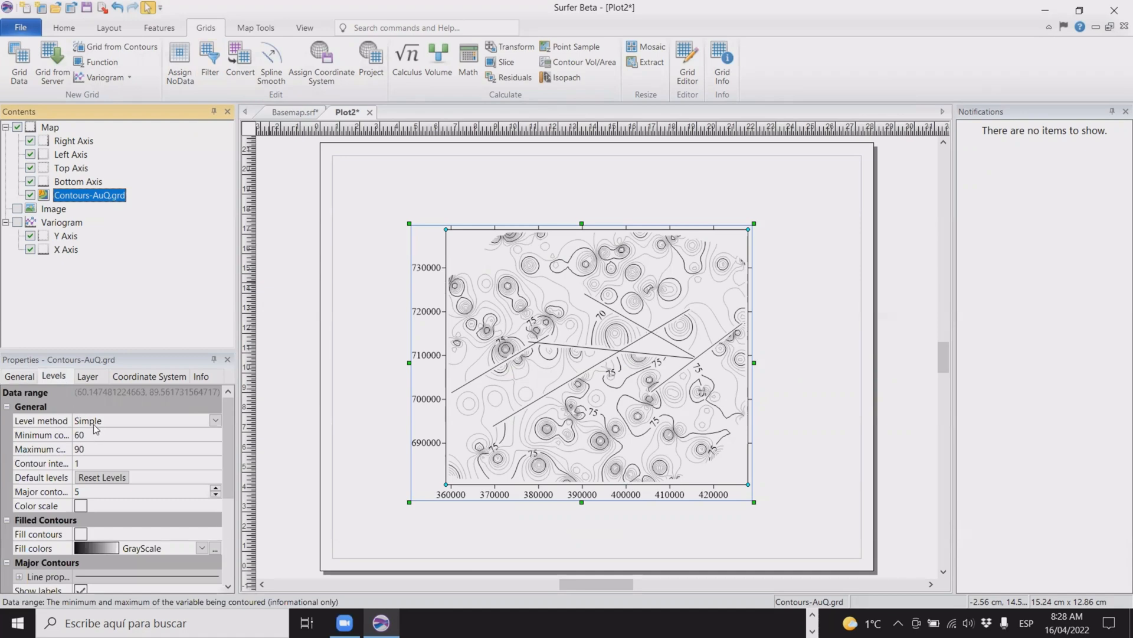
mouse_move(112, 426)
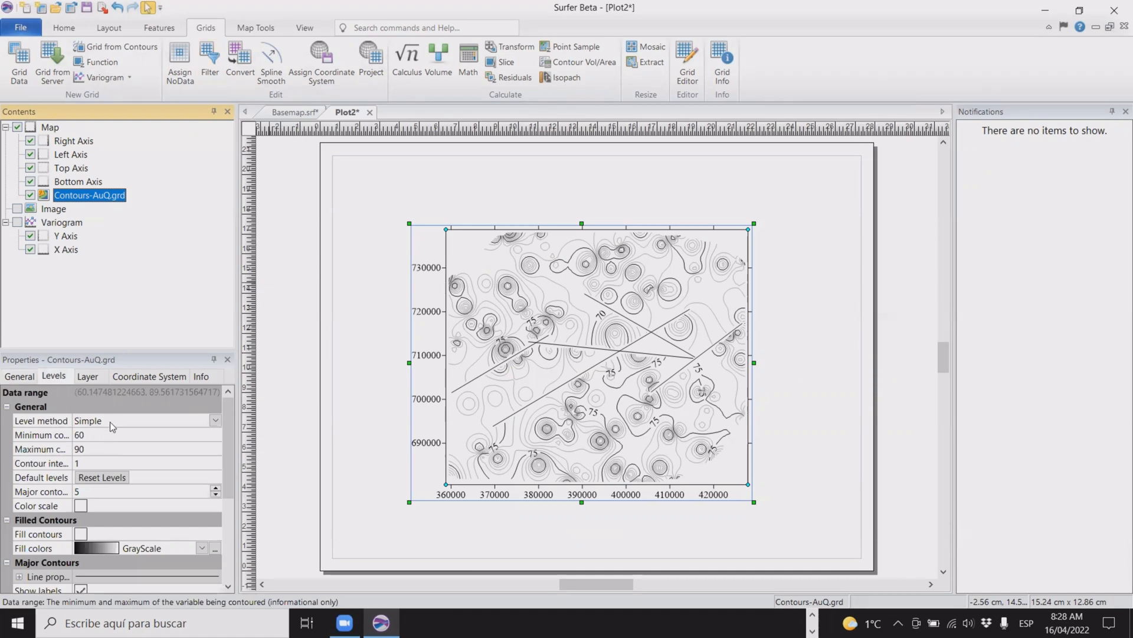
left_click(144, 421)
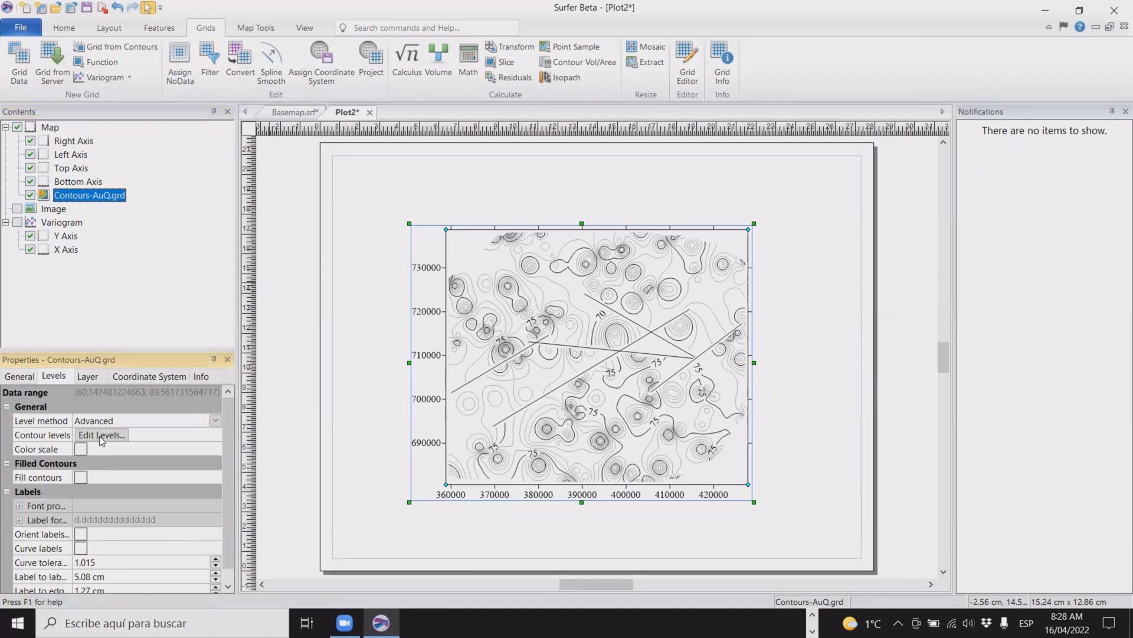
left_click(101, 434)
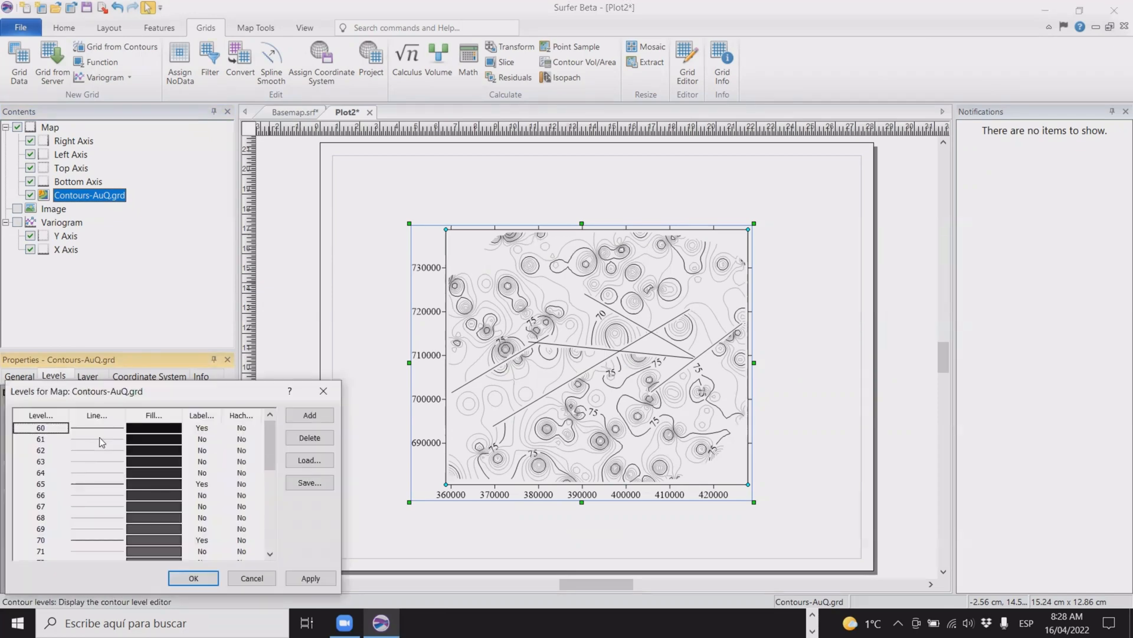
scroll("down", 3)
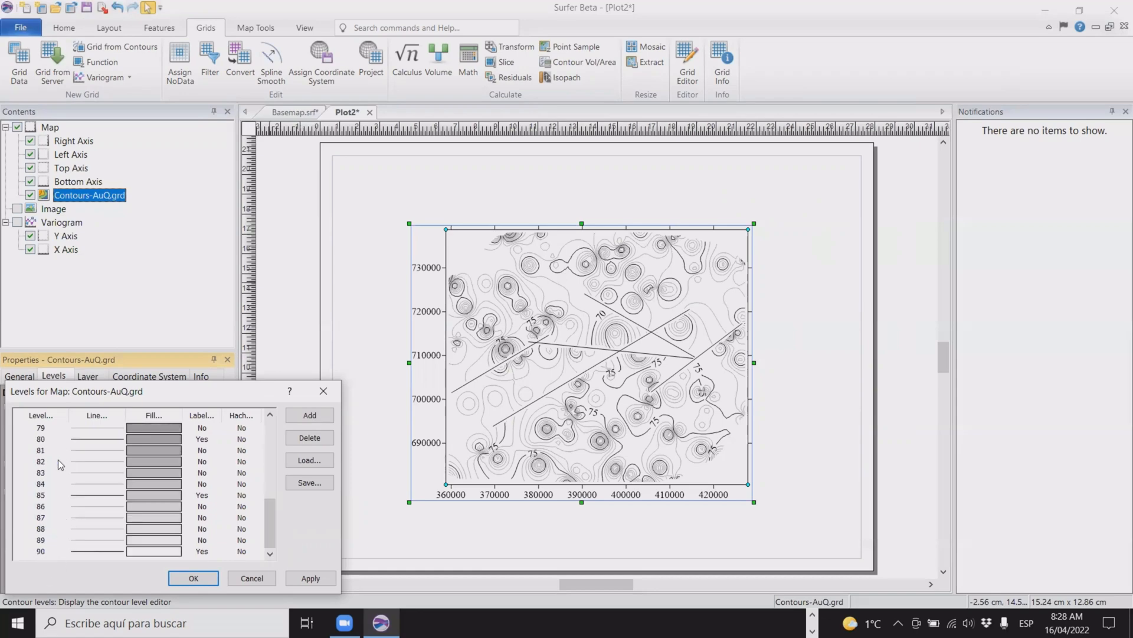
scroll("up", 3)
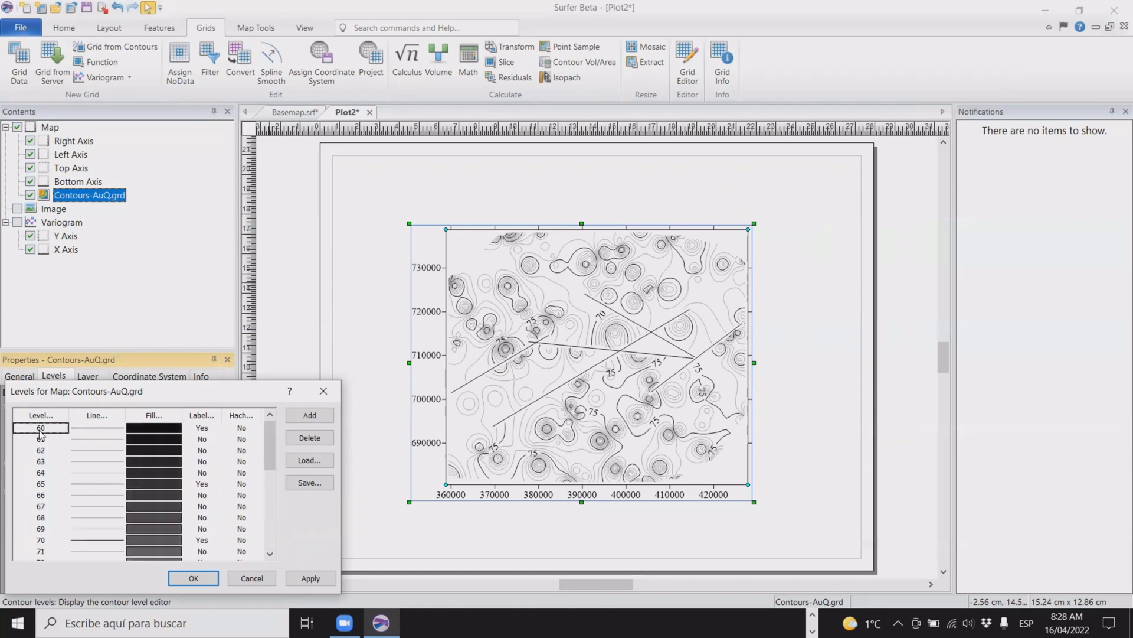
- Set the first three contour level values to 75, 80 and 85
double_click(40, 427)
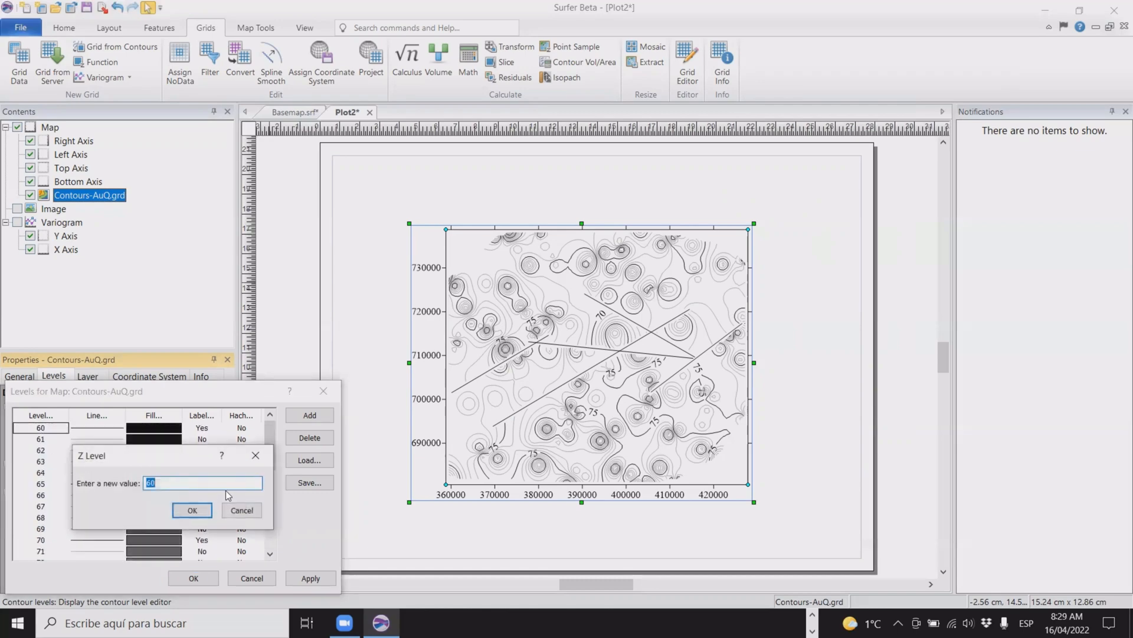
left_click(192, 510)
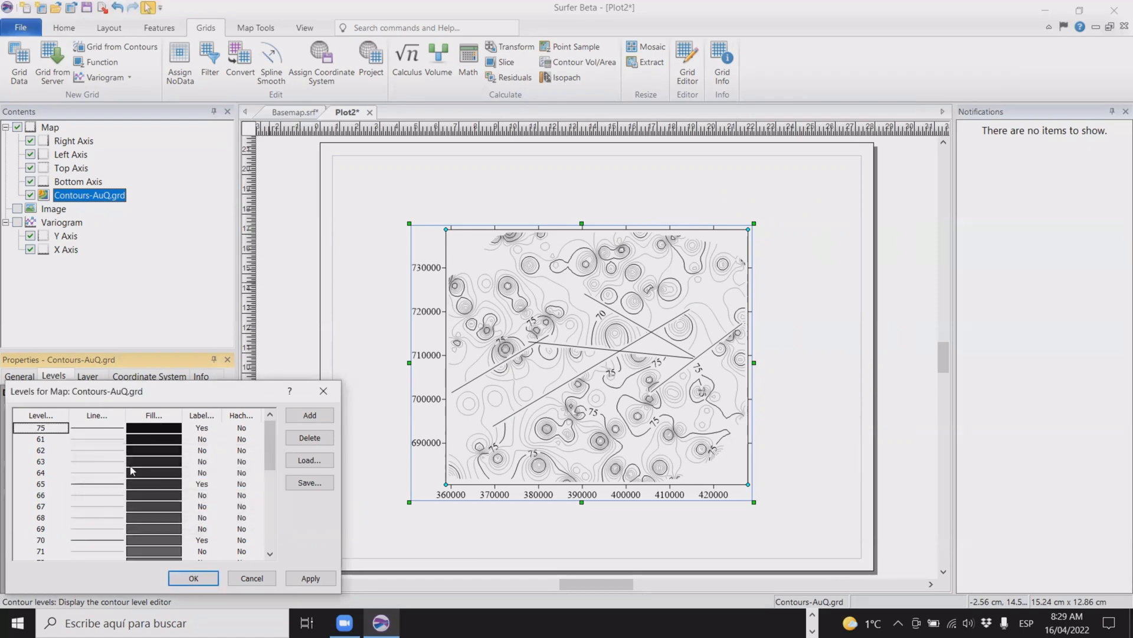
double_click(40, 439)
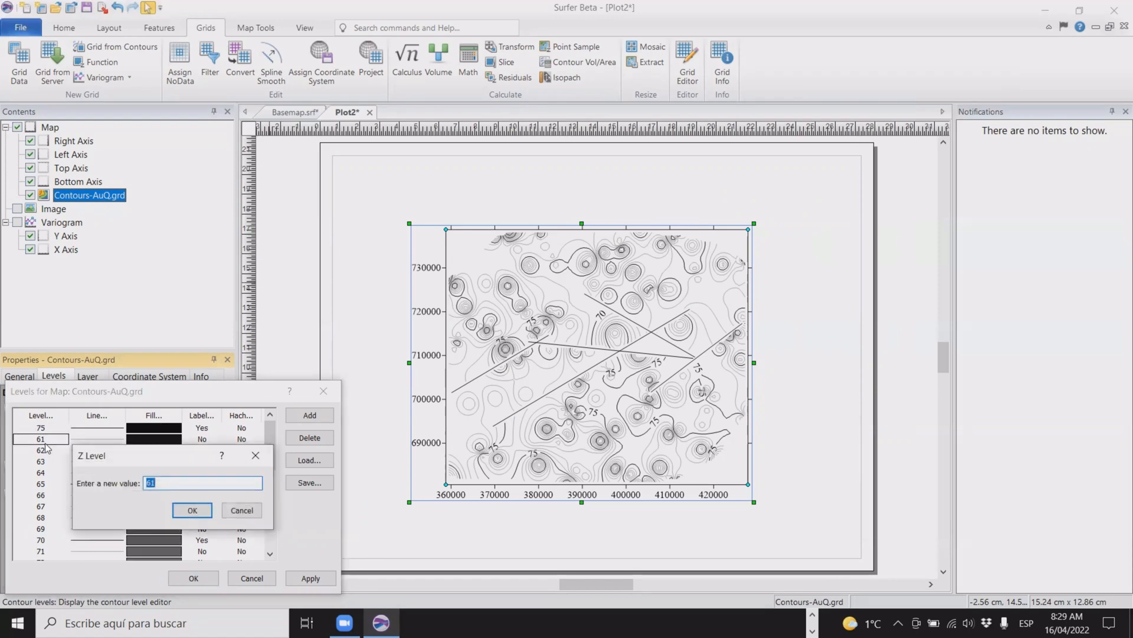
left_click(193, 510)
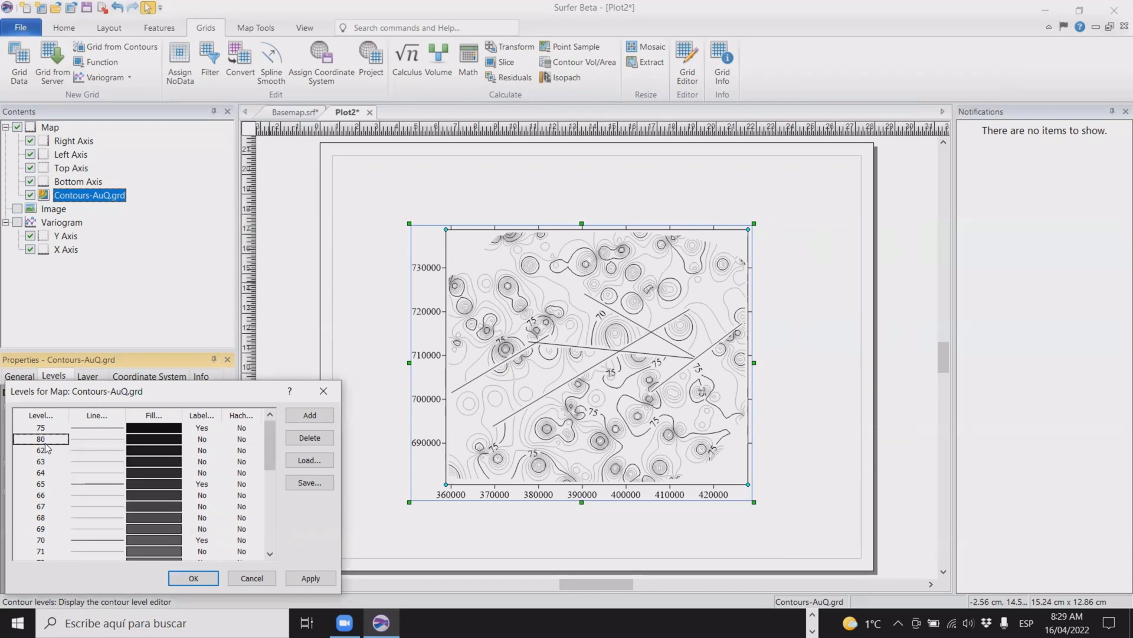
double_click(40, 450)
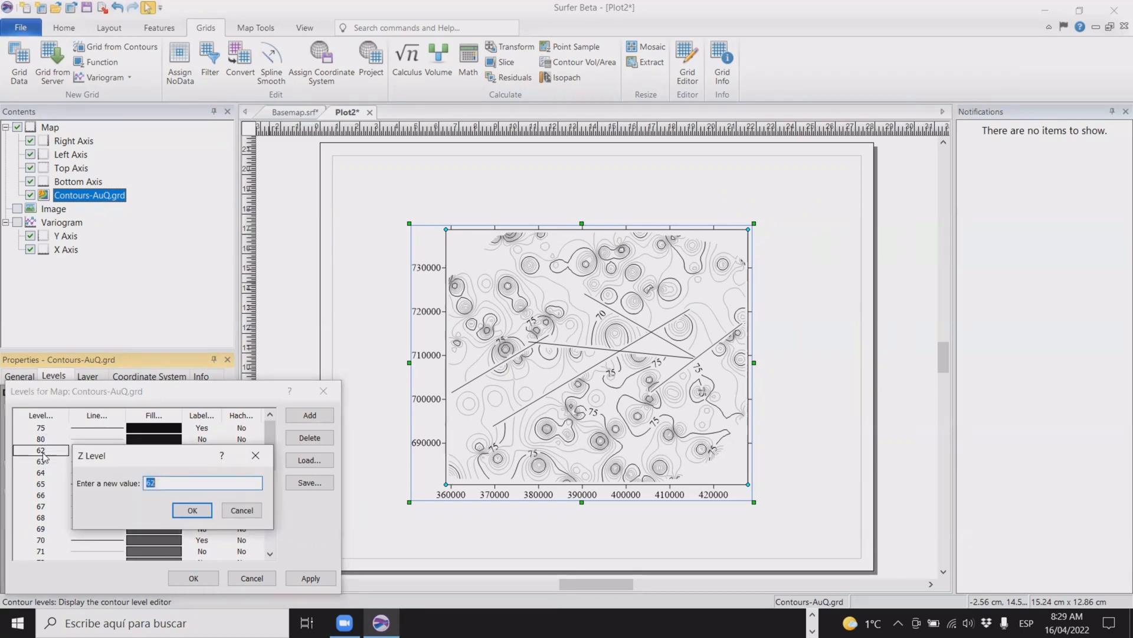
left_click(192, 510)
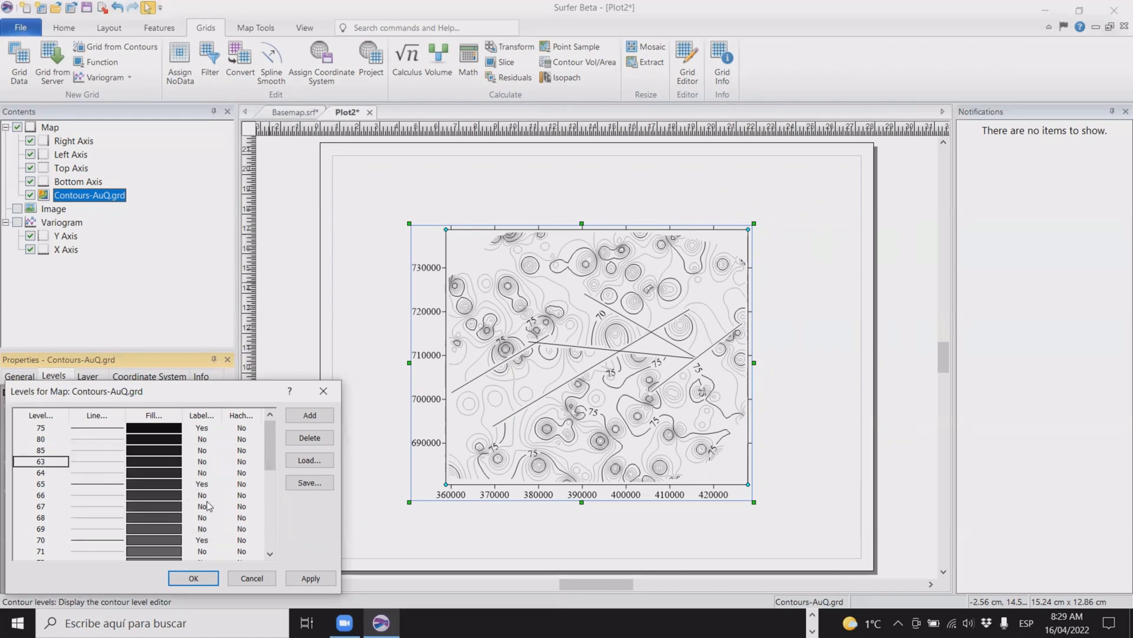
- Delete all levels above 85, leaving line settings unchanged
left_click(308, 437)
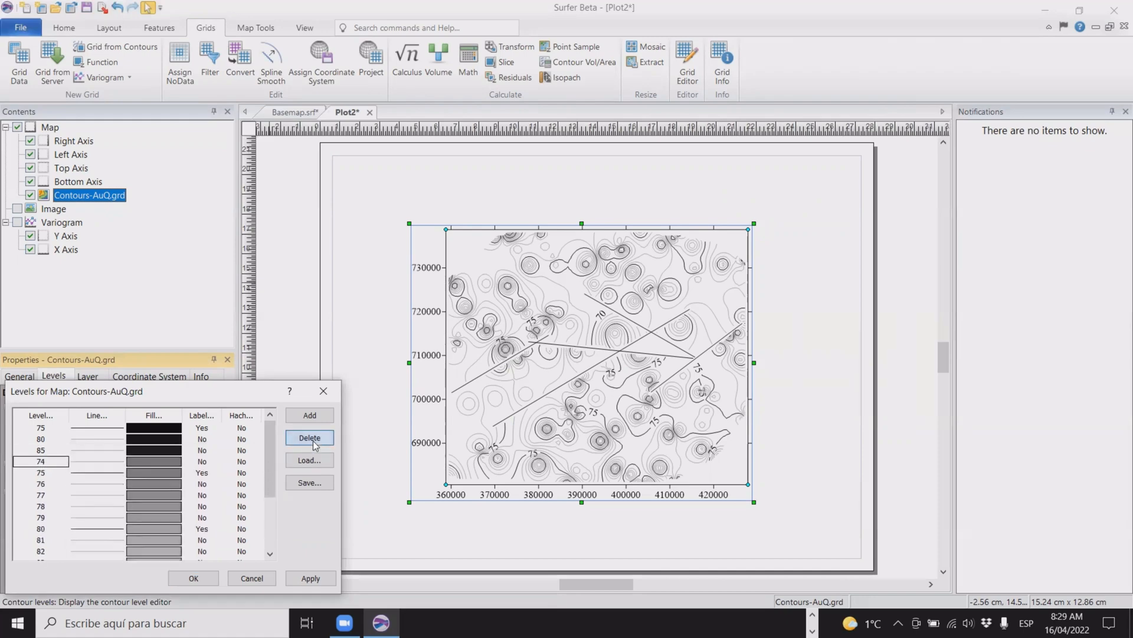
scroll("down", 3)
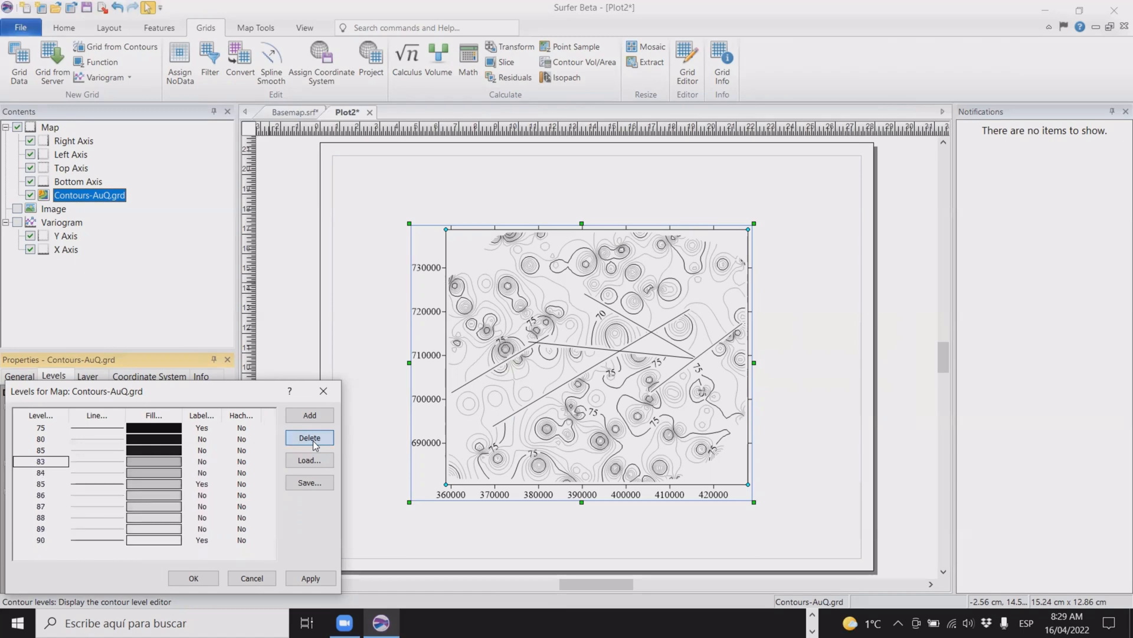
left_click(309, 436)
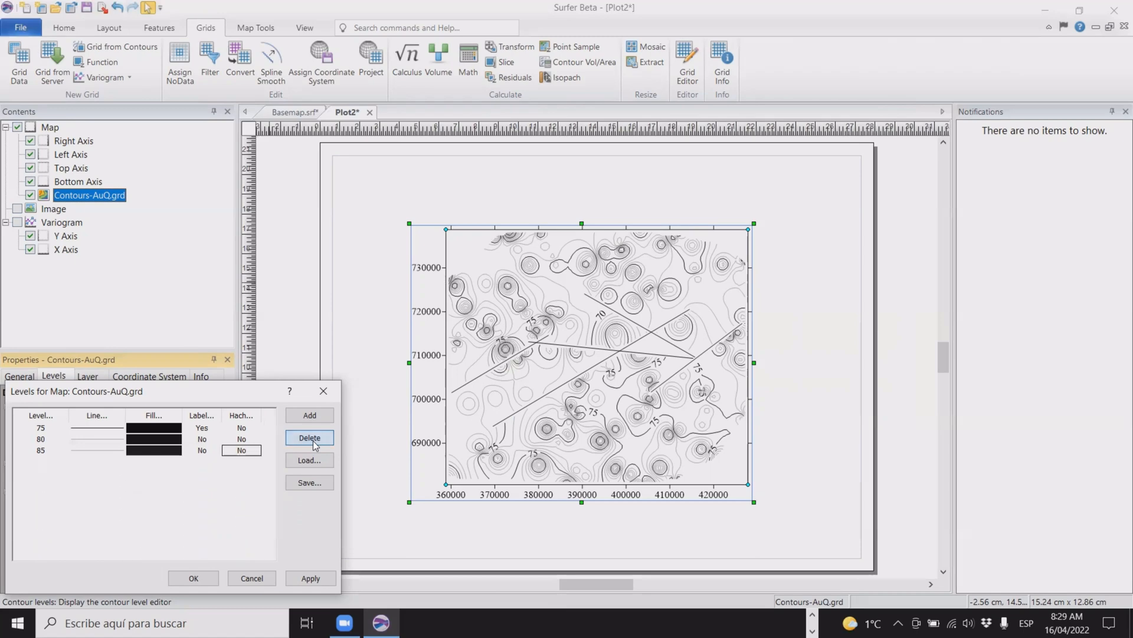
left_click(98, 427)
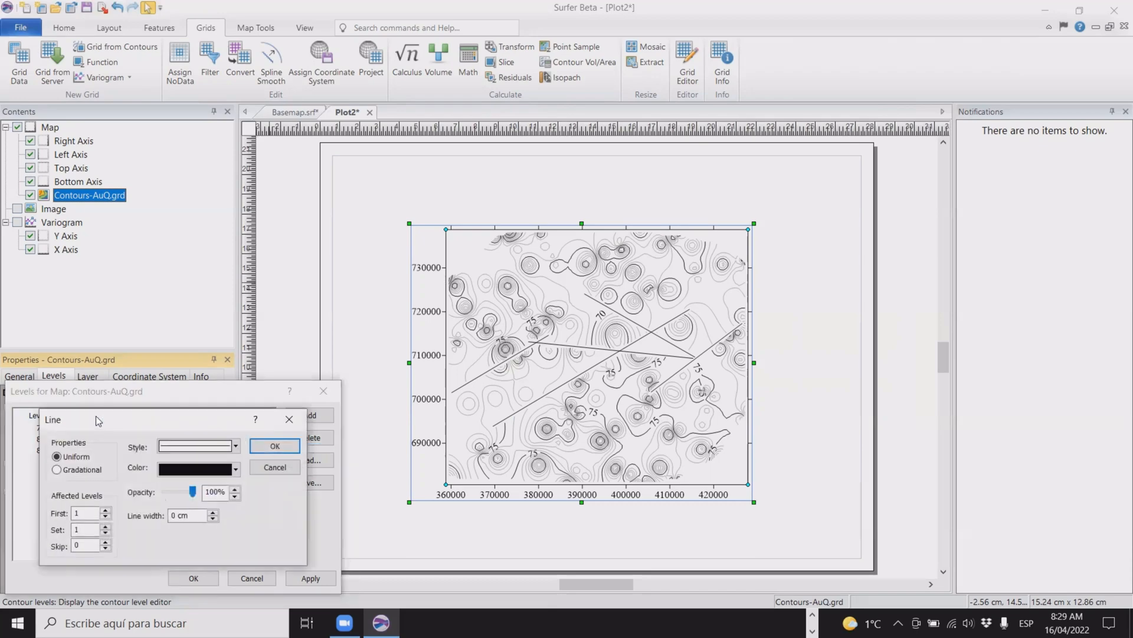
left_click(275, 447)
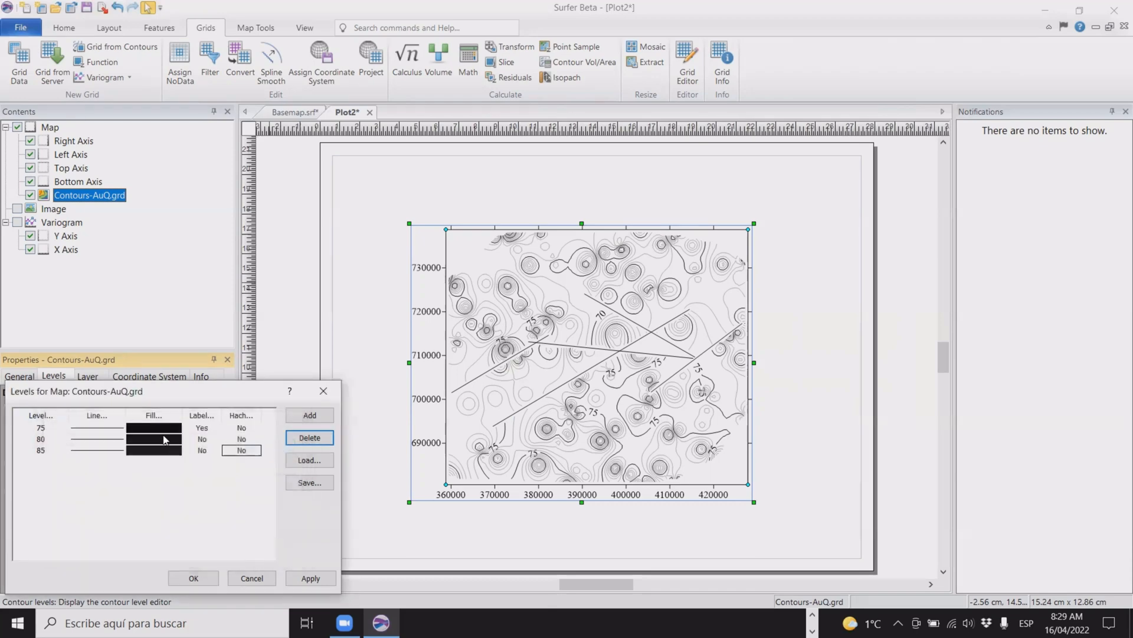
mouse_move(202, 446)
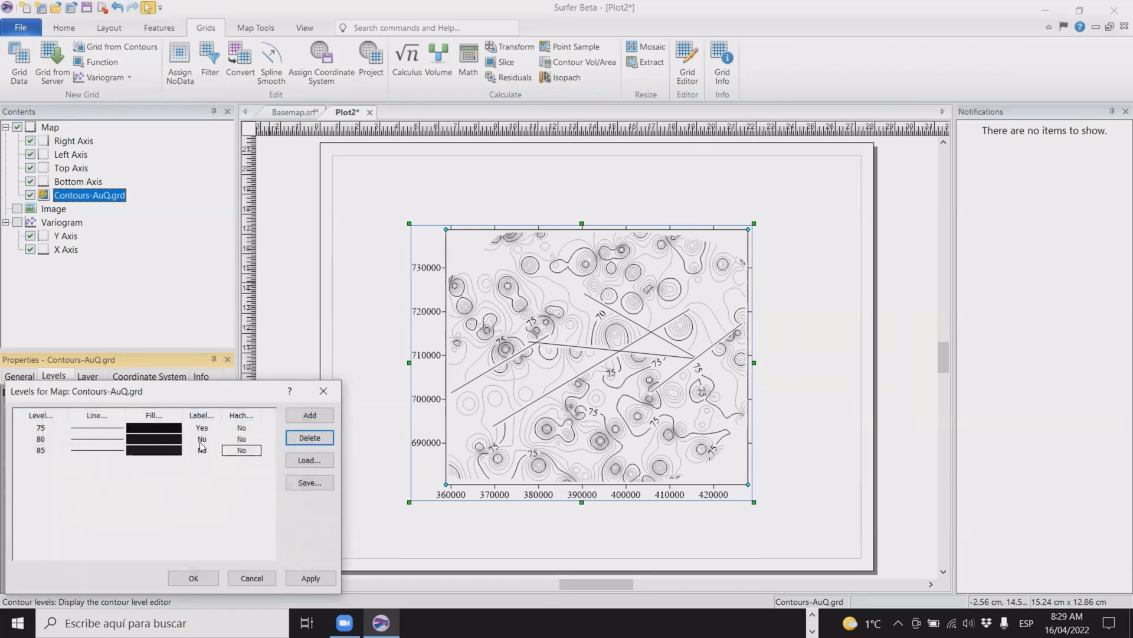
- Turn labels on for the 80 and 85 levels
left_click(202, 439)
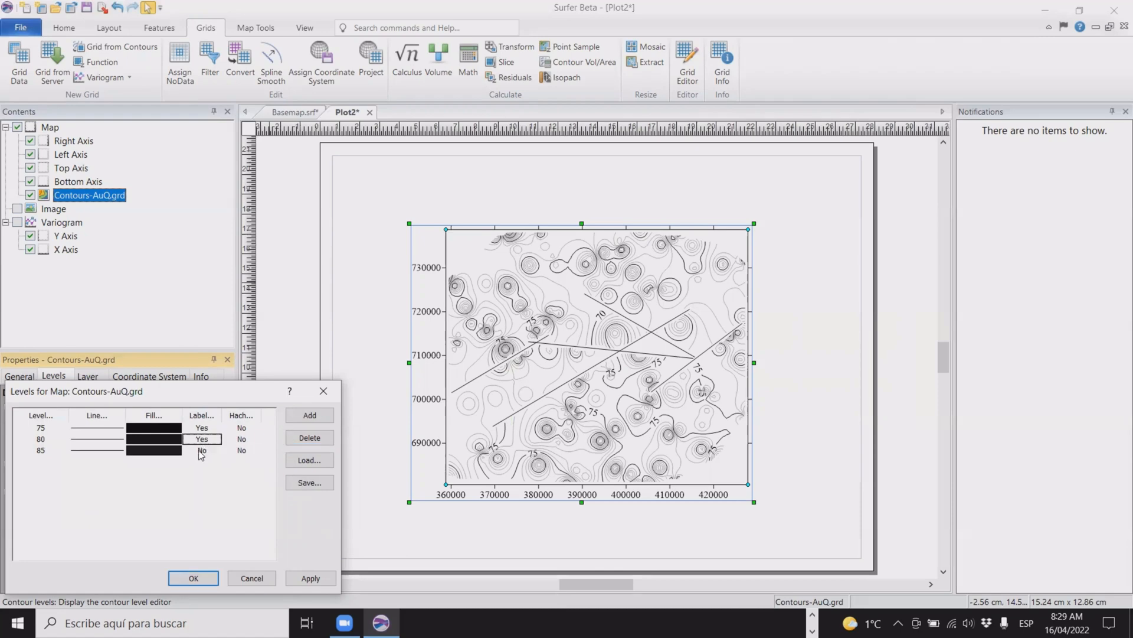
left_click(202, 449)
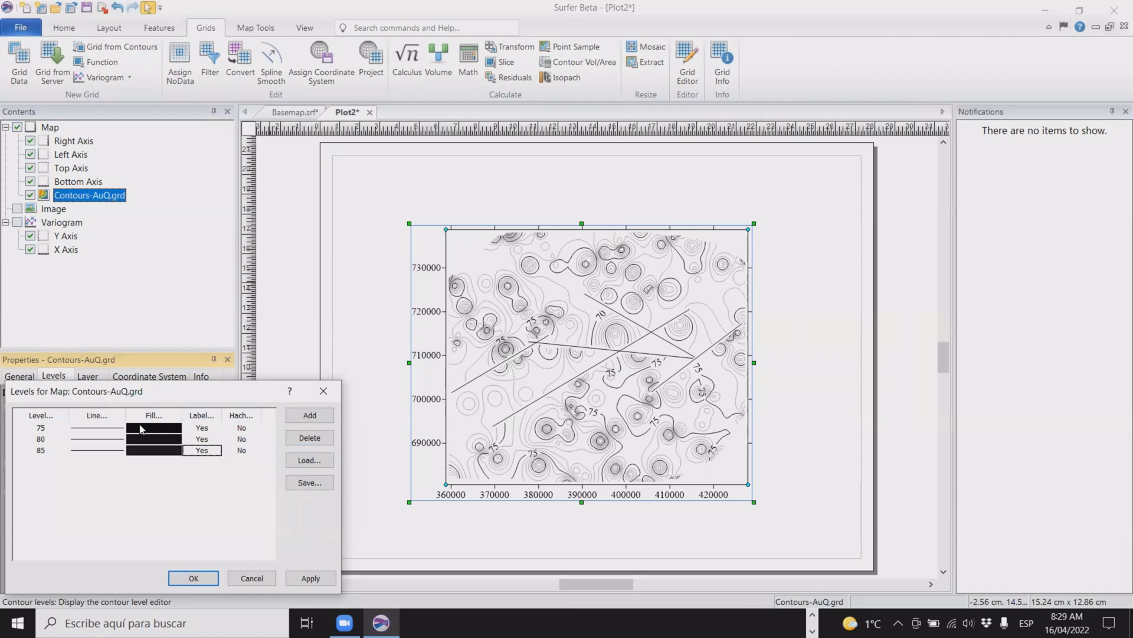
mouse_move(146, 436)
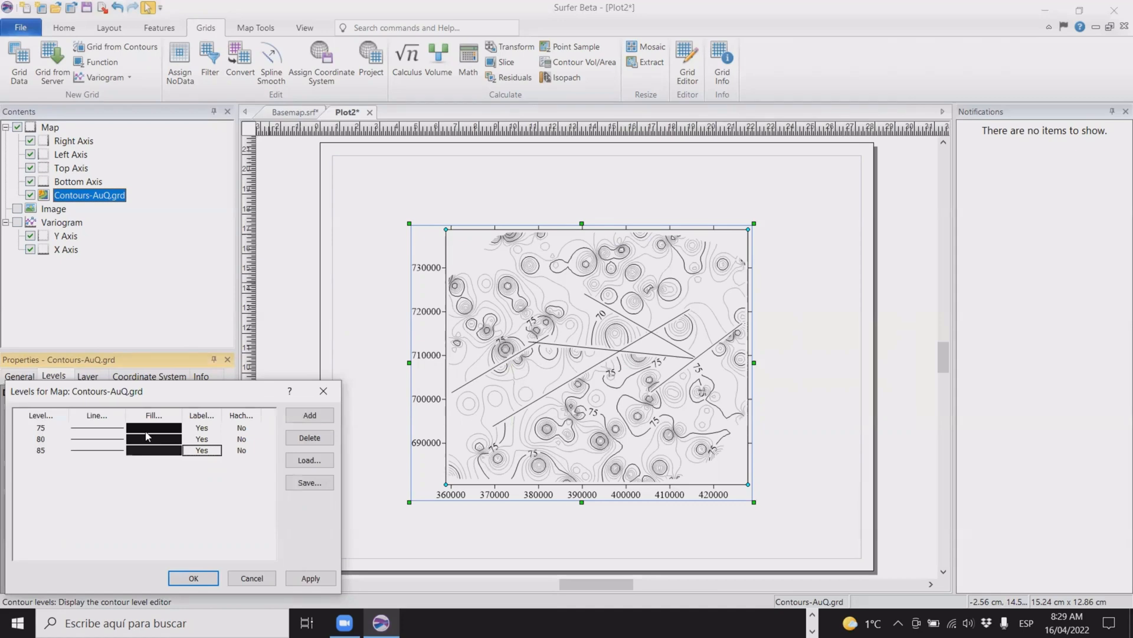
mouse_move(158, 433)
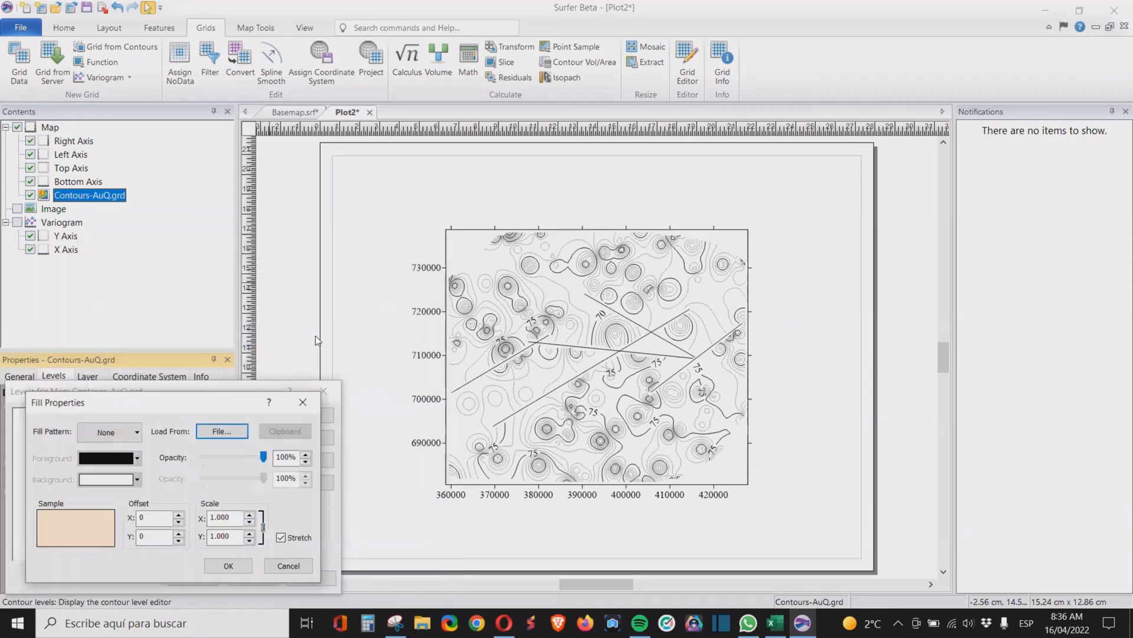
- Confirm the 75 fill, load Level 2.jpg for 80 and Level 3.jpg for 85, and apply the levels
left_click(228, 566)
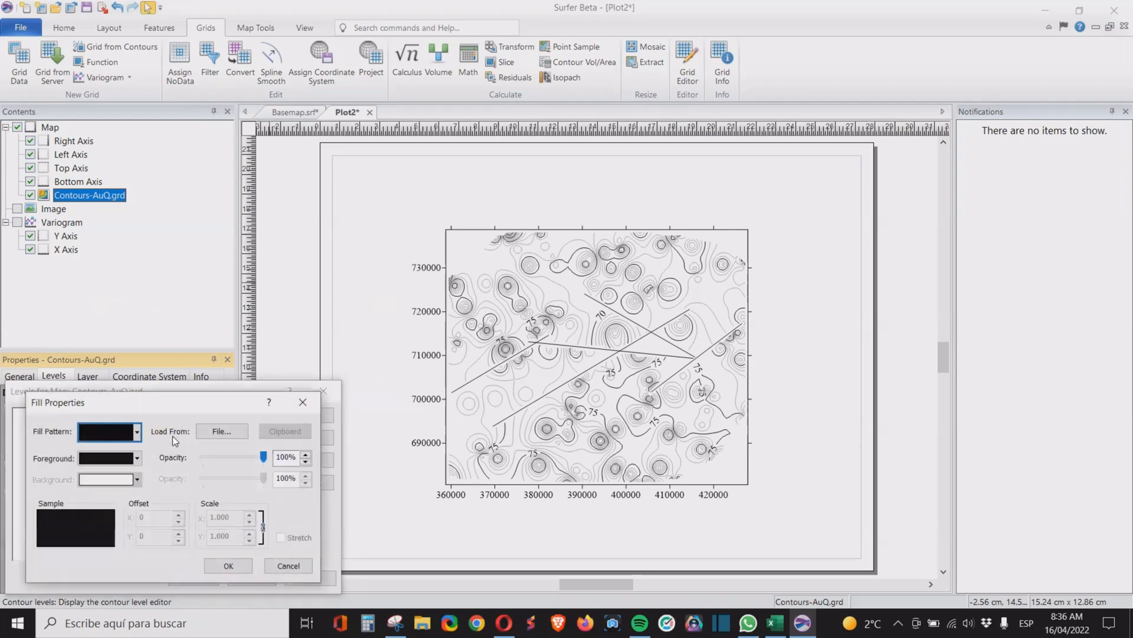
left_click(221, 431)
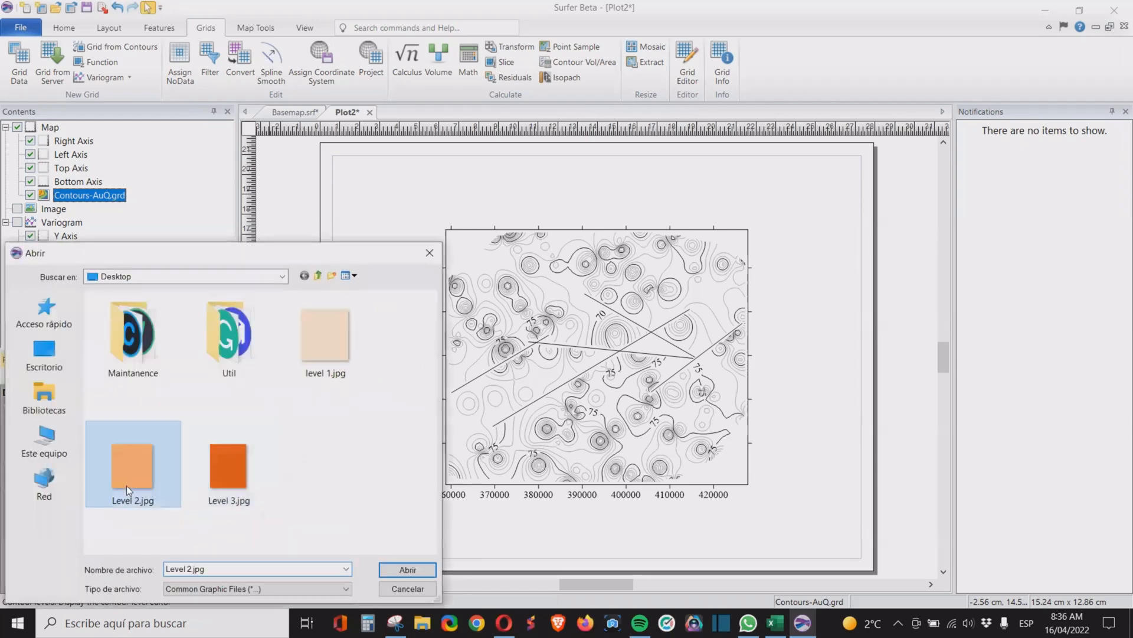
left_click(407, 570)
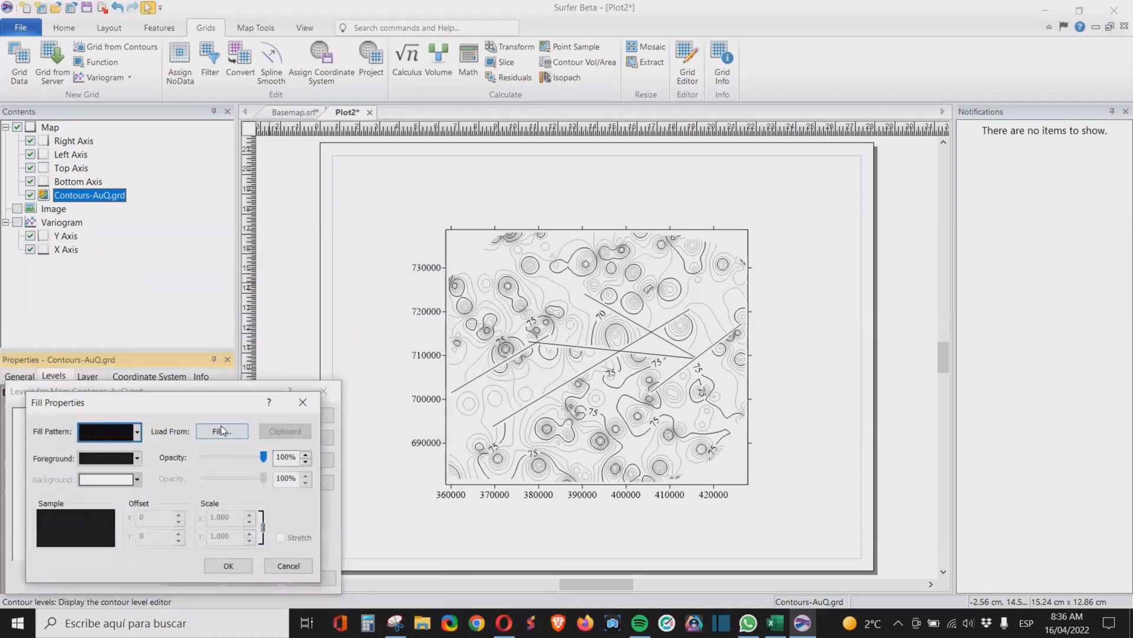
left_click(222, 431)
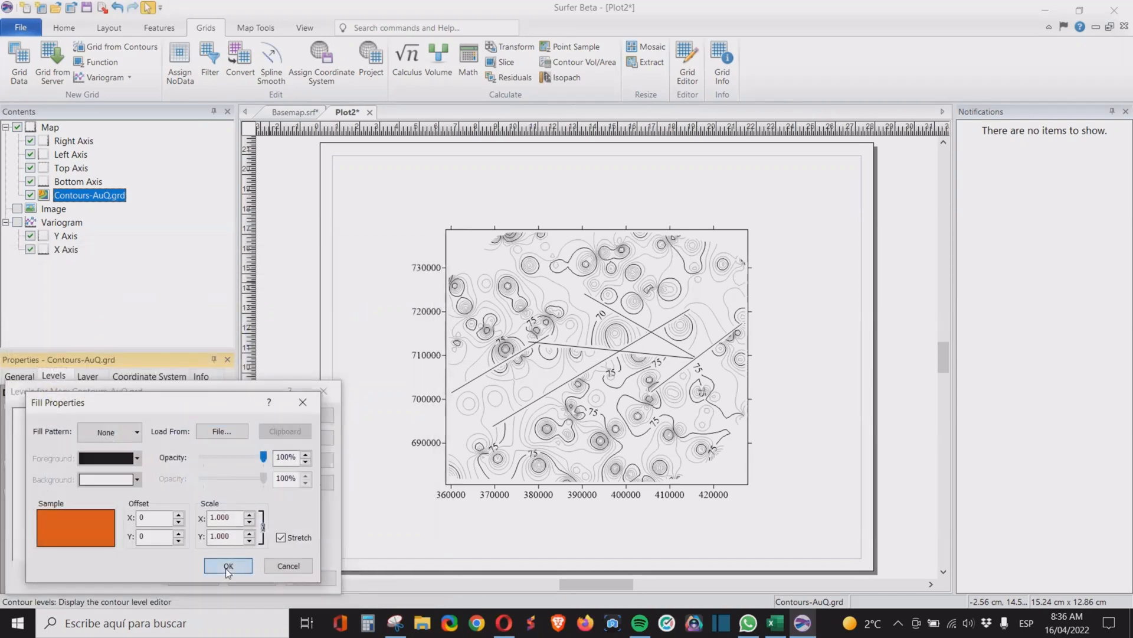
left_click(228, 565)
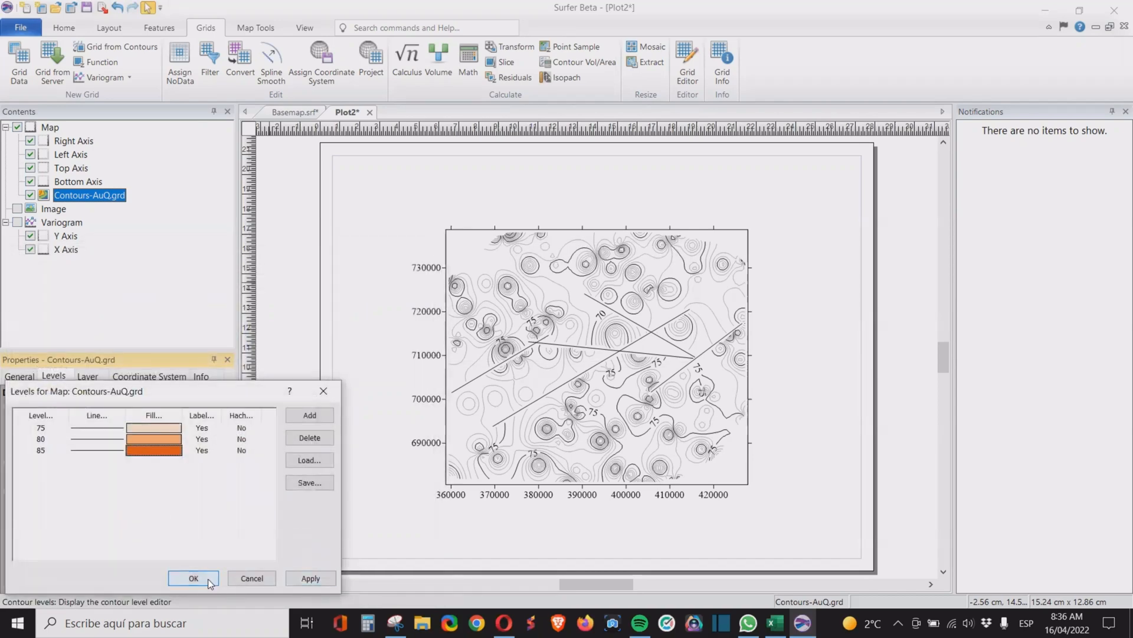
left_click(193, 577)
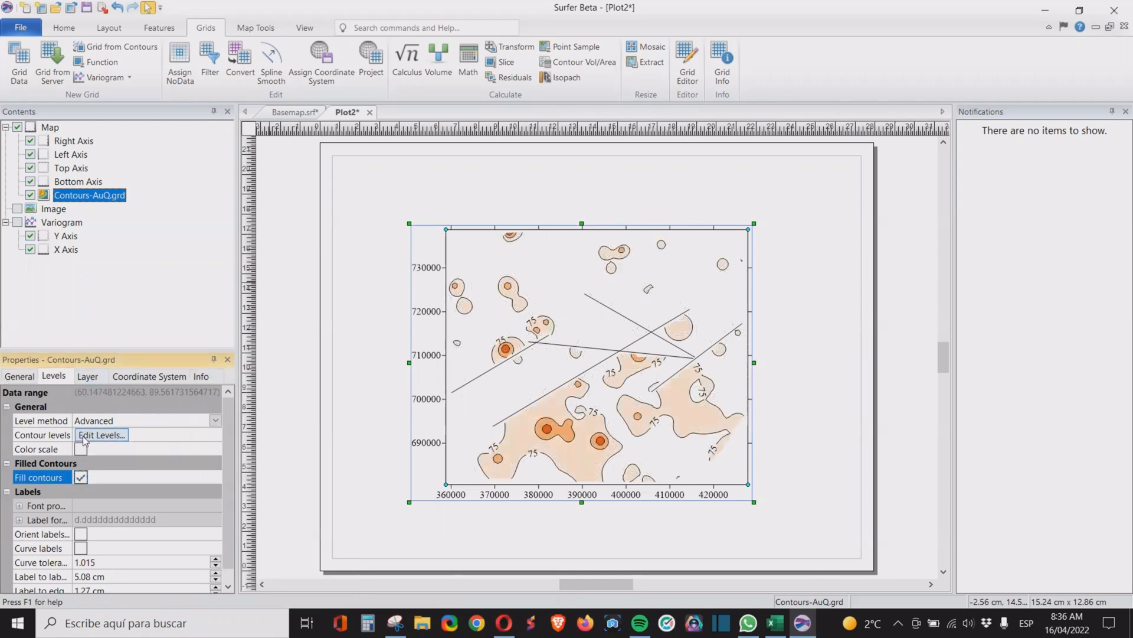
- Enable the color scale so a 75/80/85 bar shows beside the map
left_click(80, 449)
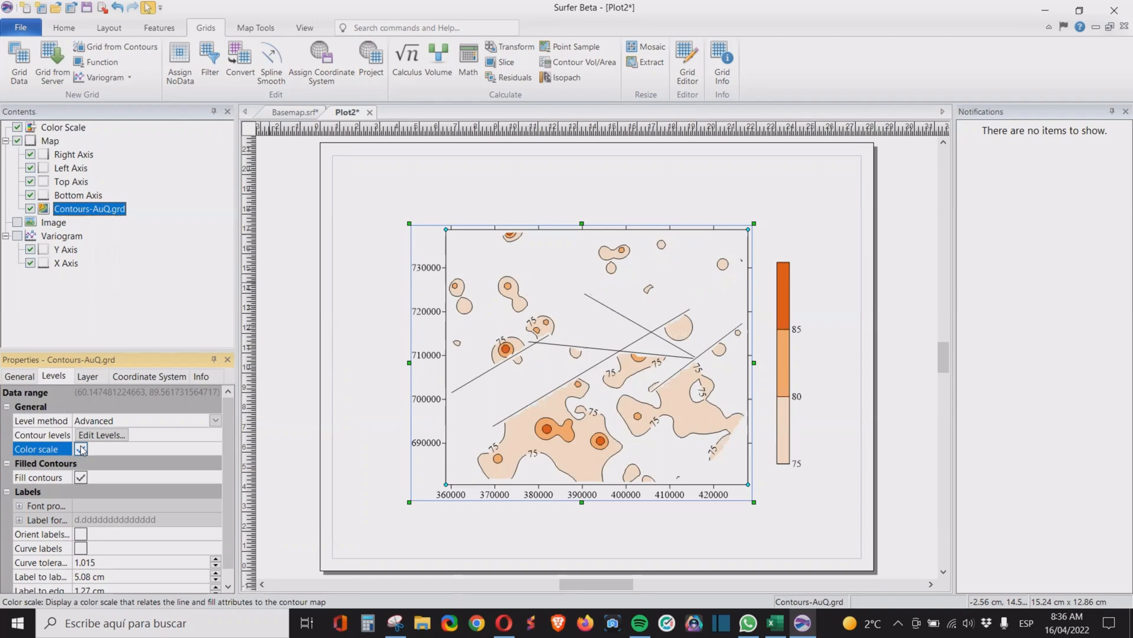
left_click(80, 449)
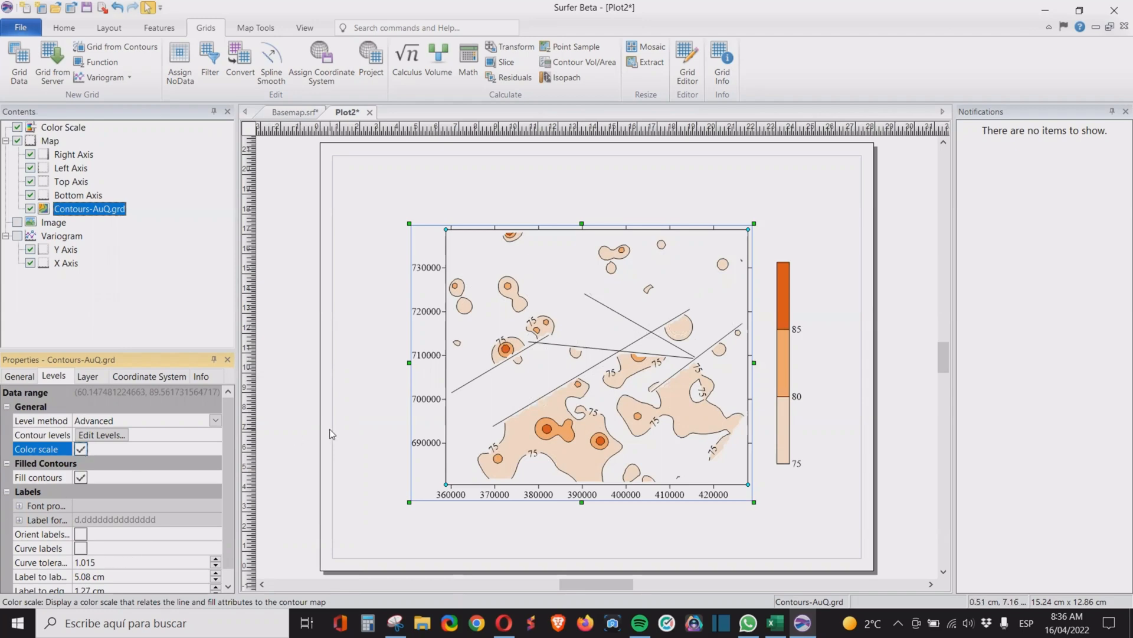
mouse_move(606, 462)
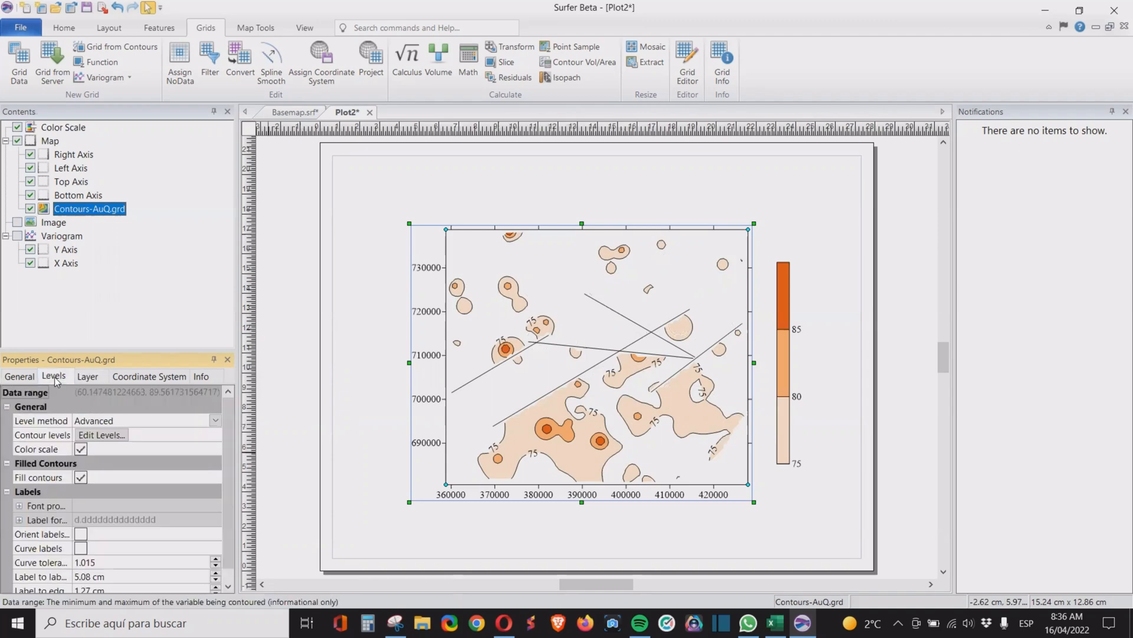
- Remove the 75 level, then copy the Au contour map from Plot2 into Basemap.srf
left_click(102, 435)
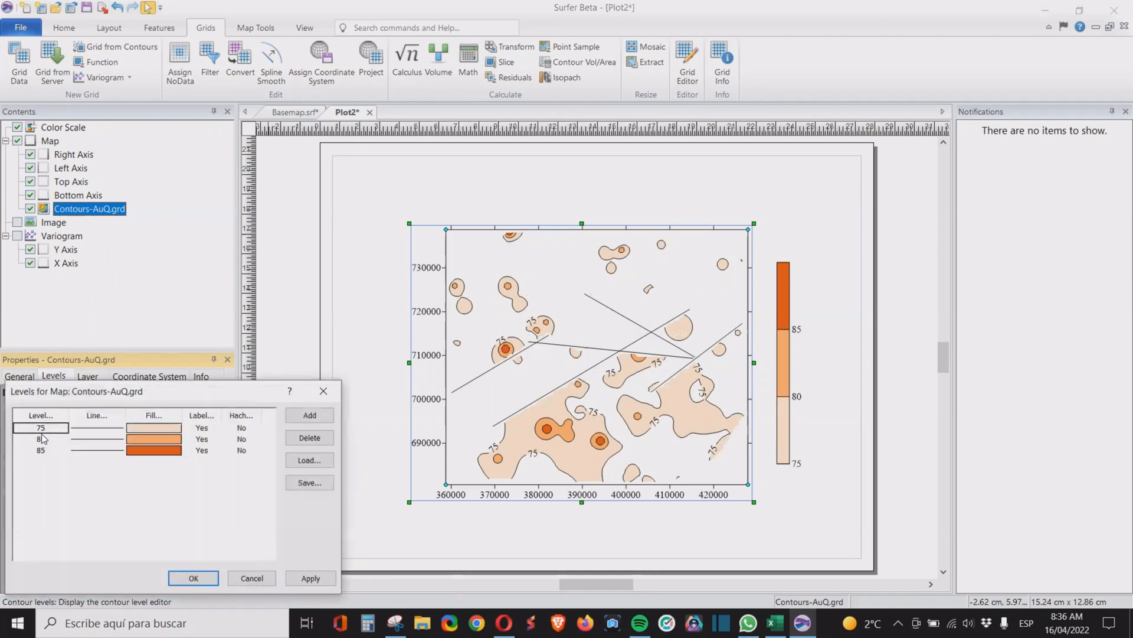
left_click(309, 437)
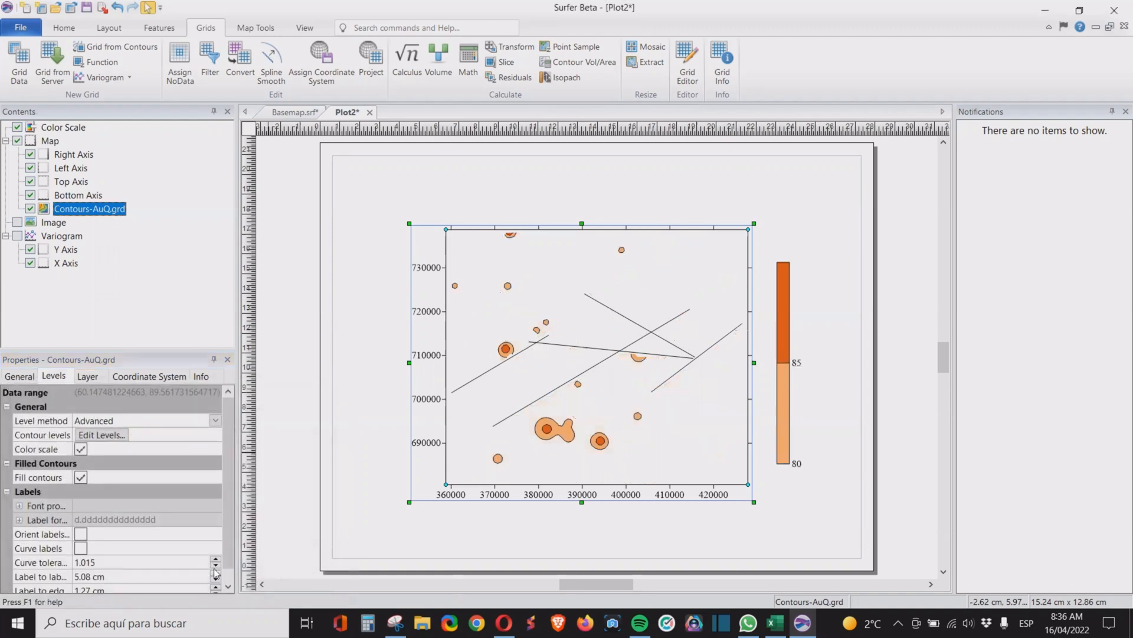
mouse_move(634, 421)
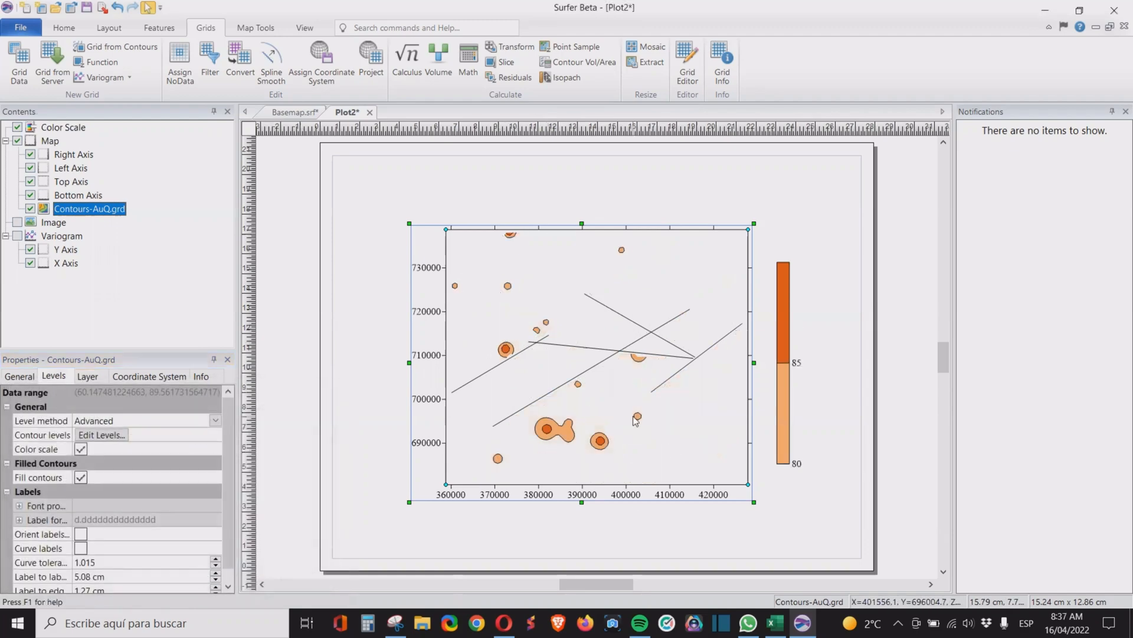
mouse_move(644, 446)
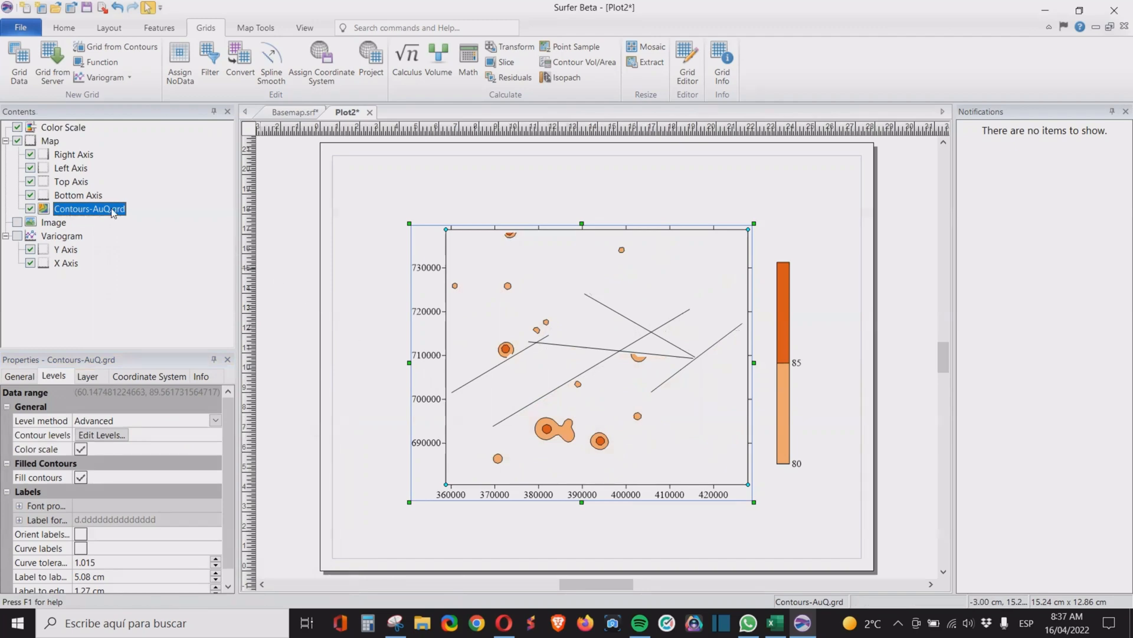
left_click(64, 27)
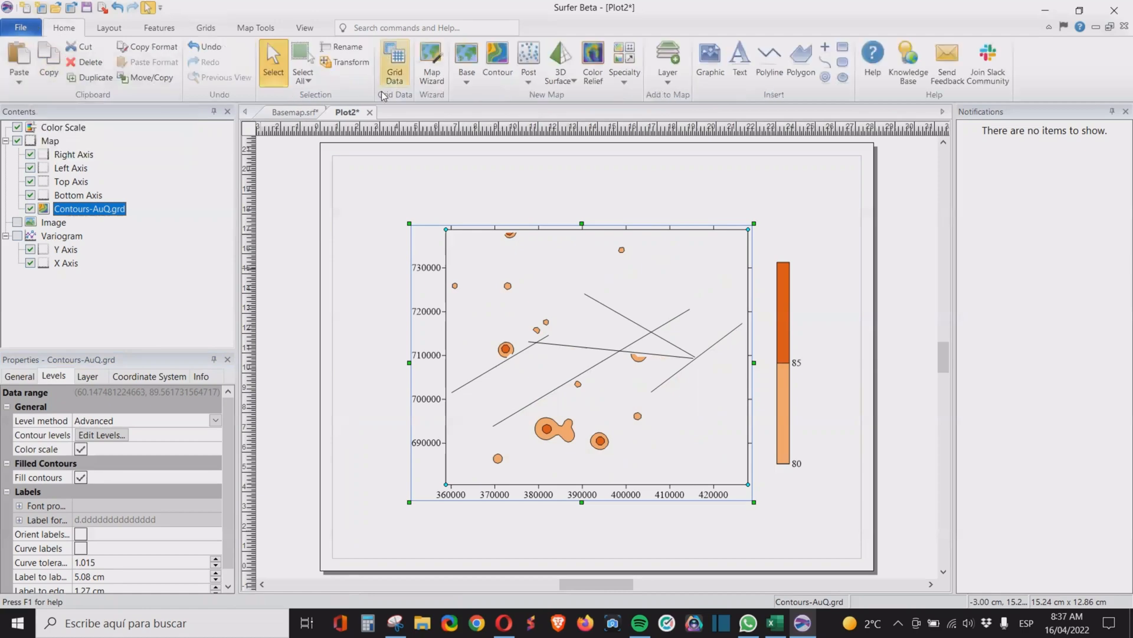
left_click(295, 112)
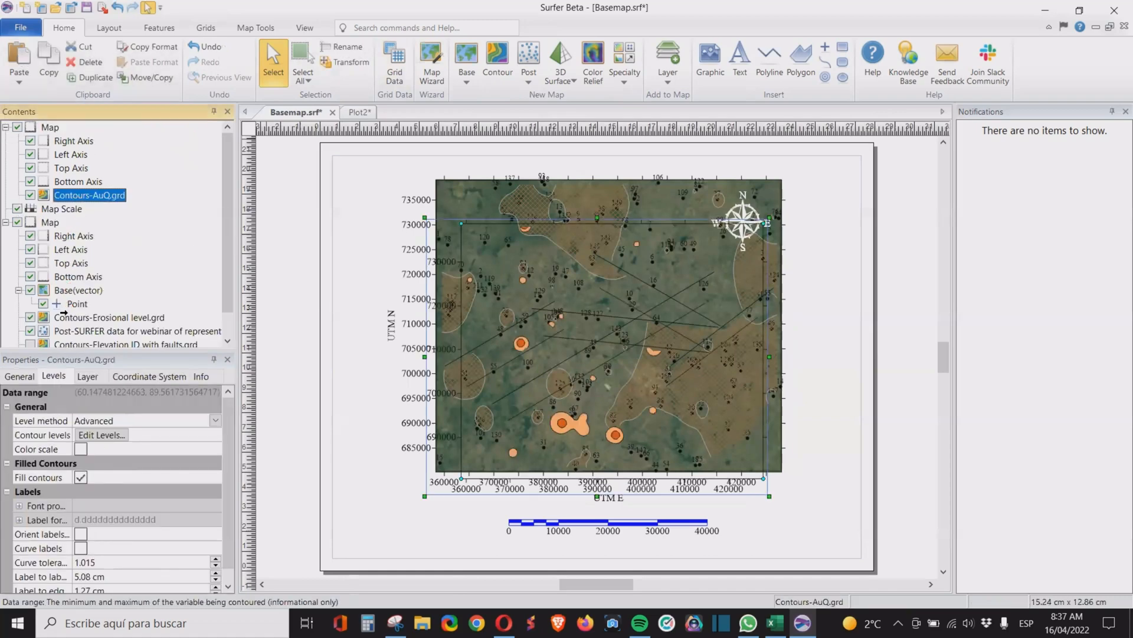
- Overlay the pasted Au contour map onto the base map with the faults and erosional zones
left_click(626, 432)
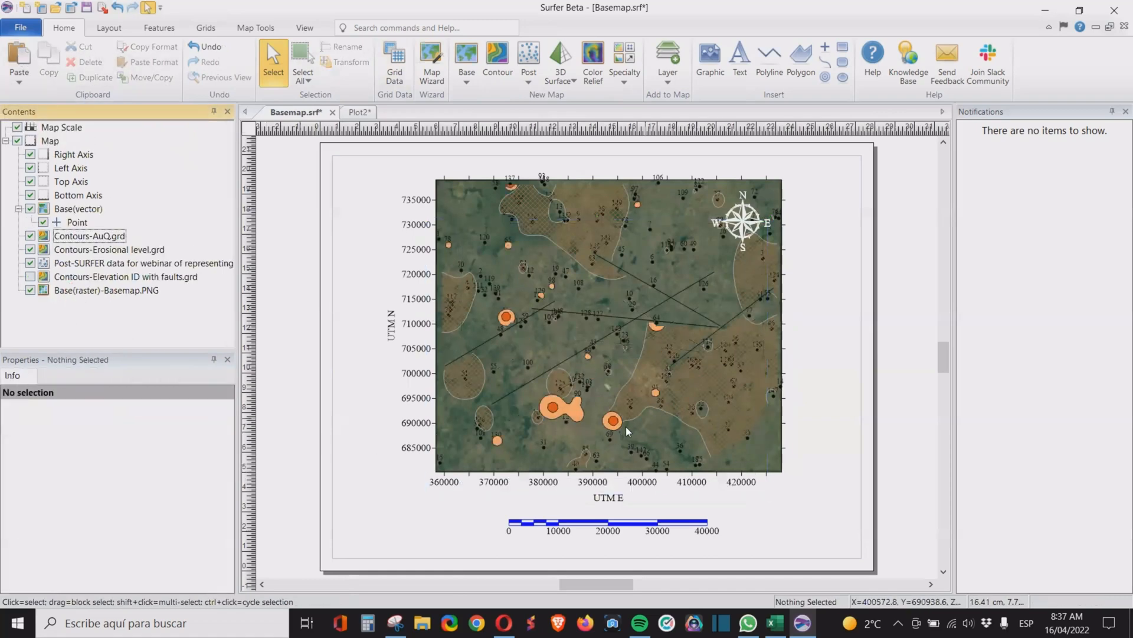
mouse_move(498, 334)
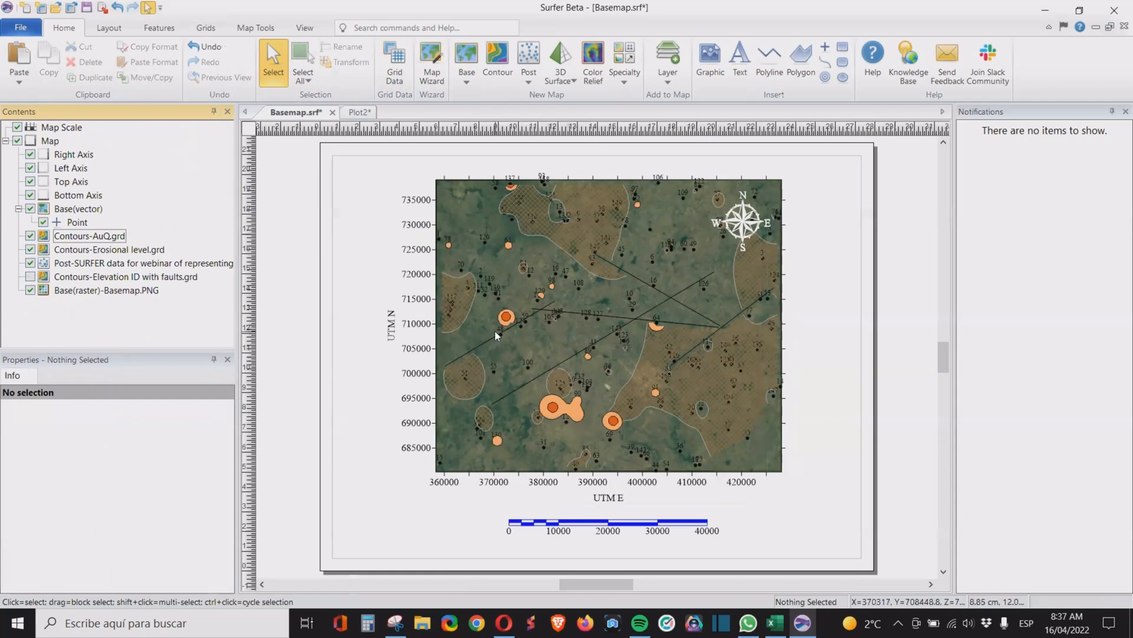
mouse_move(612, 427)
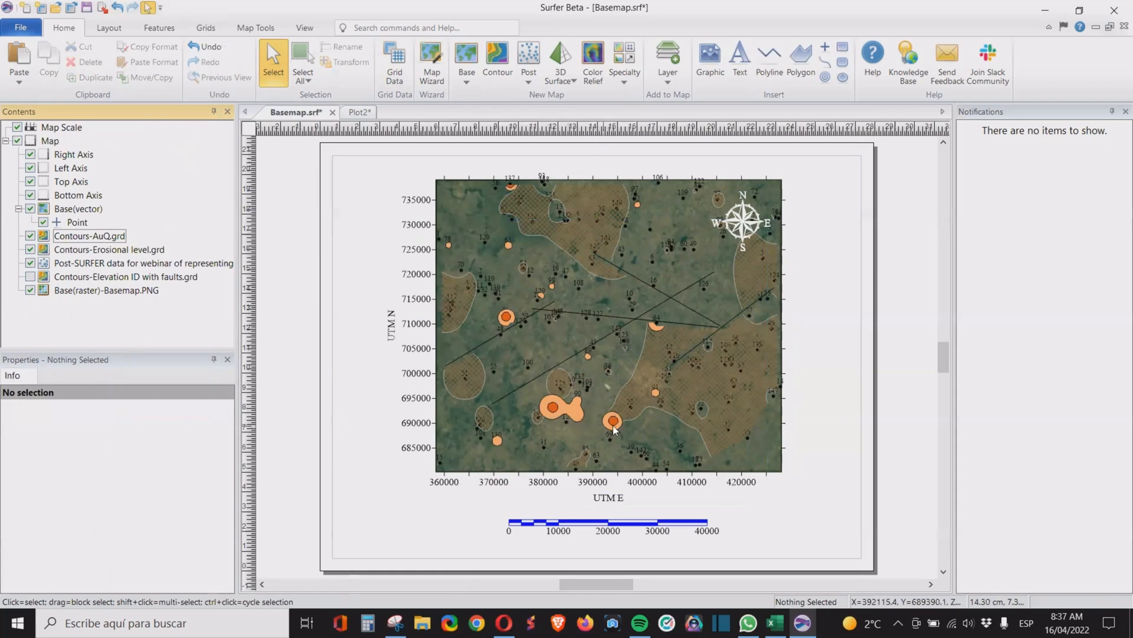
mouse_move(787, 342)
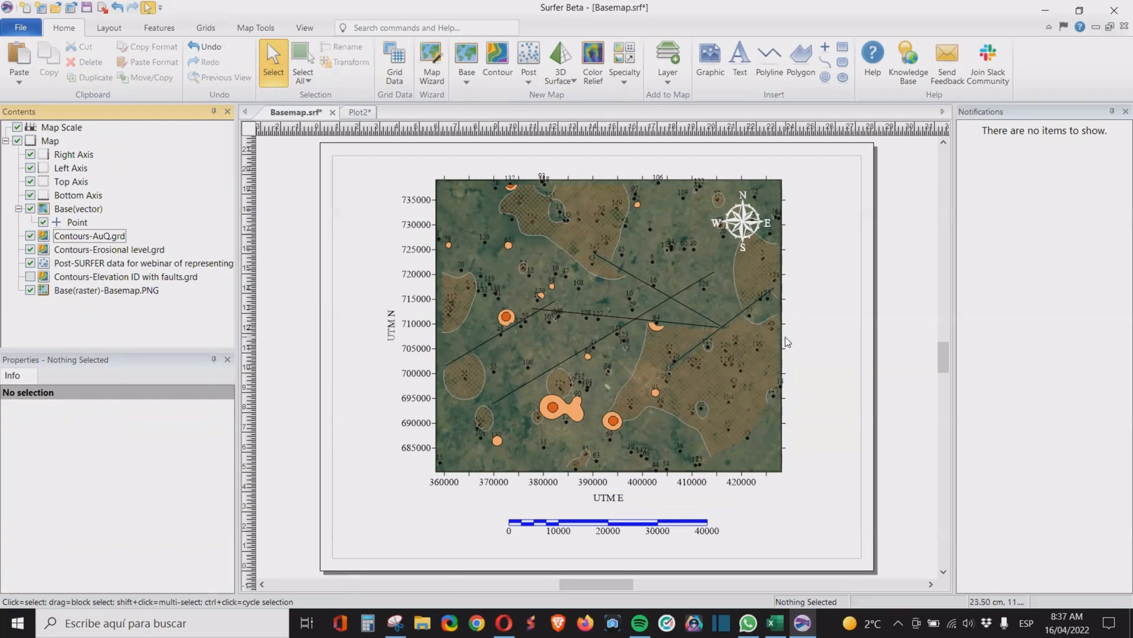
mouse_move(598, 411)
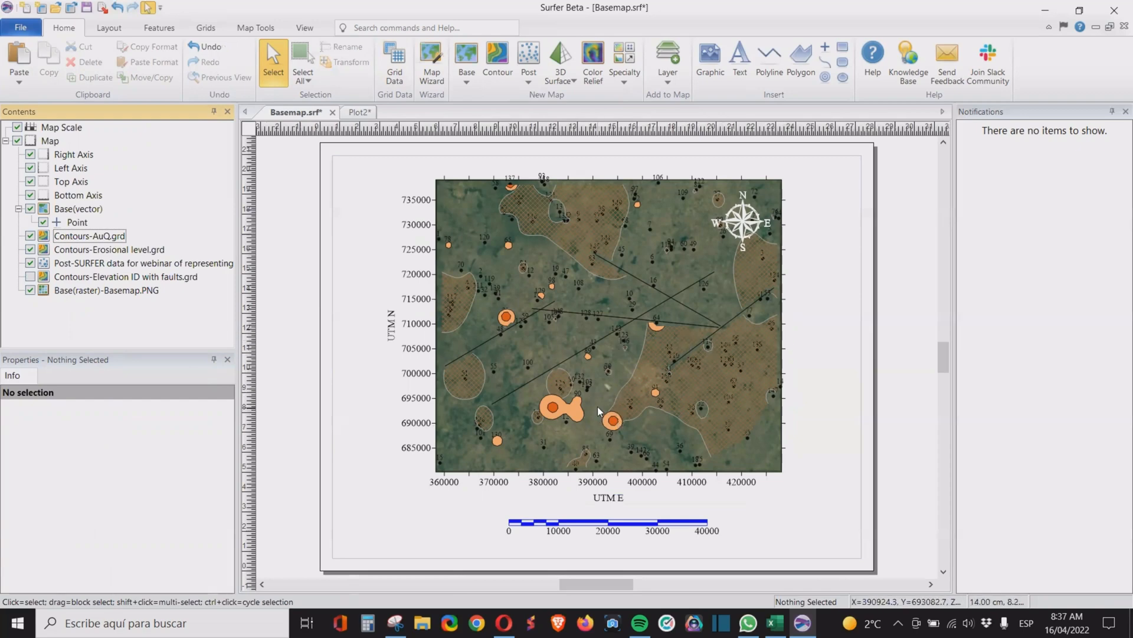
mouse_move(749, 359)
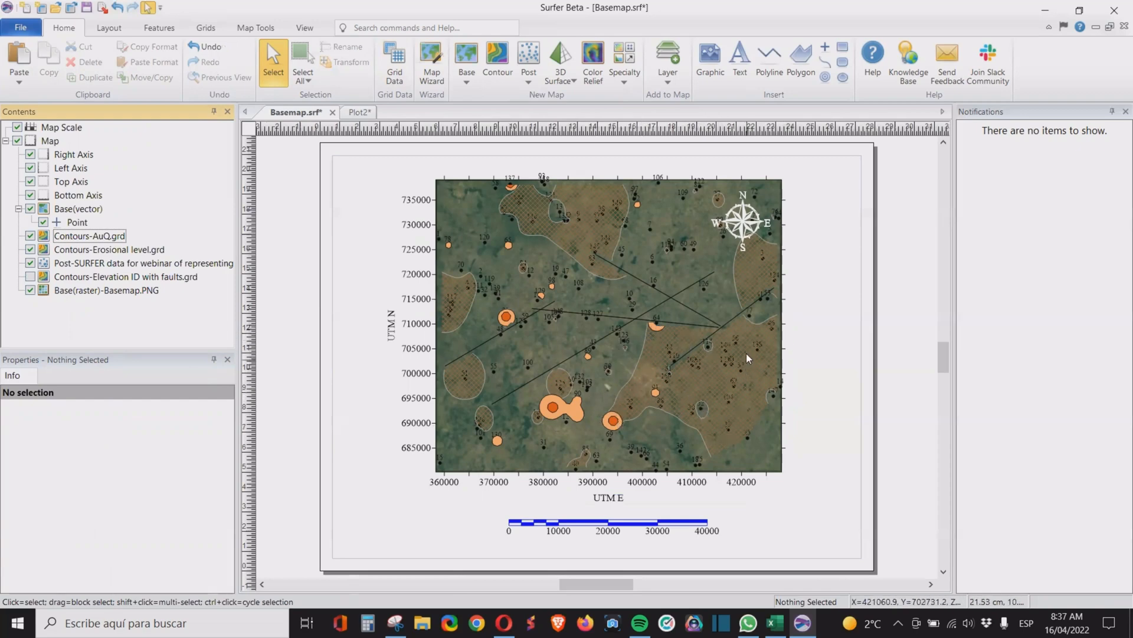
mouse_move(622, 404)
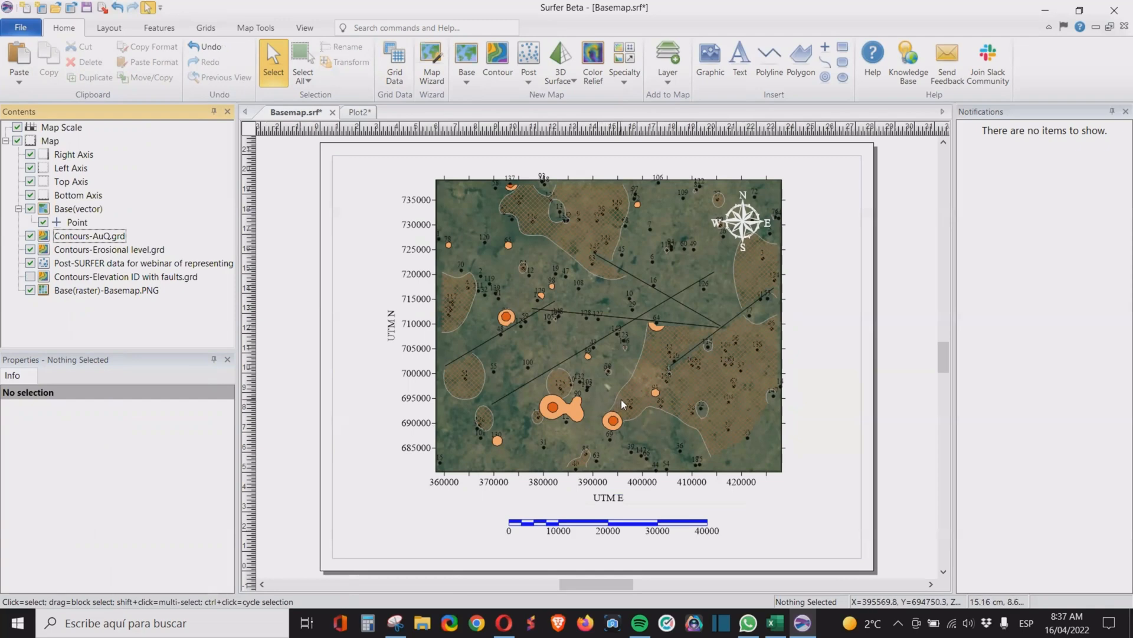
mouse_move(650, 391)
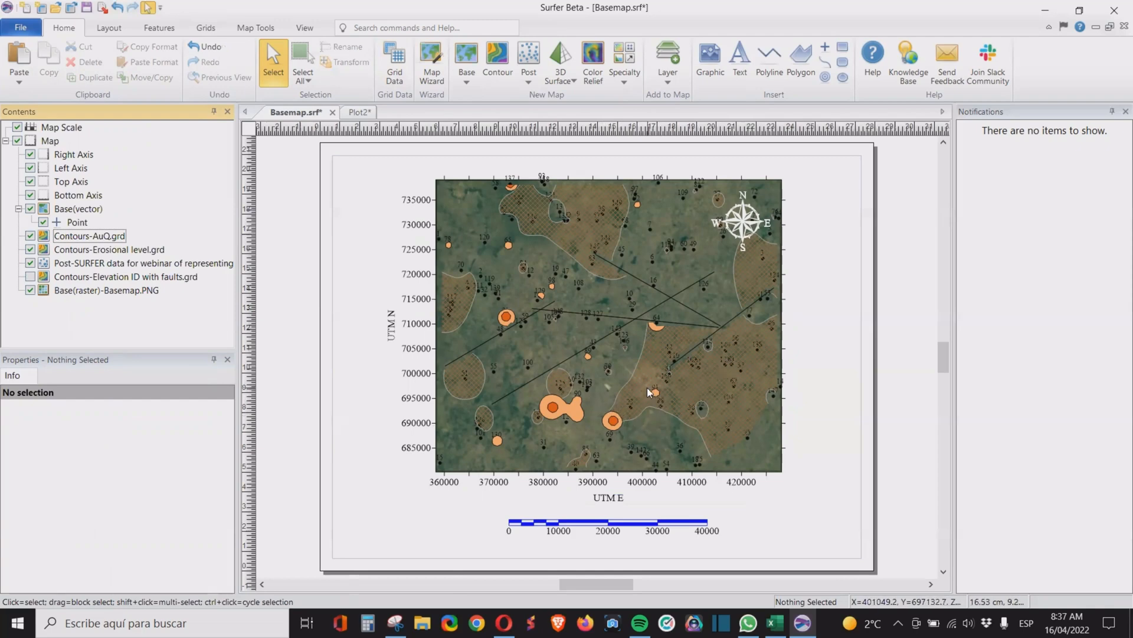
mouse_move(597, 428)
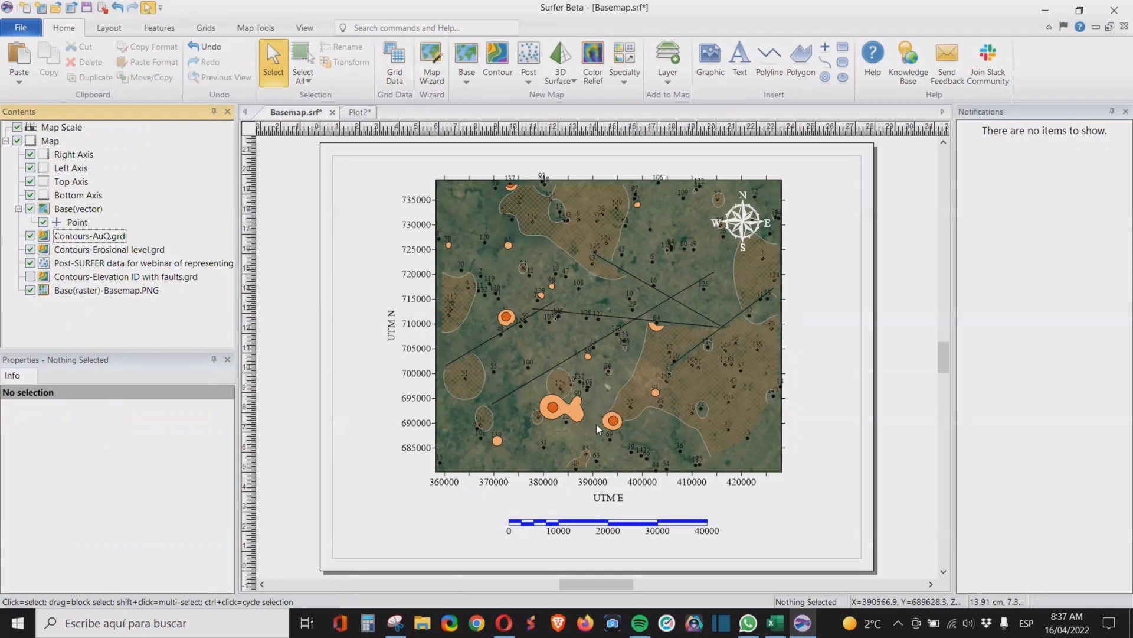
mouse_move(662, 337)
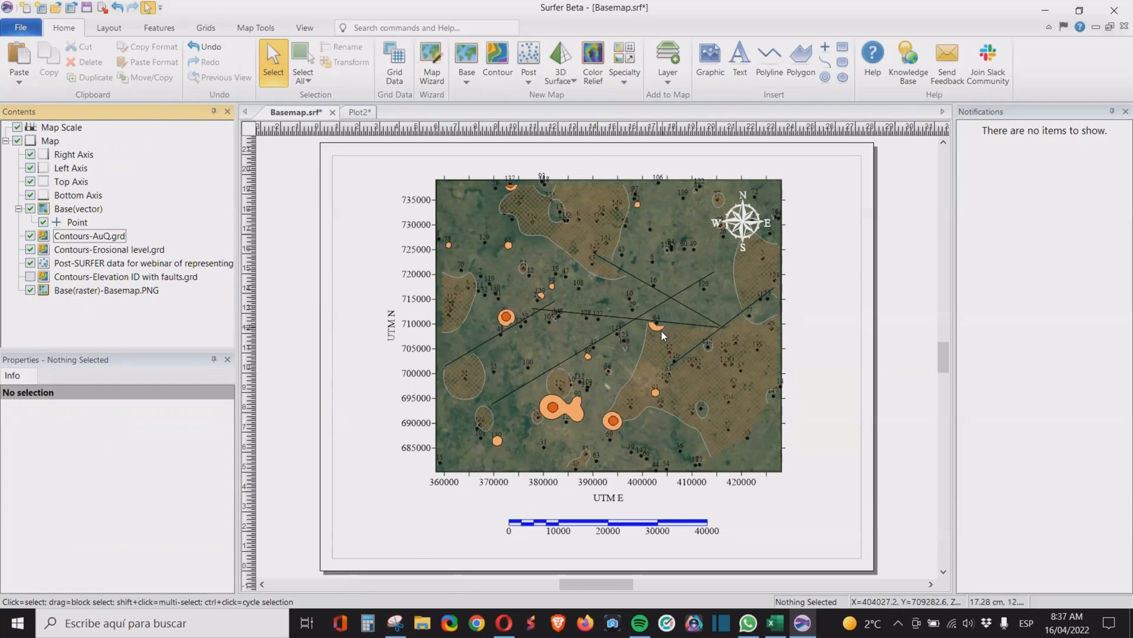
mouse_move(625, 415)
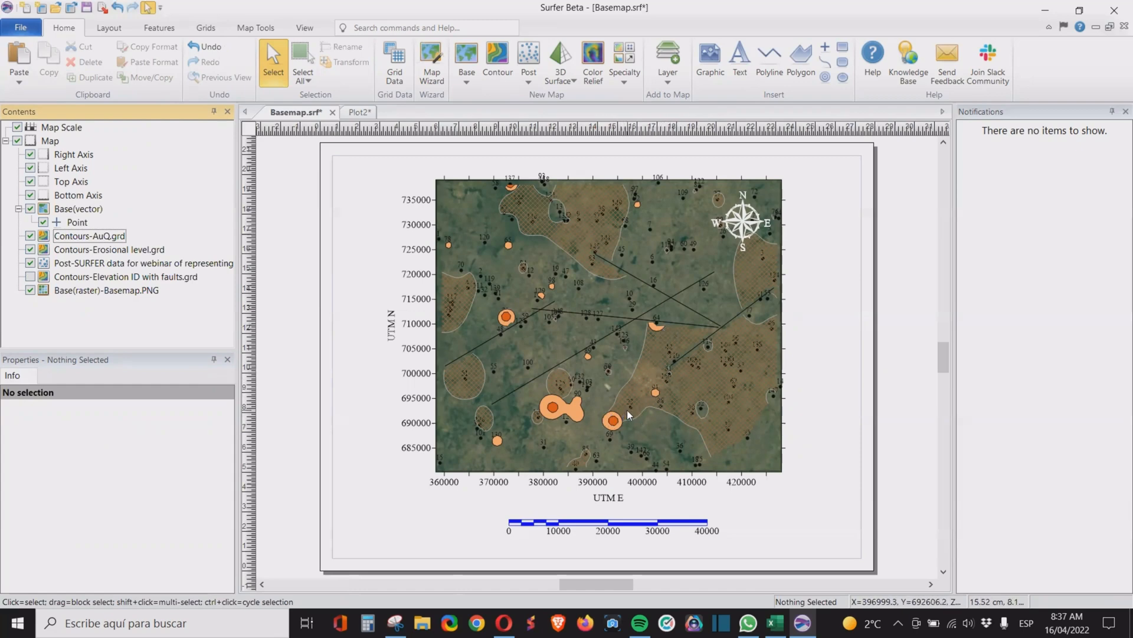
mouse_move(629, 422)
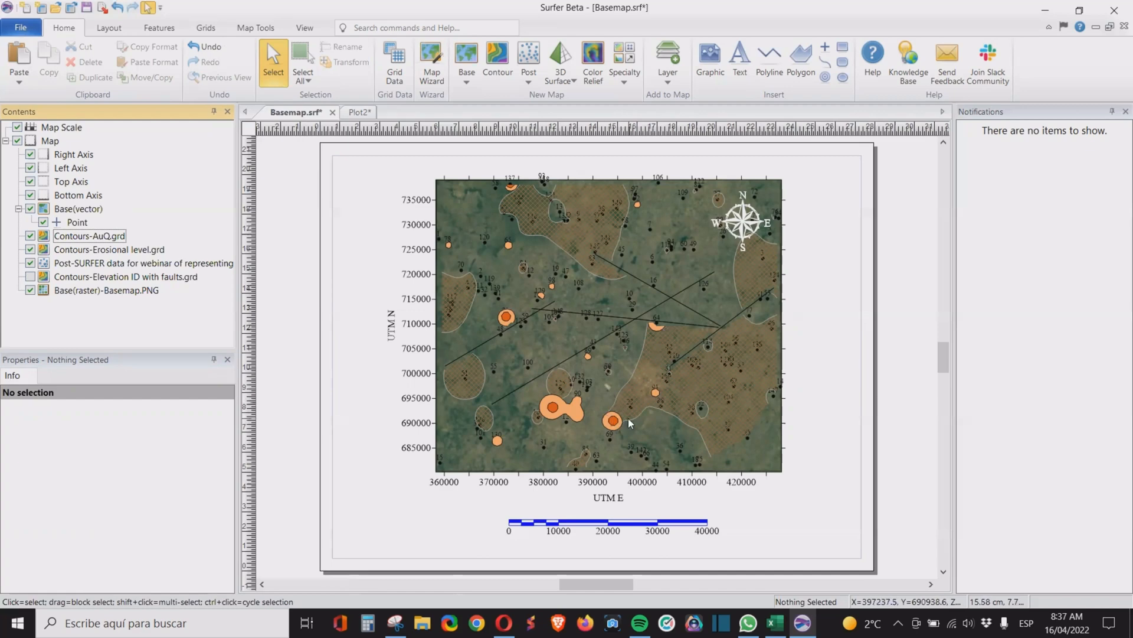
mouse_move(542, 408)
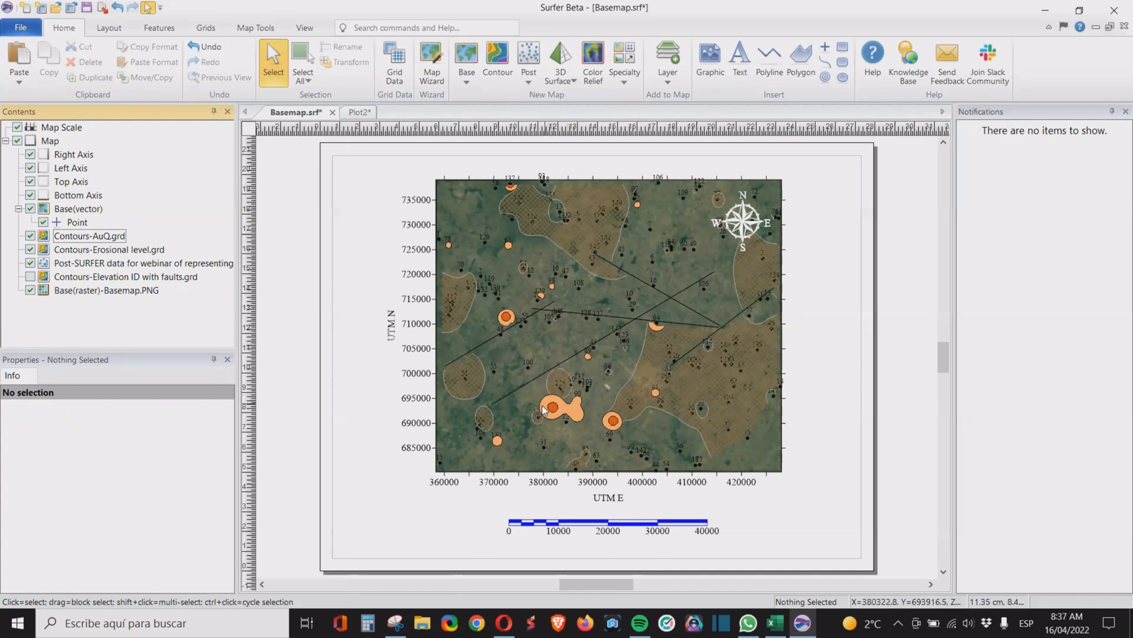
mouse_move(536, 428)
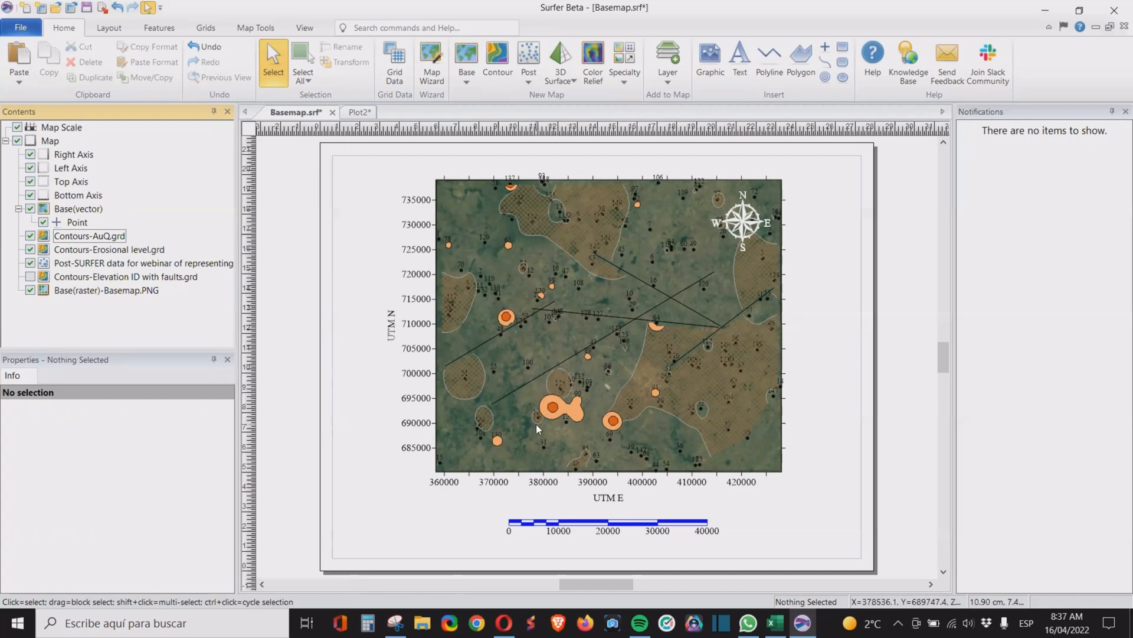
mouse_move(546, 421)
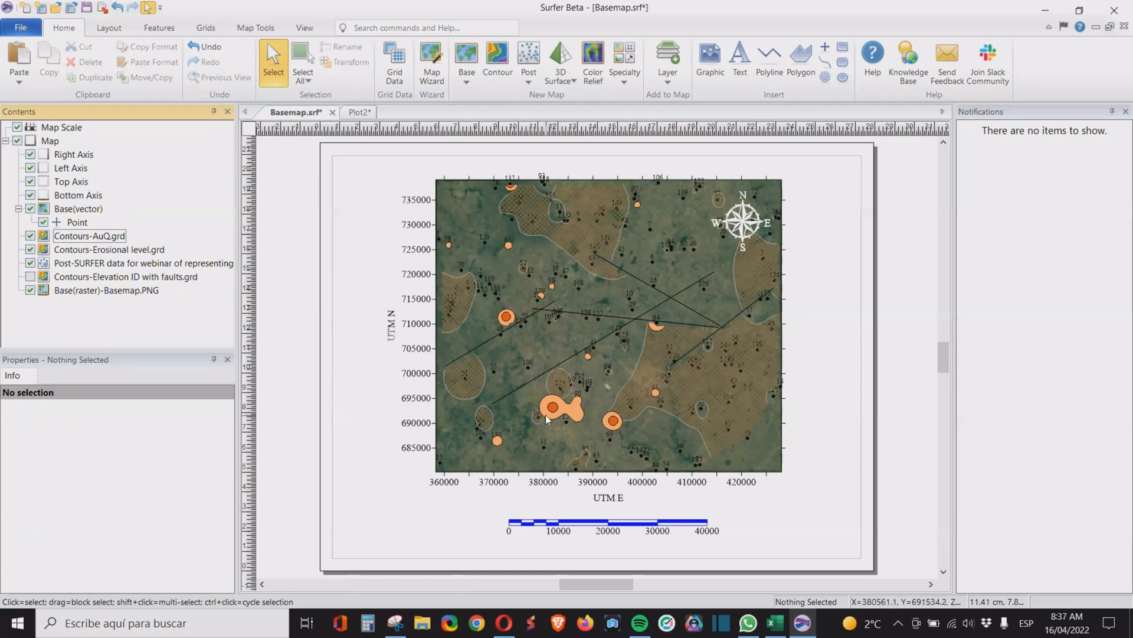
mouse_move(498, 314)
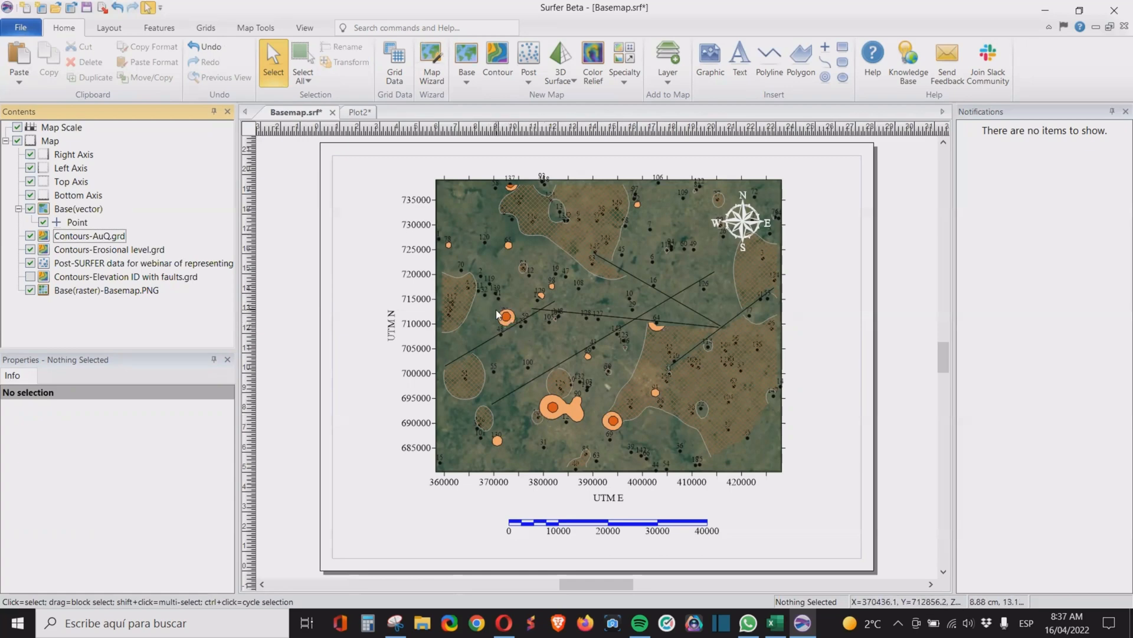
mouse_move(507, 186)
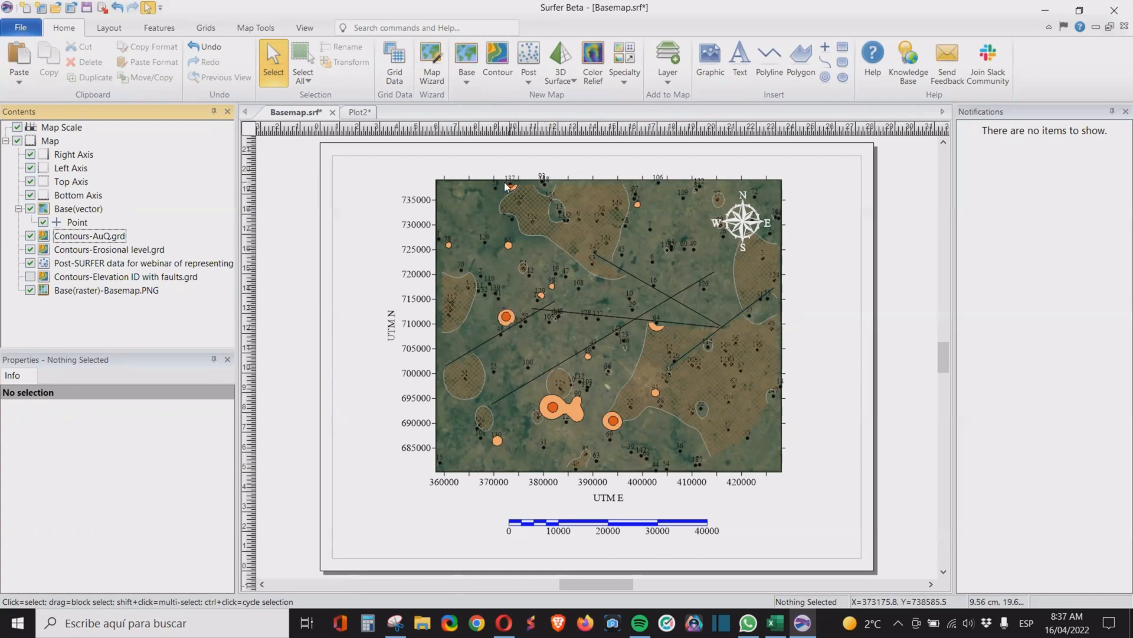
mouse_move(510, 185)
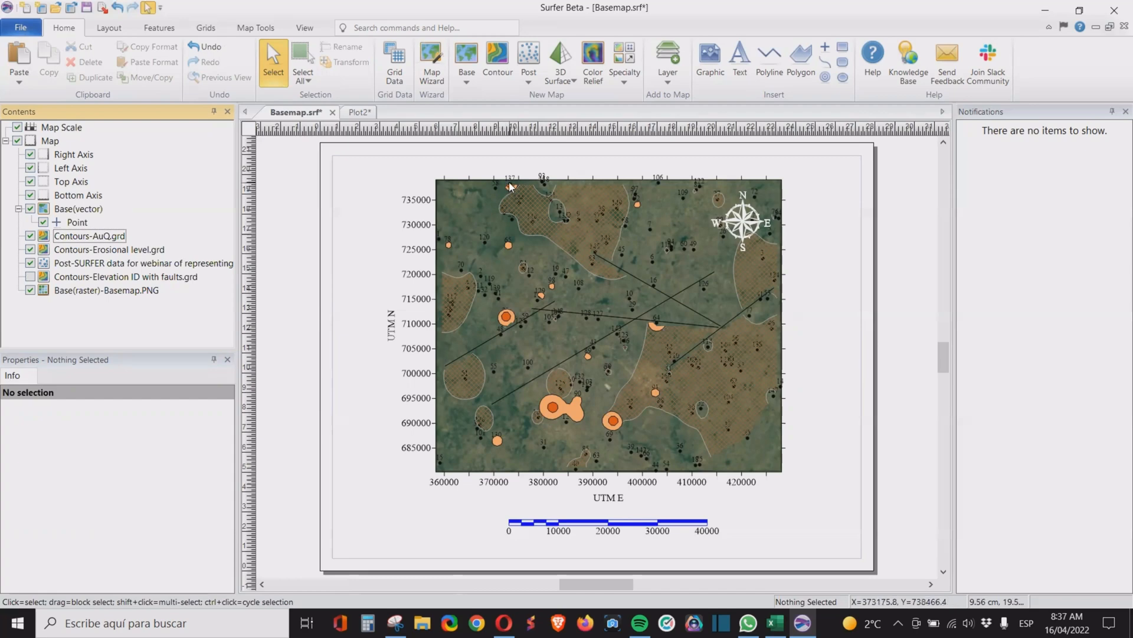
mouse_move(437, 246)
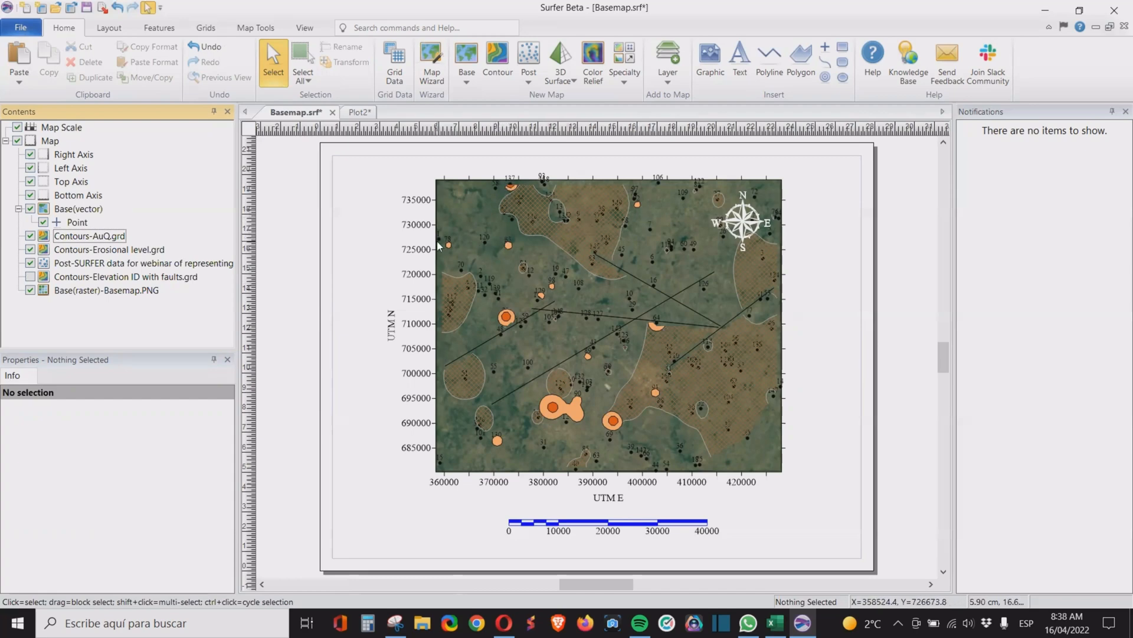
mouse_move(575, 422)
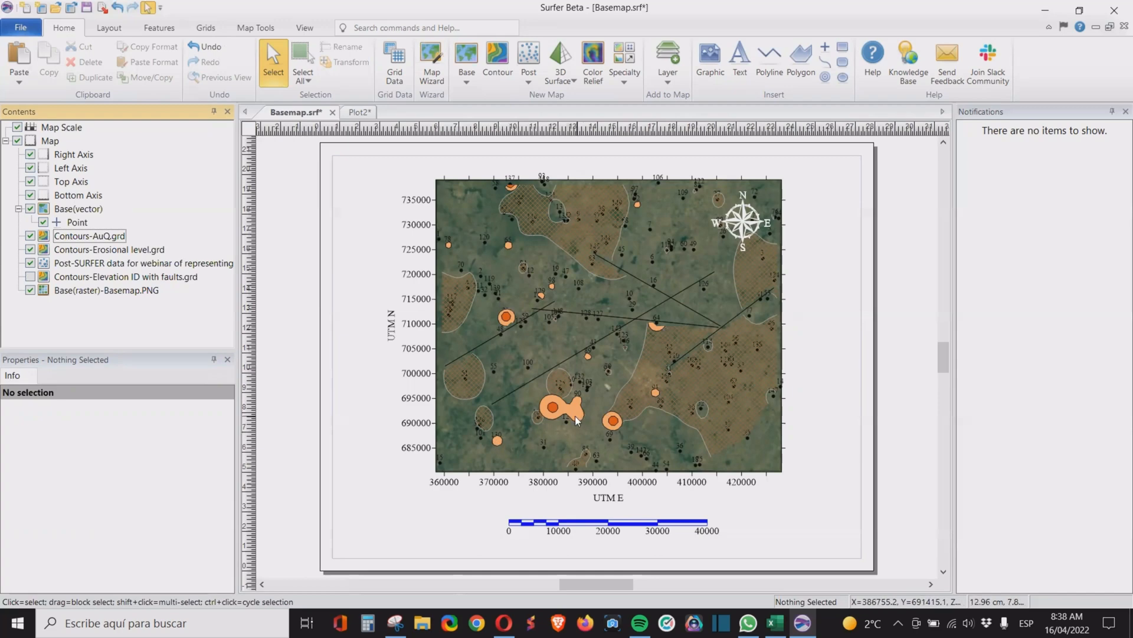
mouse_move(575, 419)
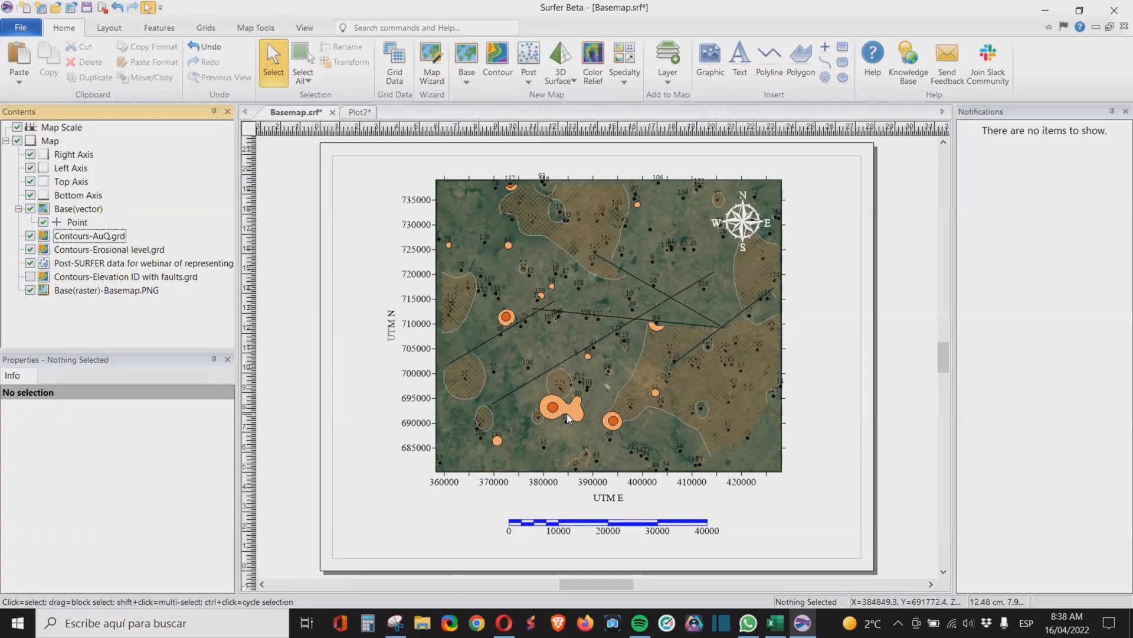
mouse_move(589, 420)
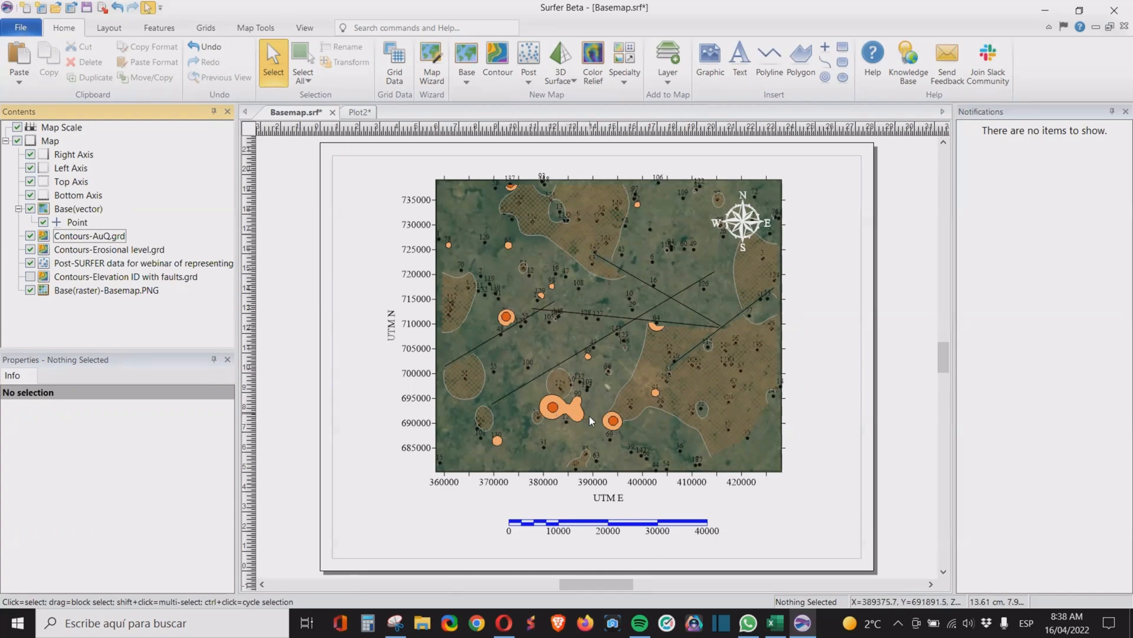
mouse_move(562, 414)
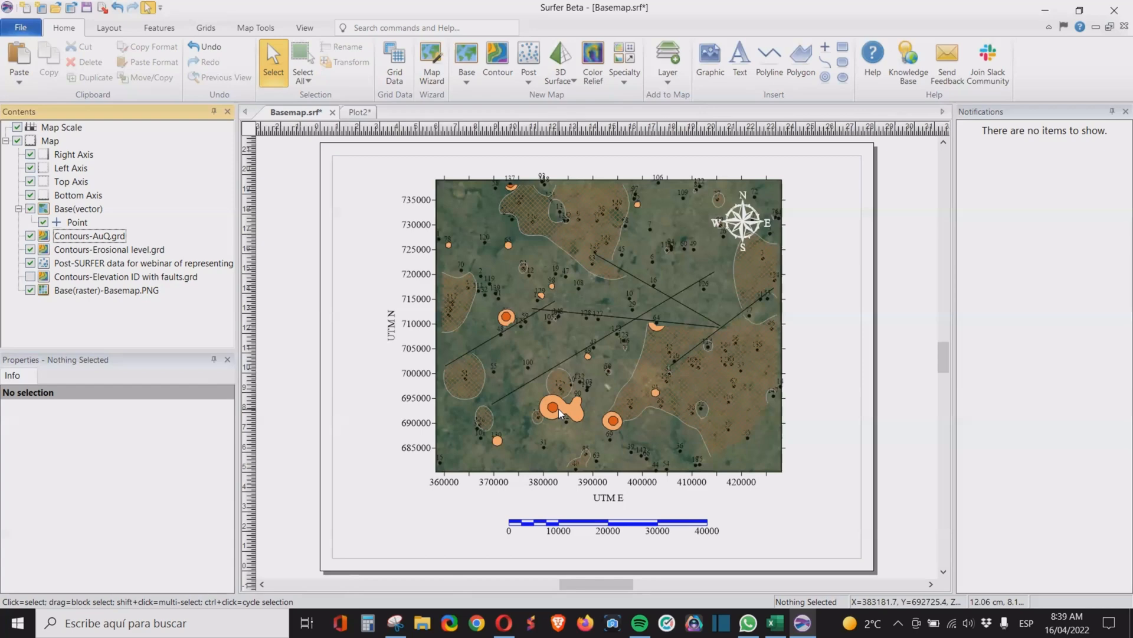
mouse_move(555, 412)
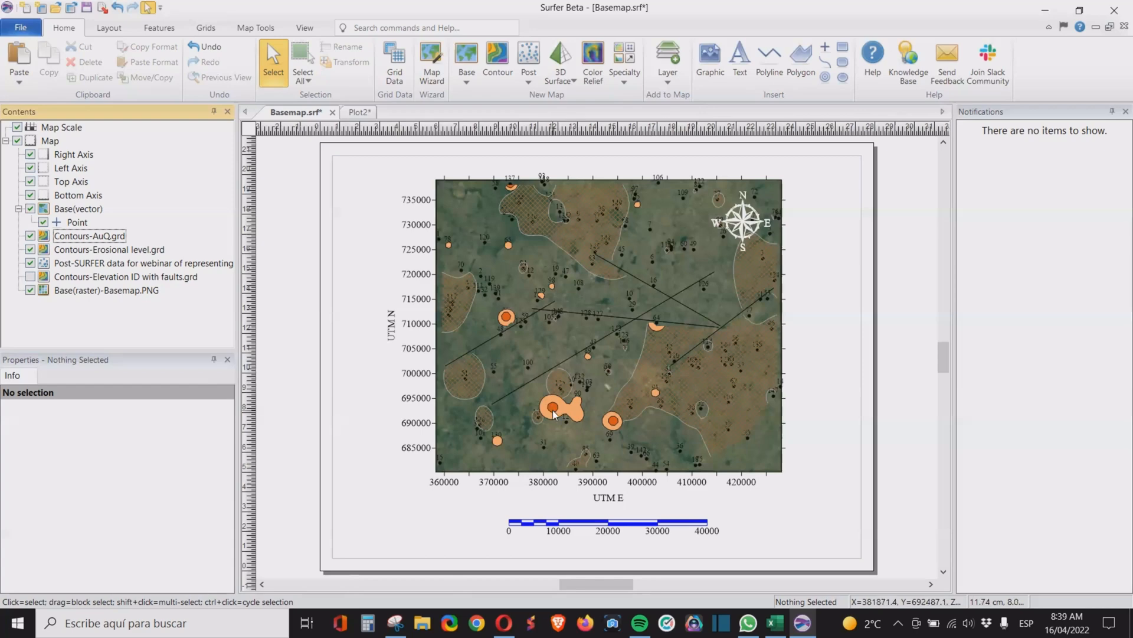